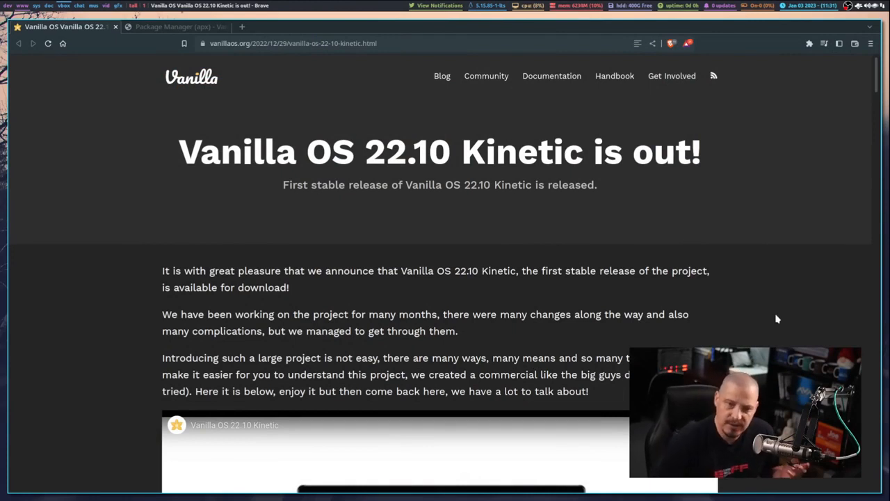
mouse_move(764, 293)
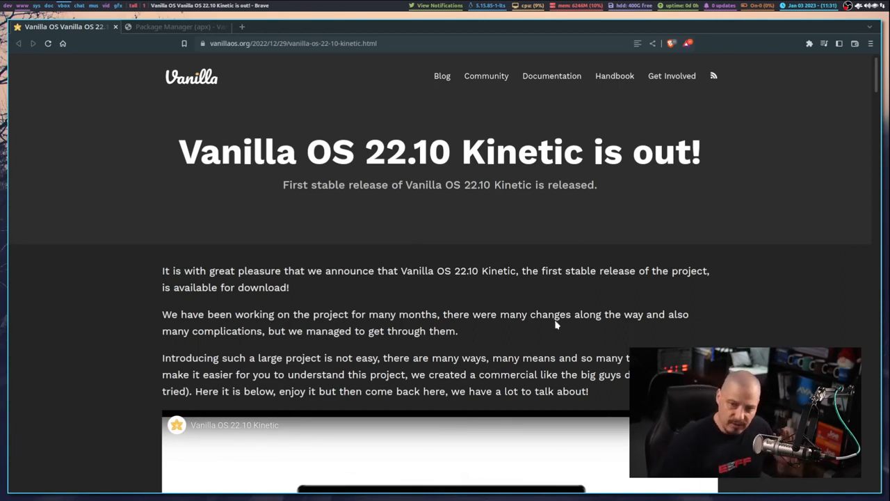
mouse_move(626, 250)
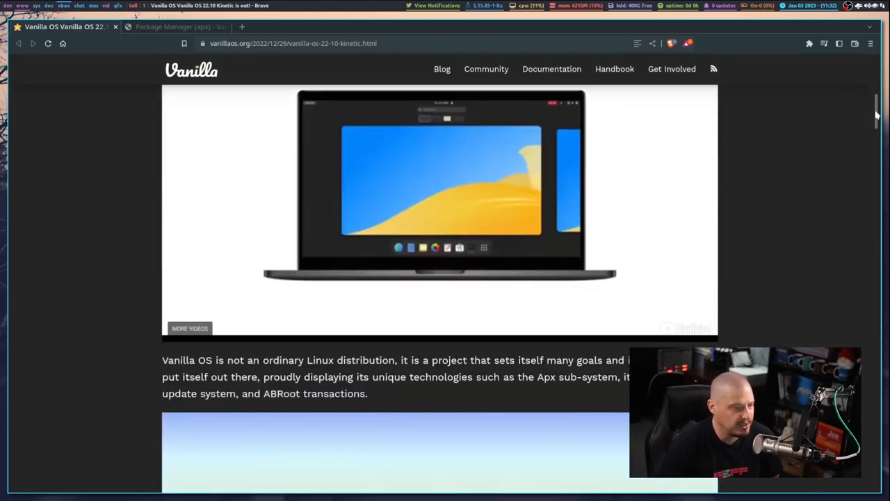
Scroll the Vanilla OS 22.10 announcement down to the Apx package manager heading
scroll("down", 3)
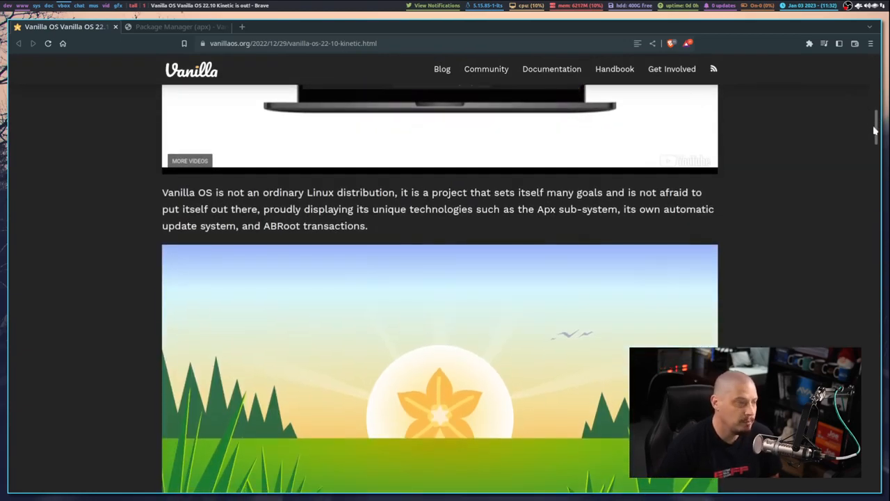
scroll("down", 3)
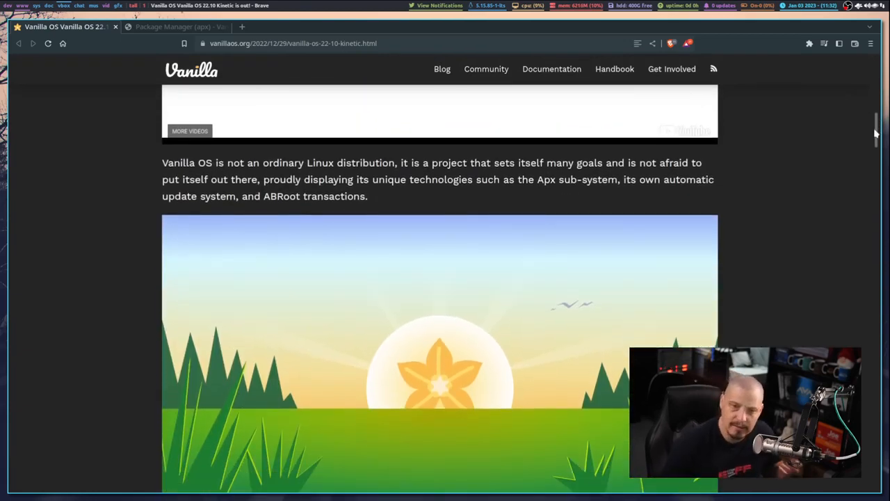
scroll("down", 3)
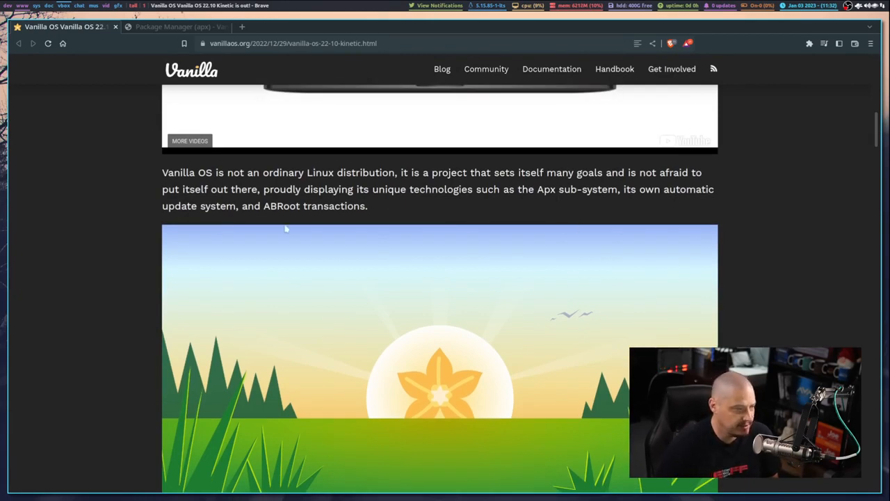
mouse_move(796, 256)
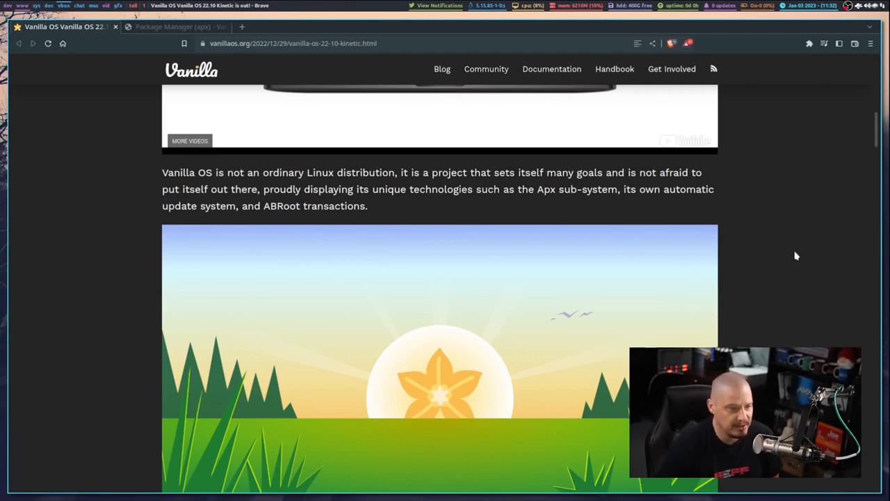
scroll("down", 3)
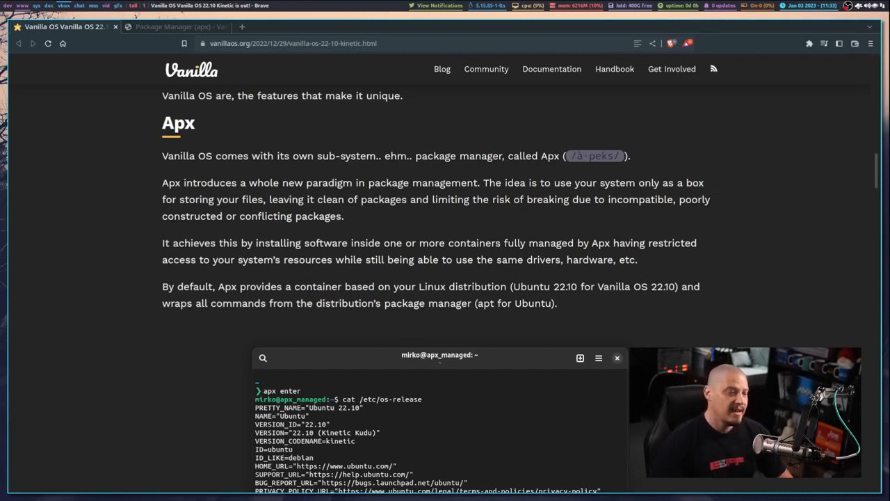
mouse_move(740, 344)
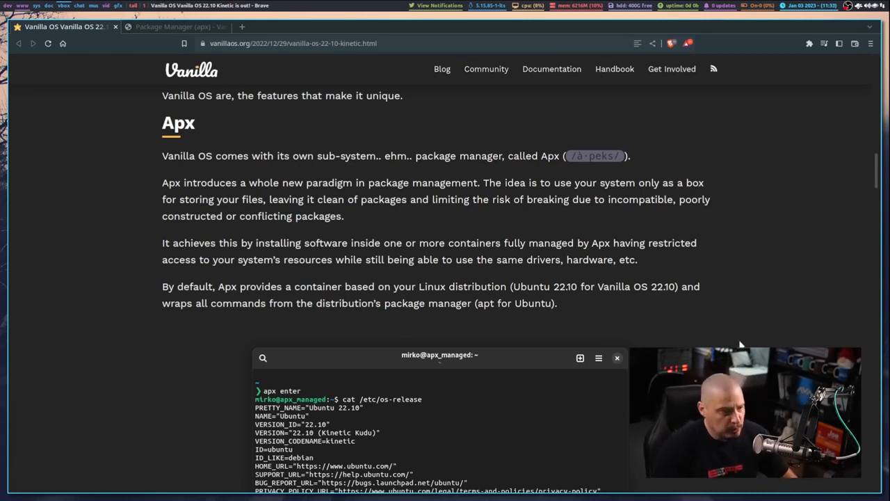
mouse_move(695, 331)
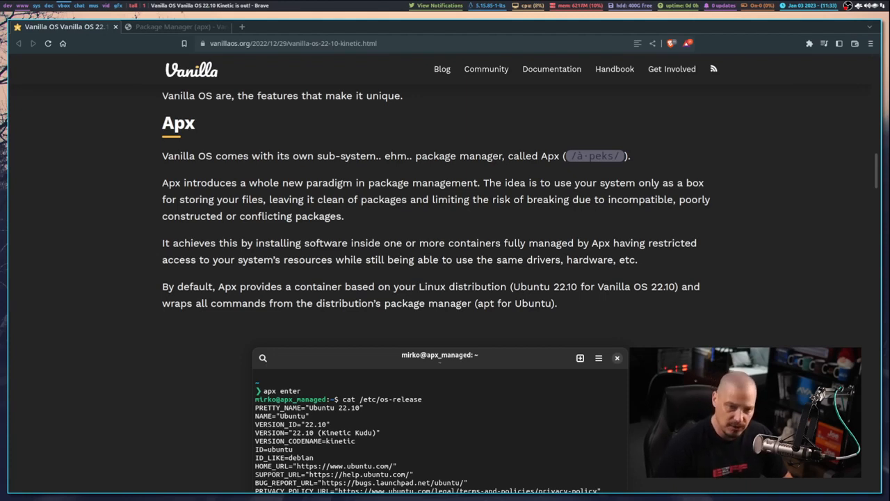
mouse_move(659, 312)
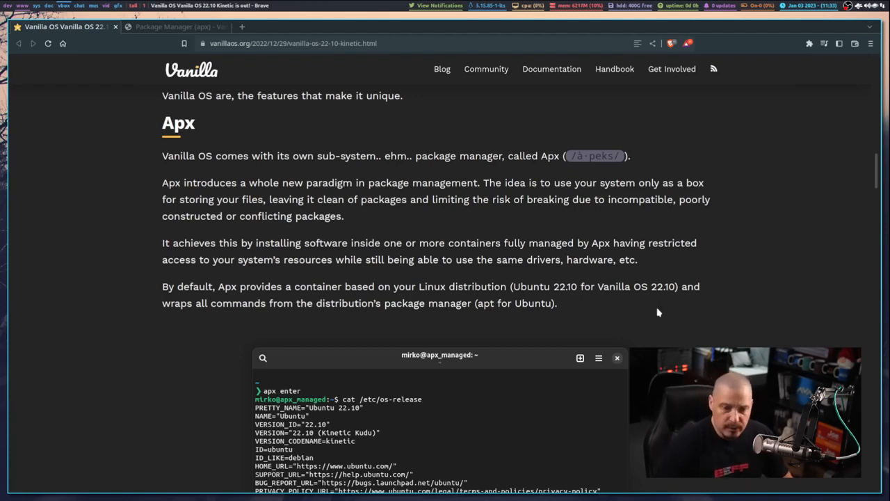
Scroll past the ABRoot explanation to the Smart Updates heading
scroll("down", 3)
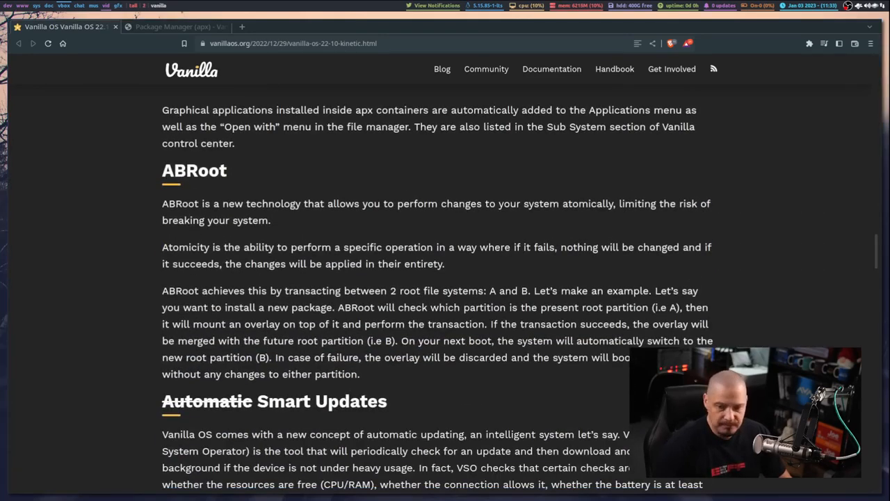
scroll("down", 3)
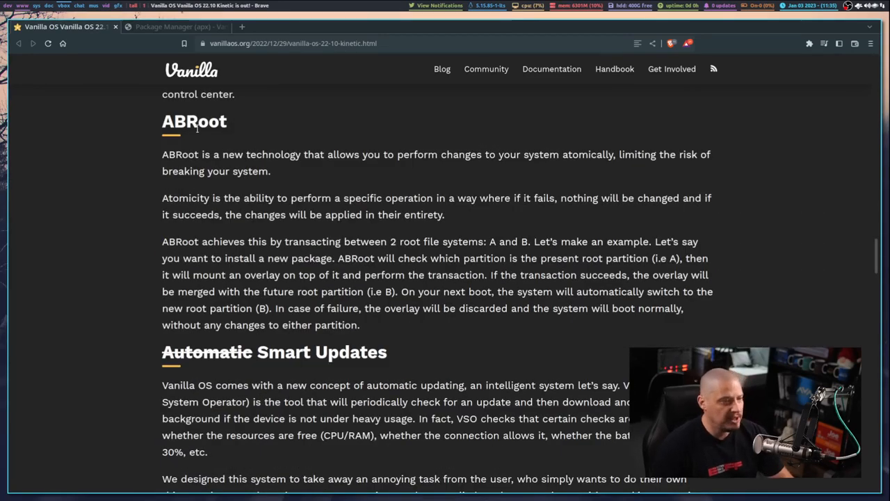
mouse_move(471, 169)
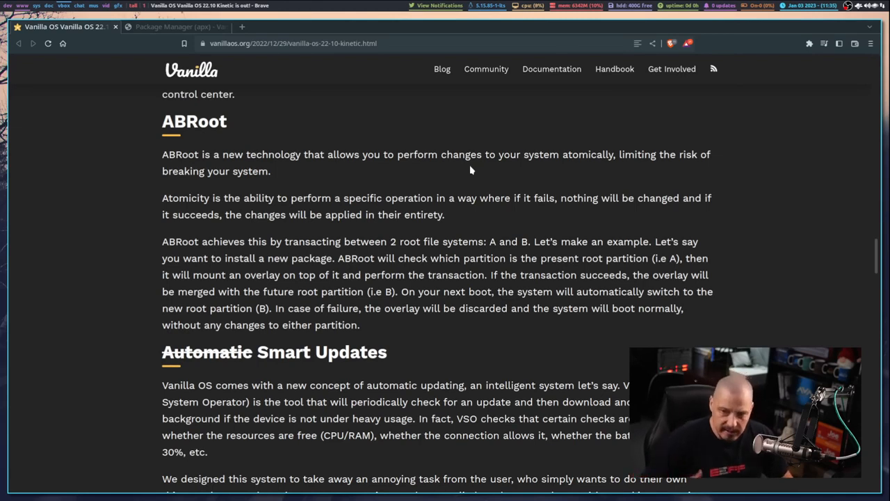
mouse_move(495, 218)
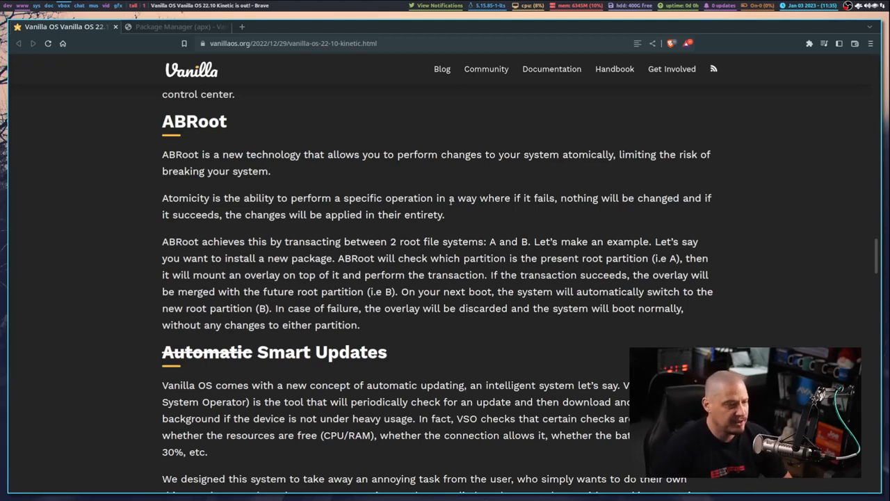
mouse_move(369, 238)
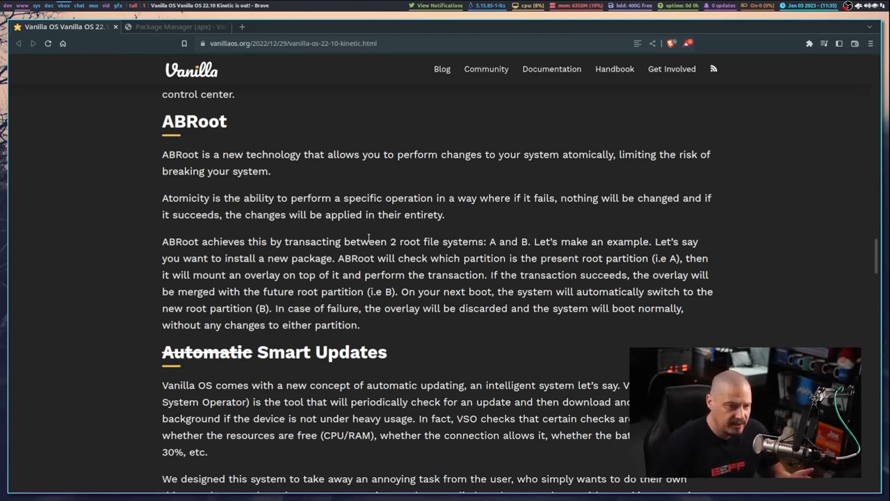
mouse_move(382, 237)
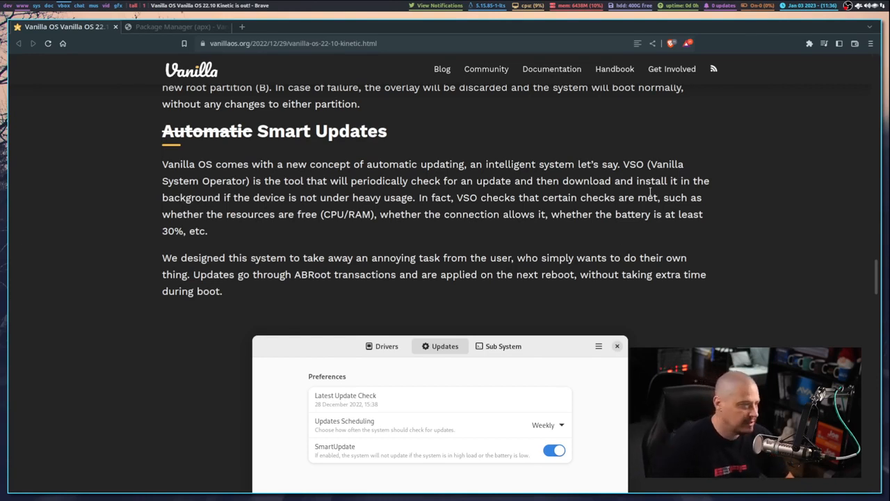
mouse_move(615, 288)
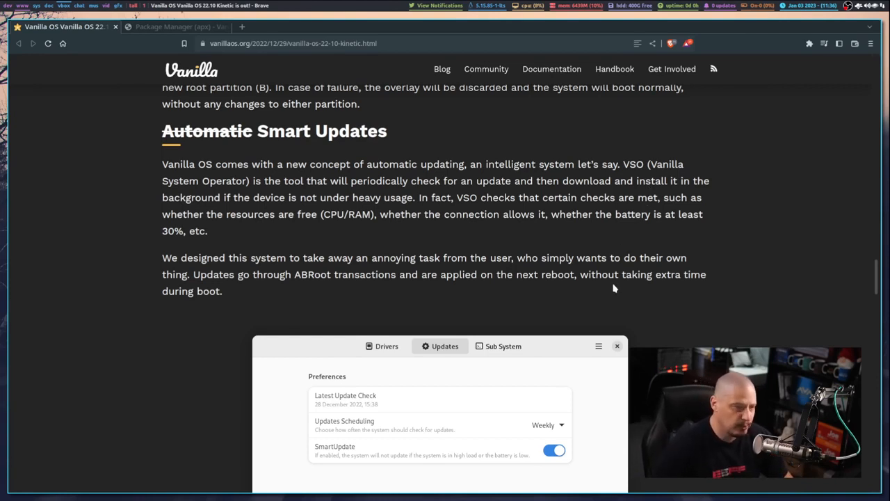
Scroll past the Smart Updates screenshot to the First Setup heading
scroll("down", 3)
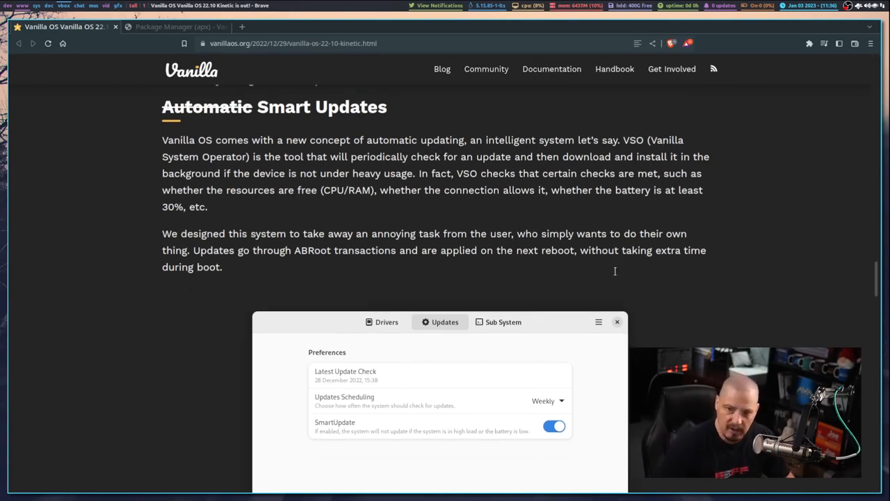
scroll("down", 3)
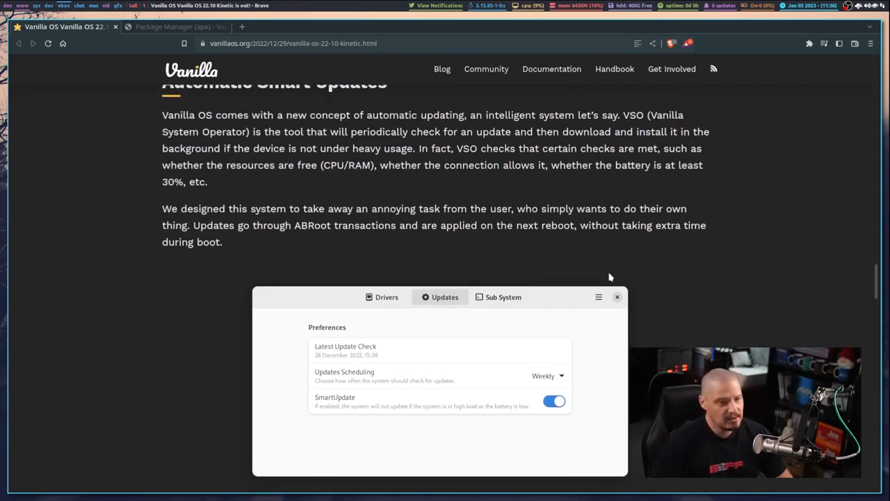
mouse_move(606, 285)
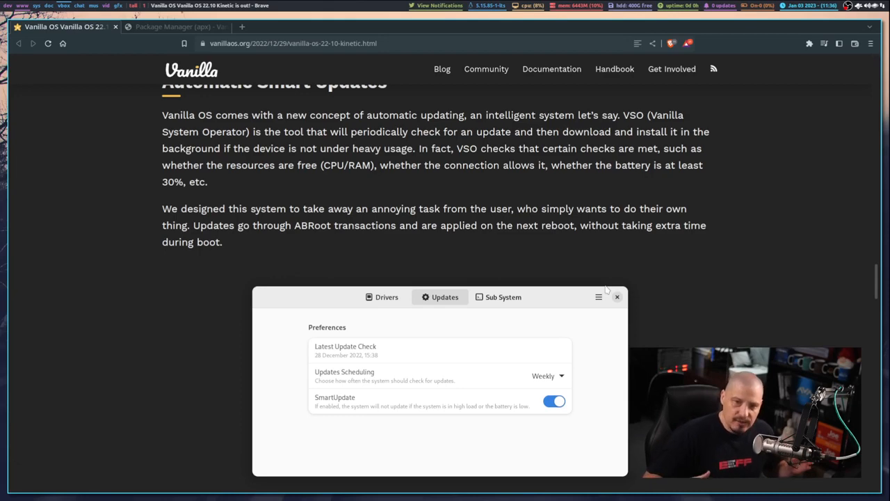
scroll("down", 3)
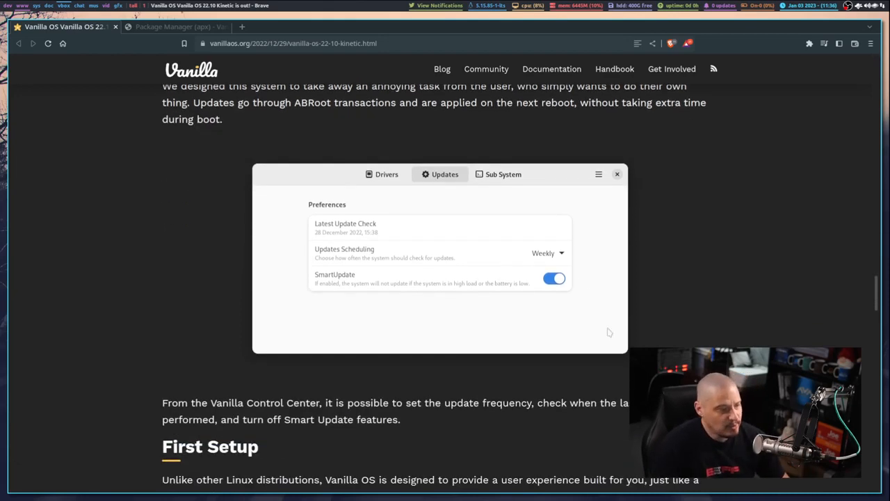
scroll("down", 3)
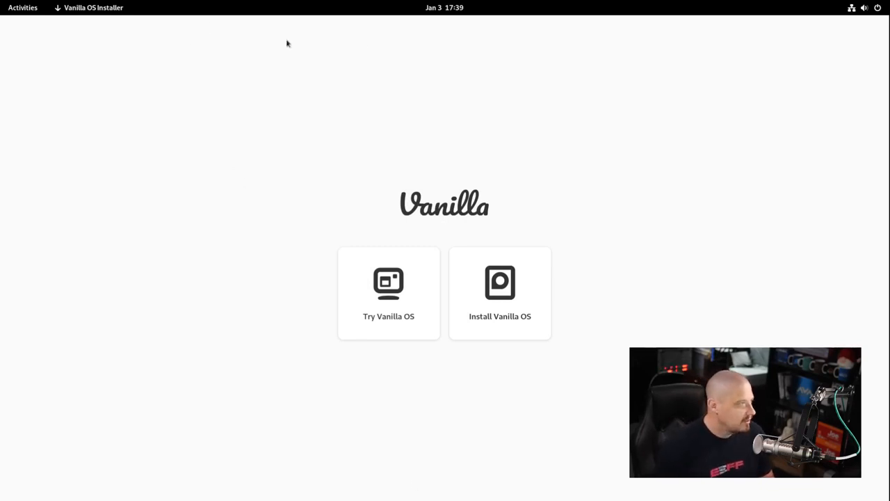
mouse_move(596, 484)
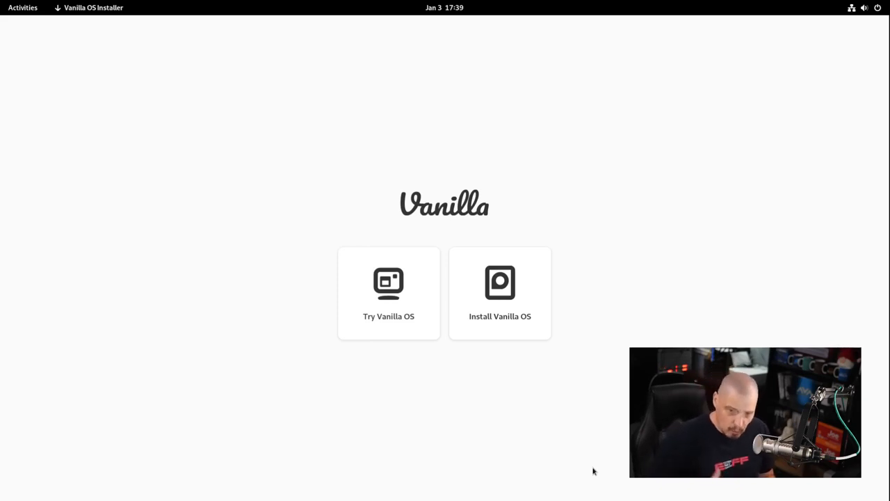
mouse_move(501, 292)
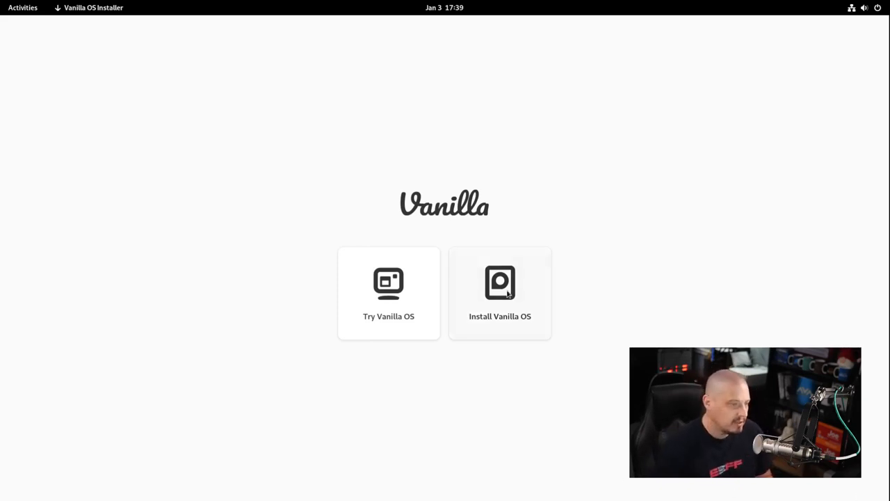
Start the Vanilla OS installation and keep English (United States) as the language
left_click(499, 292)
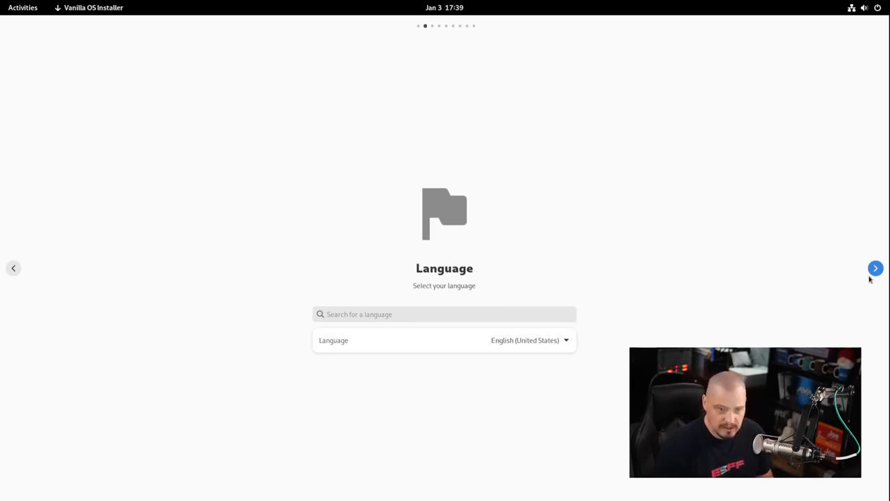
left_click(875, 267)
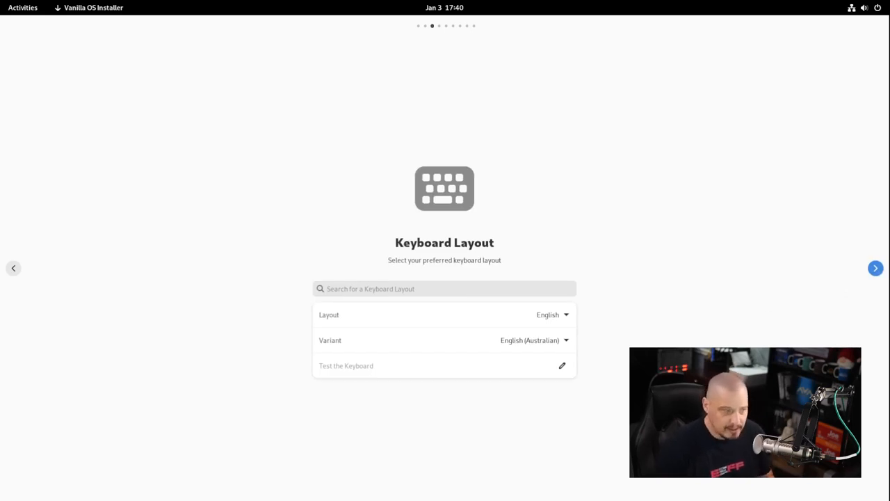
mouse_move(480, 315)
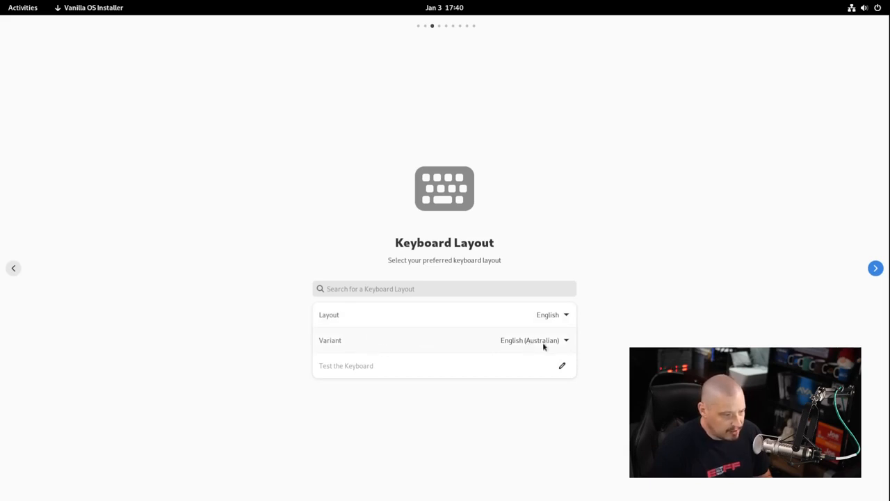
Set the keyboard variant to English (US), test it by typing, and continue to Date & Time
left_click(534, 340)
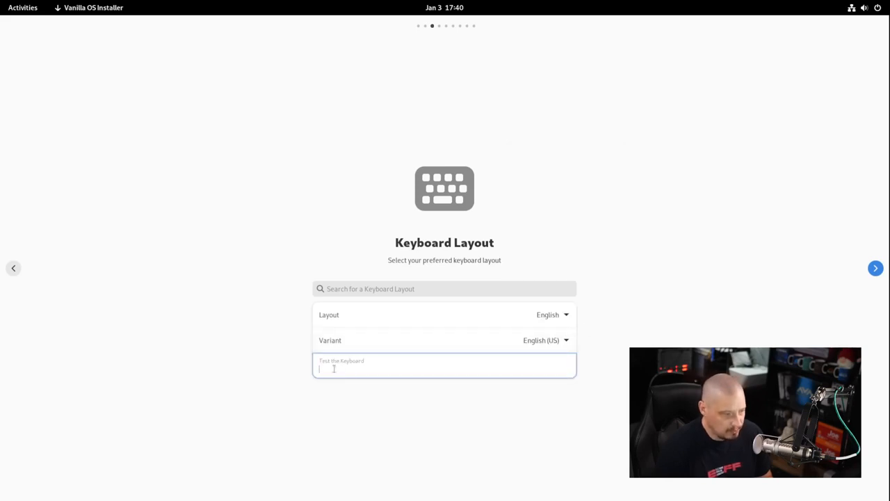
type("dfd")
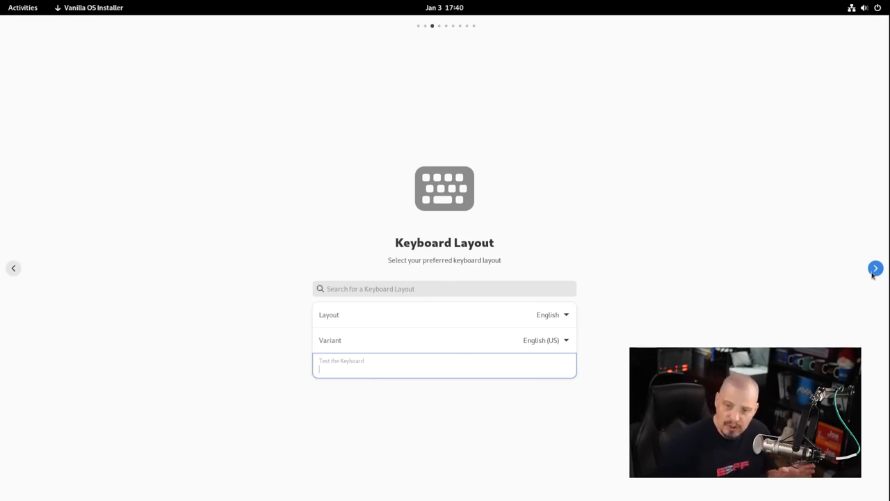
left_click(875, 267)
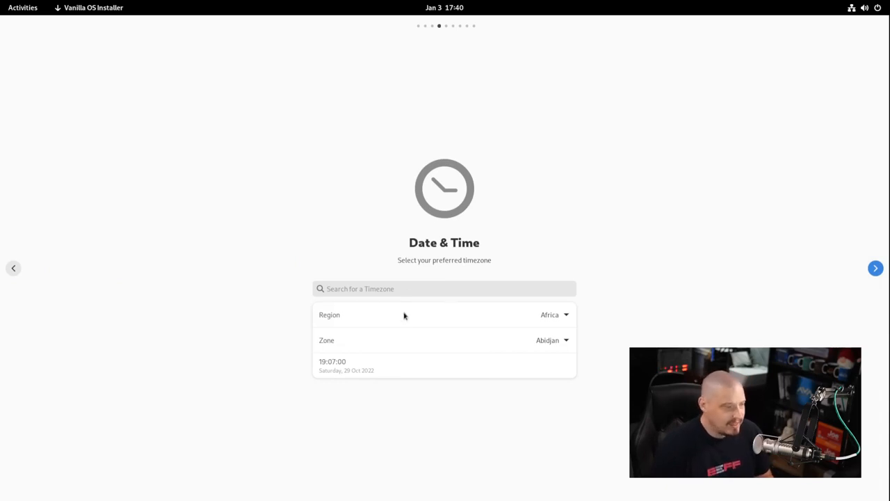
Set the timezone to region America, zone Chicago, and continue to disk selection
left_click(554, 314)
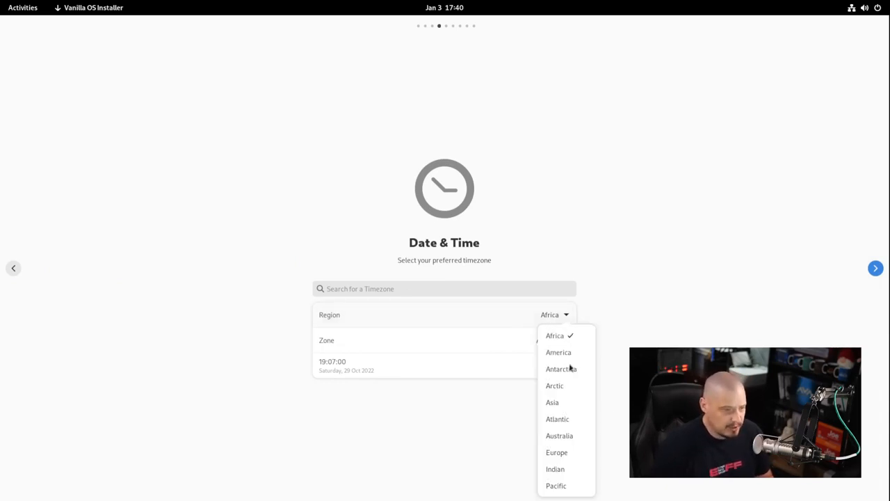
left_click(559, 352)
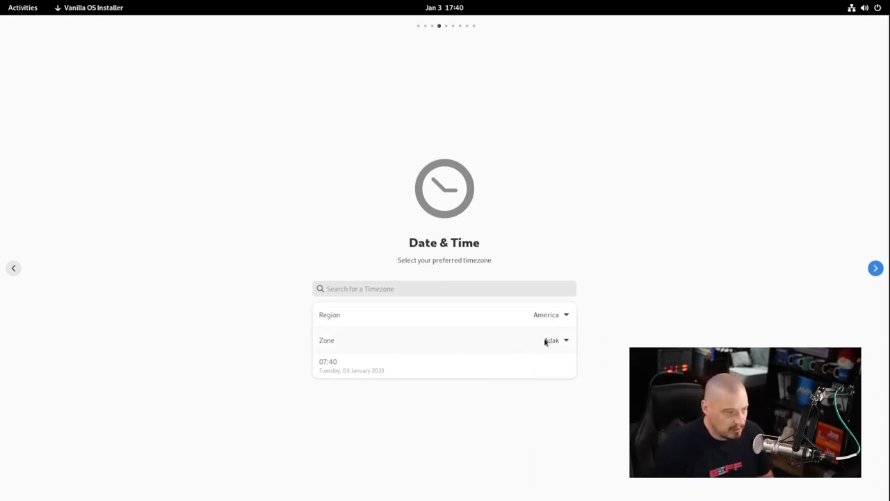
left_click(557, 340)
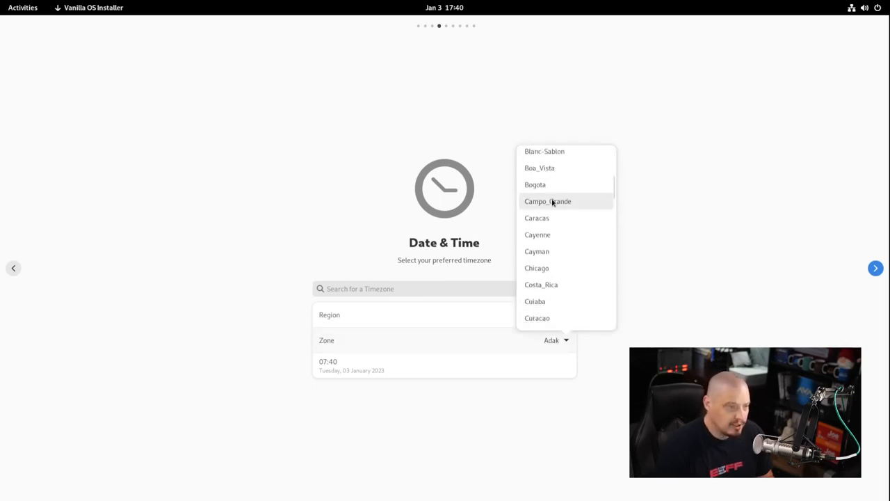
left_click(537, 267)
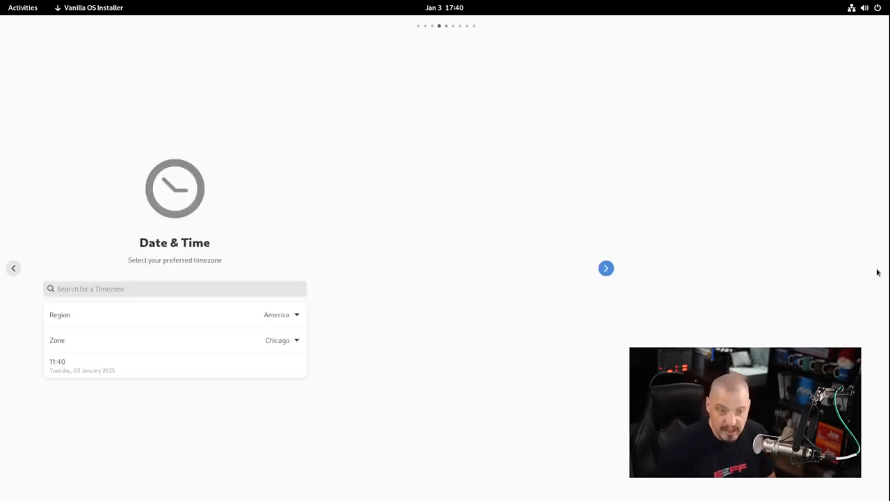
left_click(607, 267)
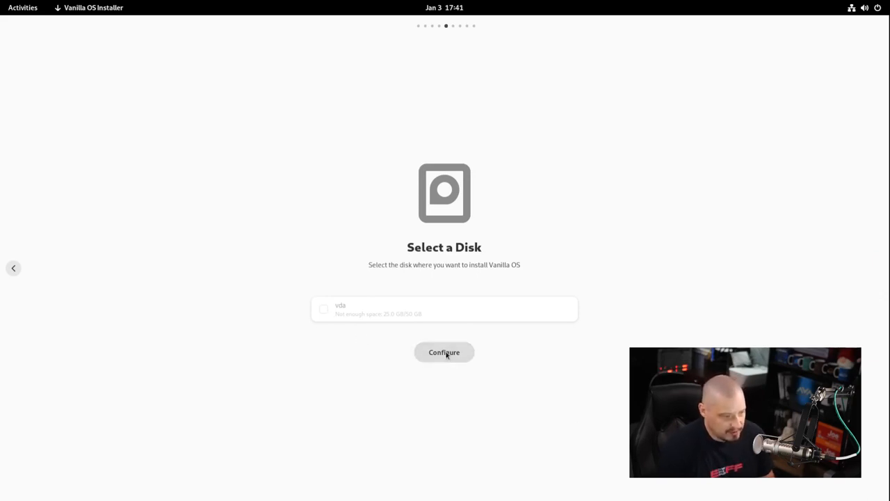
mouse_move(392, 326)
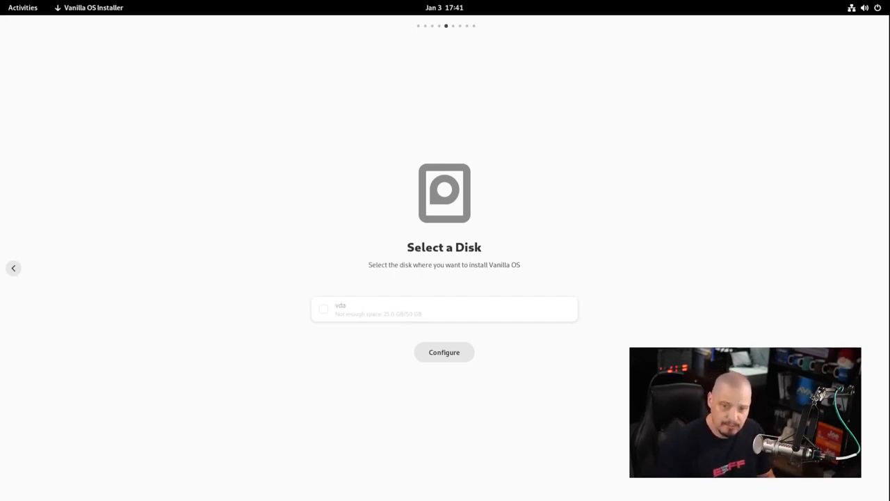
Select the vda disk, configure it to use the entire disk, and apply to review changes
left_click(323, 309)
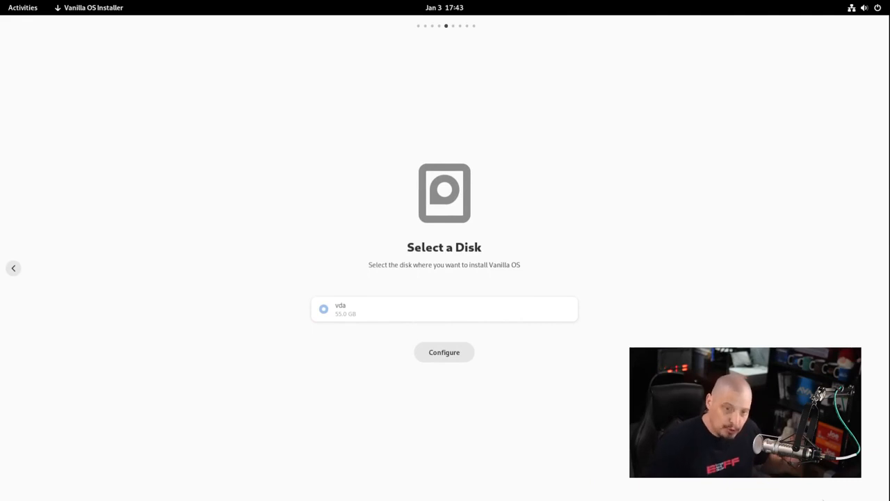
mouse_move(384, 319)
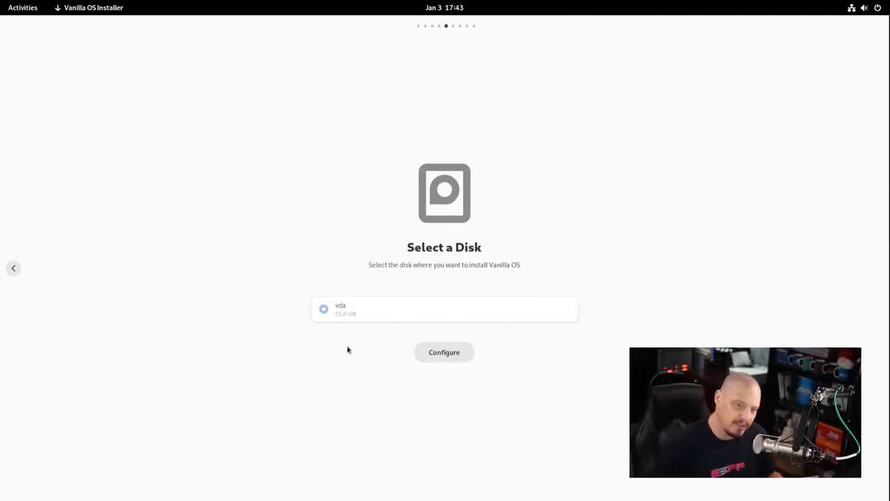
mouse_move(409, 359)
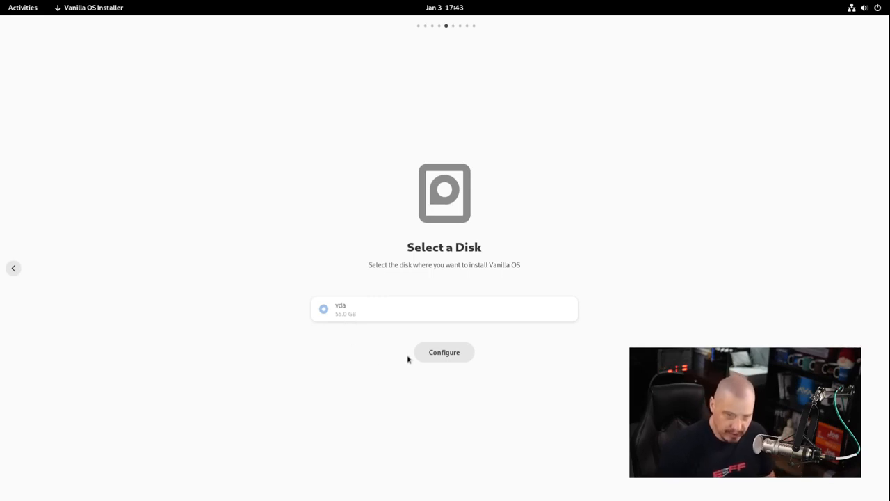
mouse_move(349, 318)
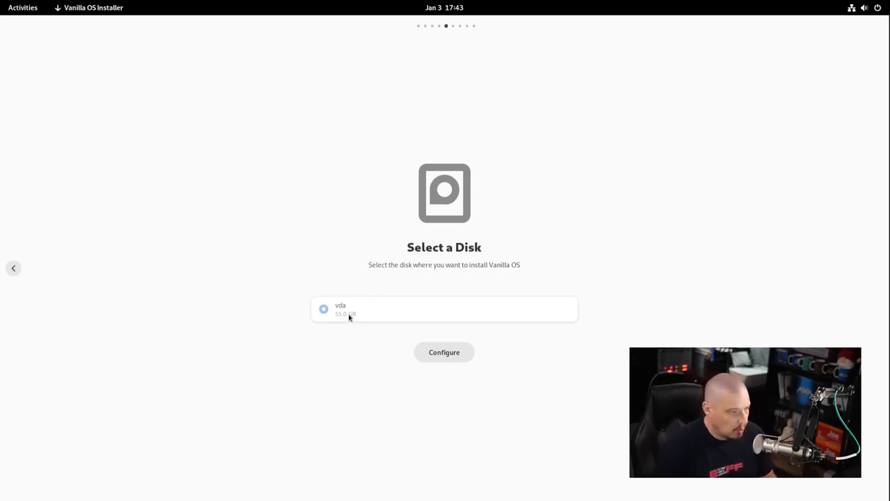
mouse_move(427, 388)
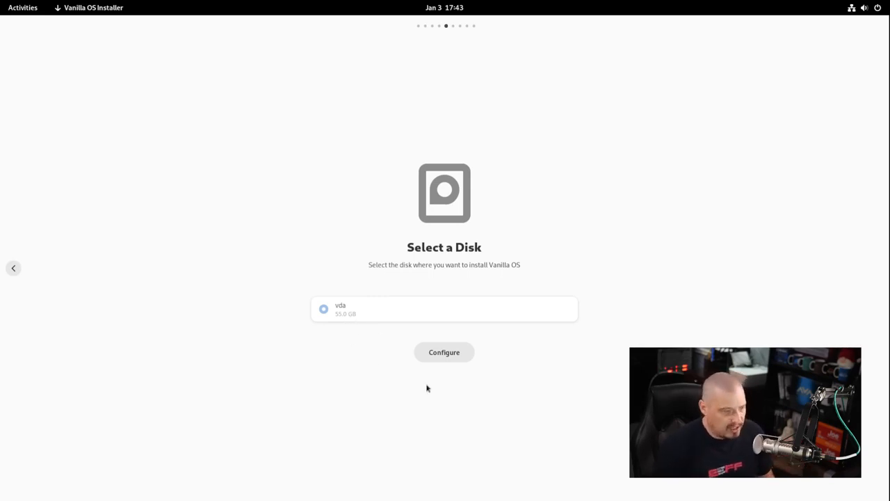
left_click(444, 352)
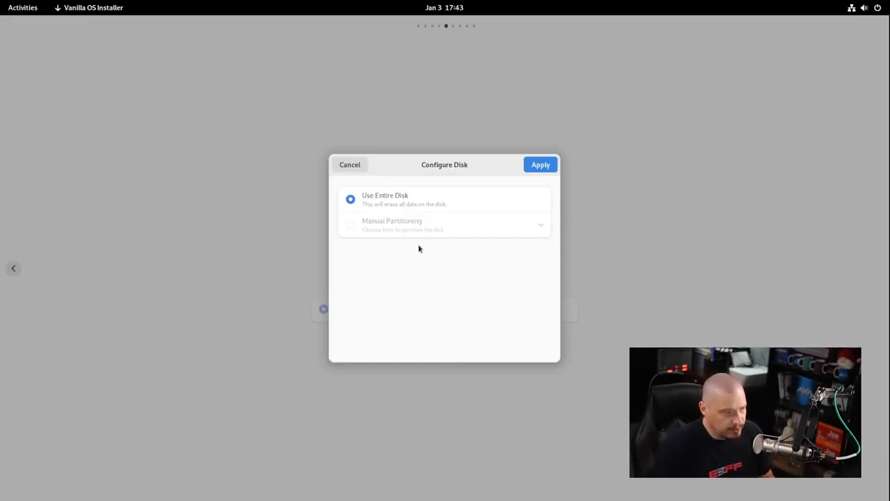
mouse_move(401, 203)
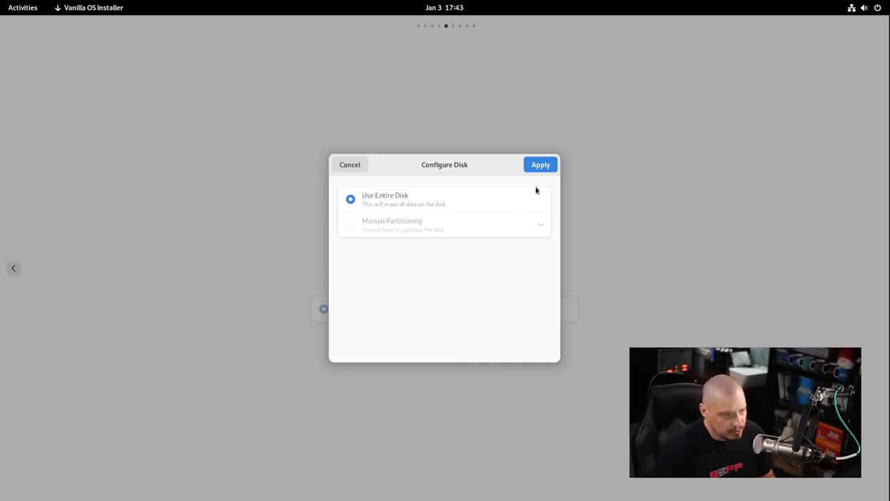
mouse_move(431, 235)
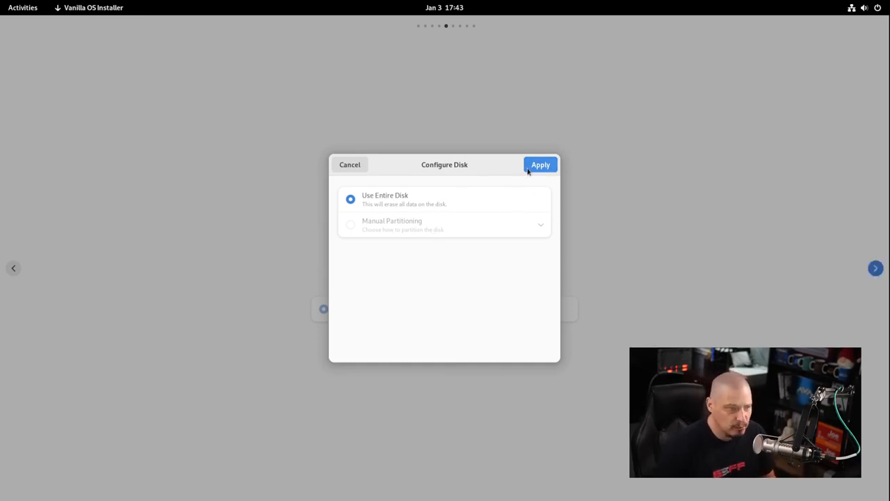
left_click(539, 164)
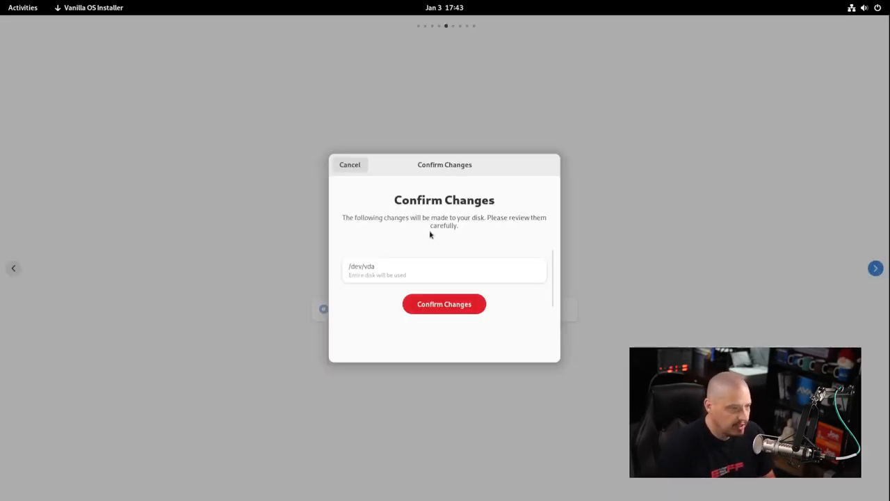
mouse_move(440, 281)
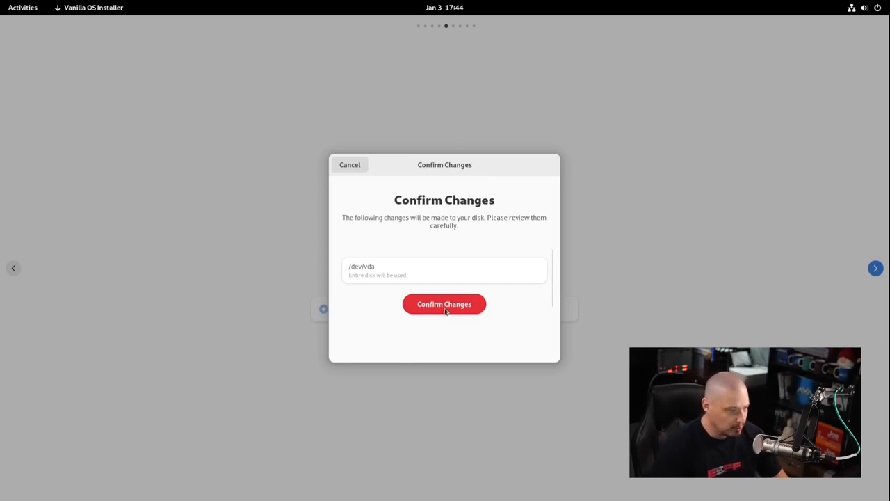
Confirm the /dev/vda changes, enter the user name dt, and continue to the installation summary
left_click(444, 303)
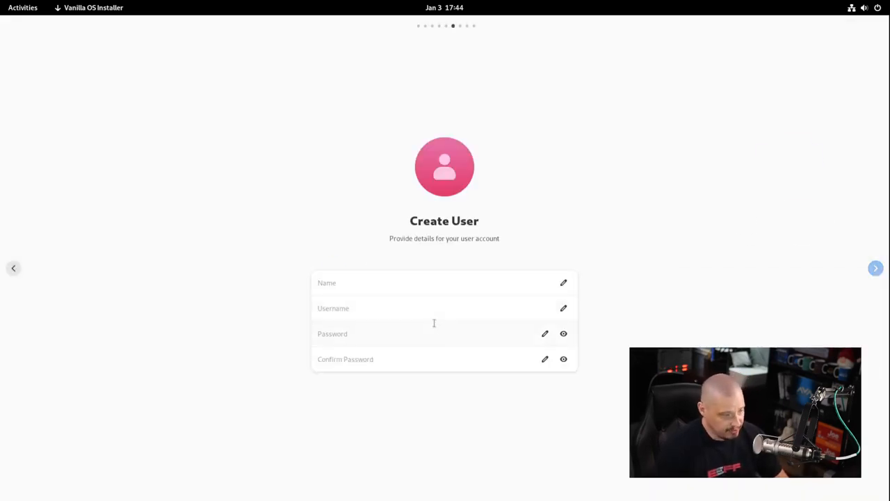
left_click(444, 282)
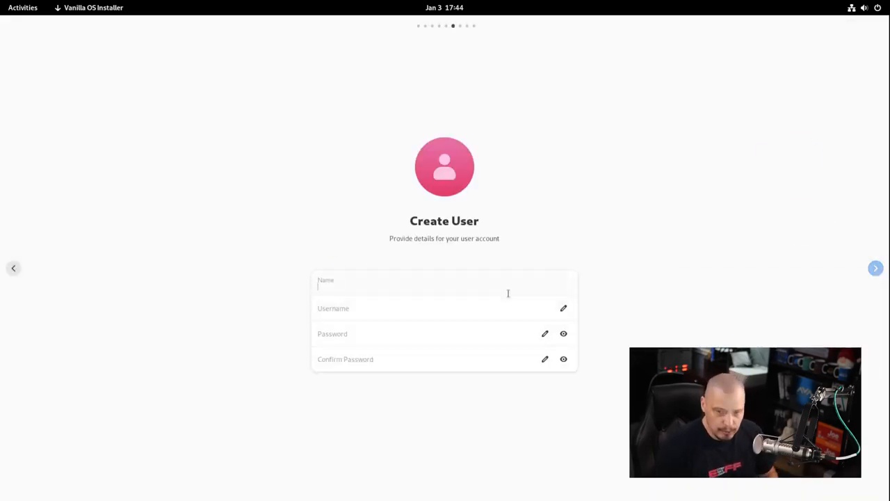
type("dt")
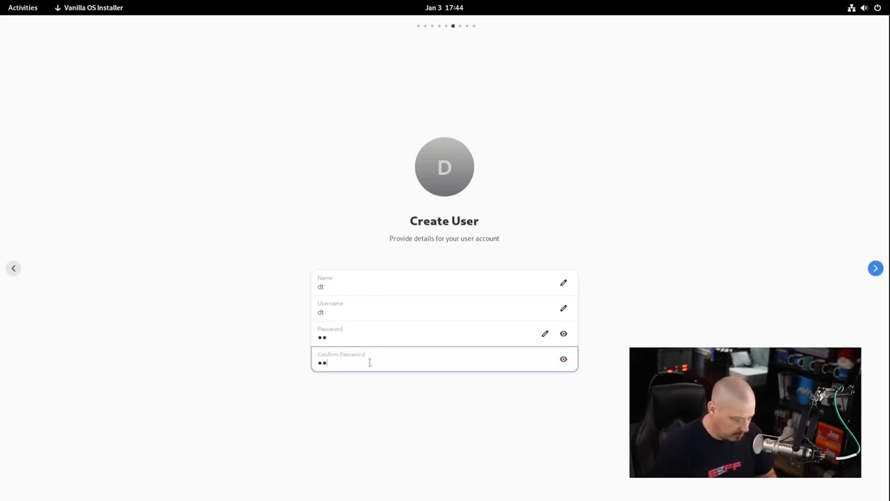
left_click(875, 268)
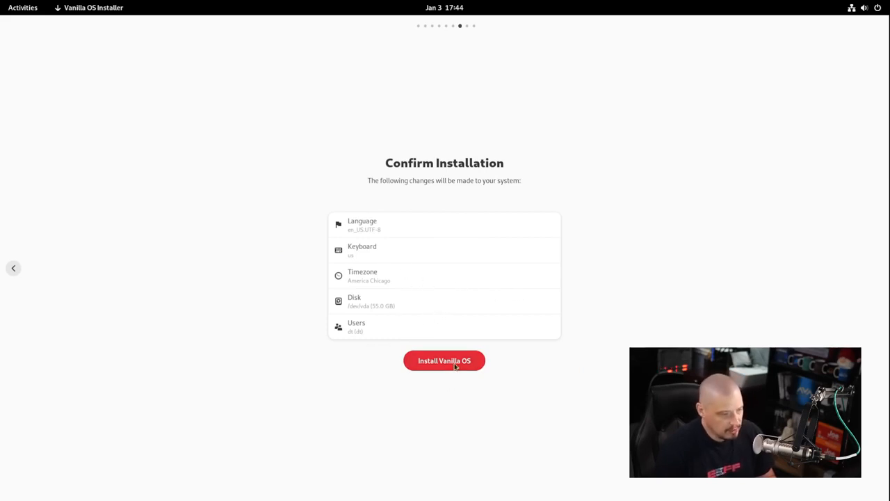
Run the Vanilla OS installation until the All done! screen appears
left_click(444, 361)
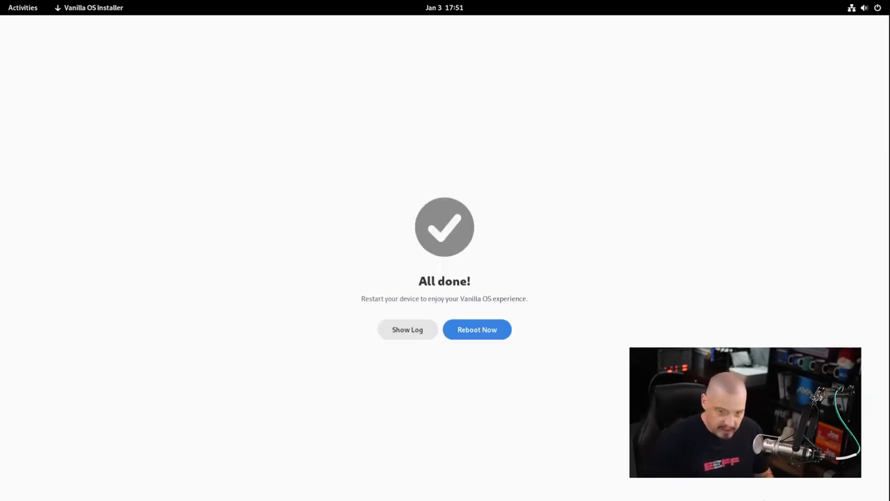
mouse_move(531, 367)
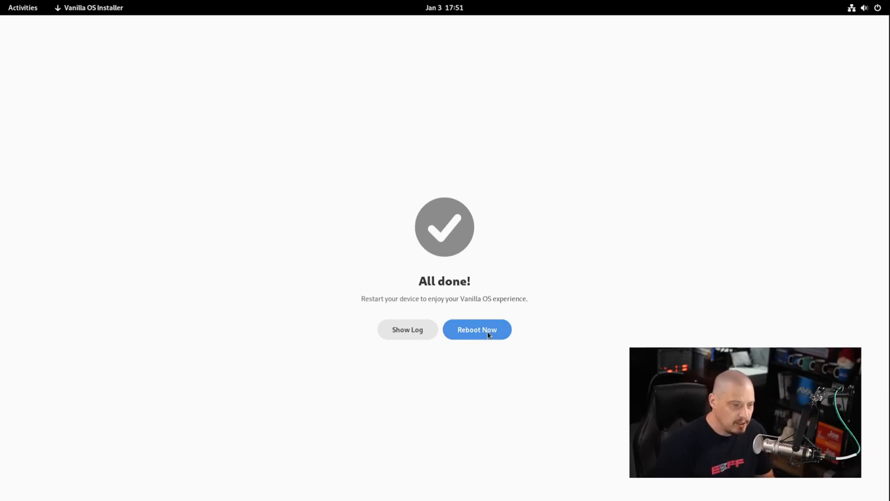
mouse_move(490, 281)
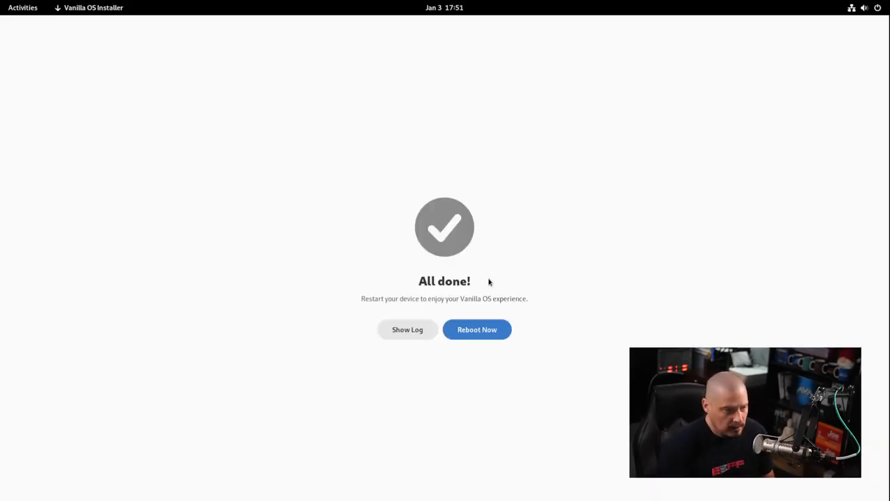
Reboot into the installed system and log in as dt with the password
left_click(477, 329)
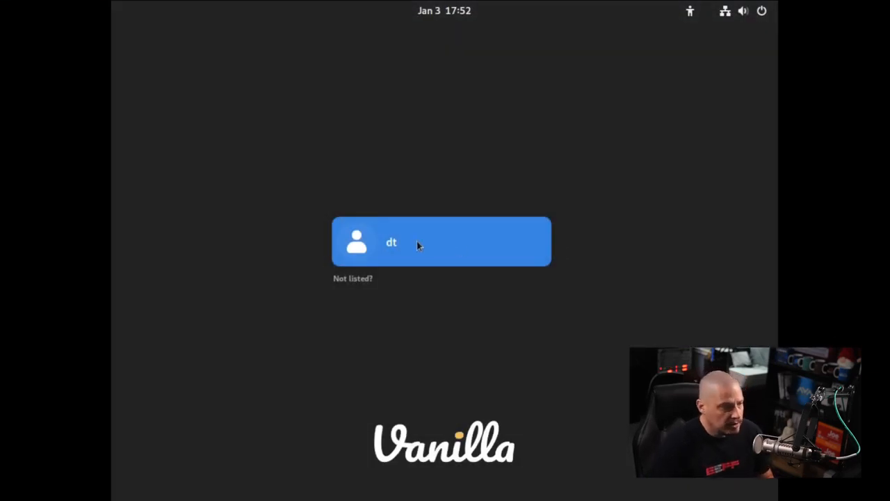
left_click(441, 242)
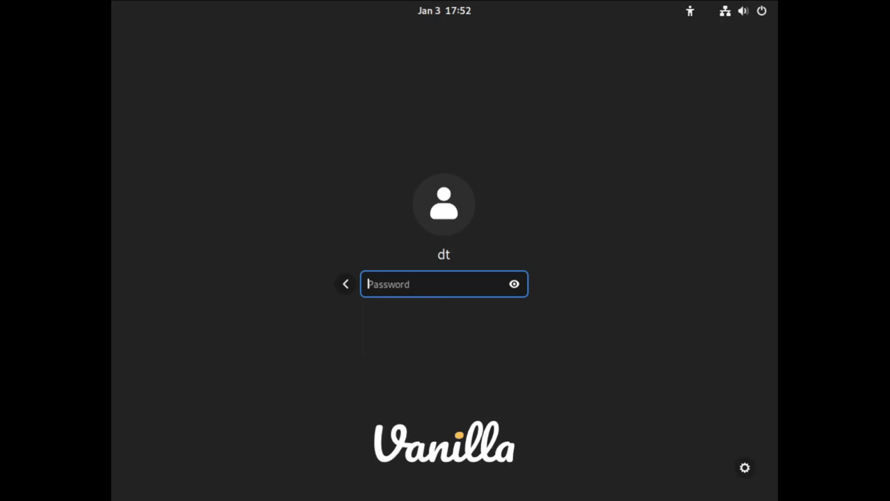
left_click(744, 467)
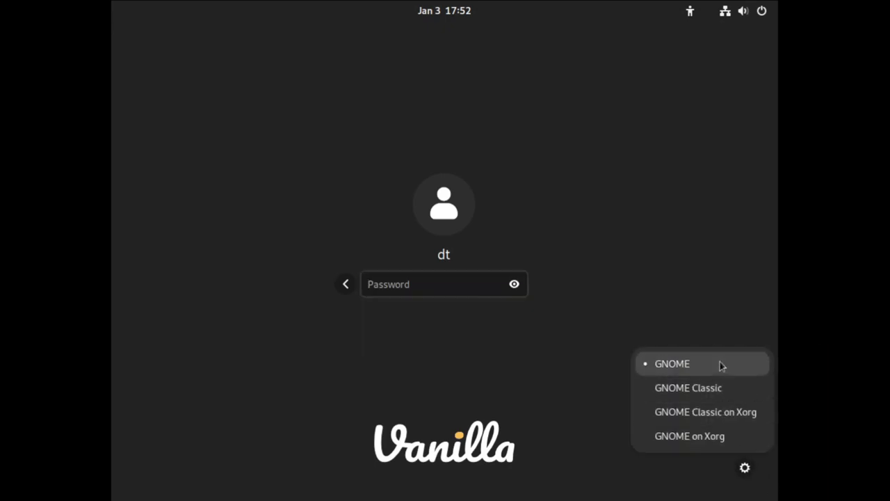
mouse_move(683, 369)
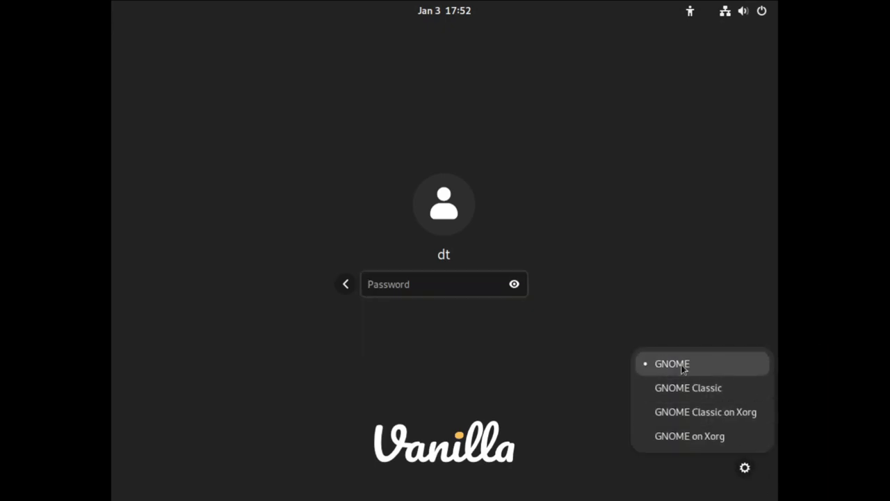
mouse_move(690, 435)
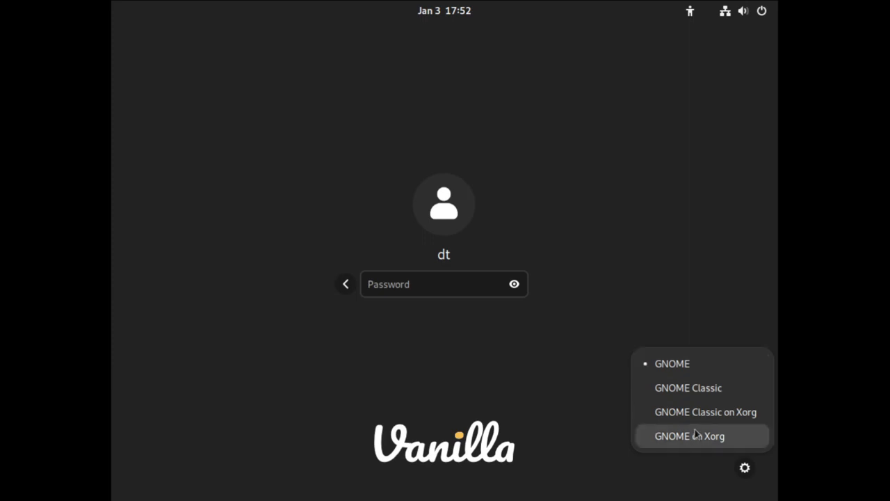
mouse_move(687, 387)
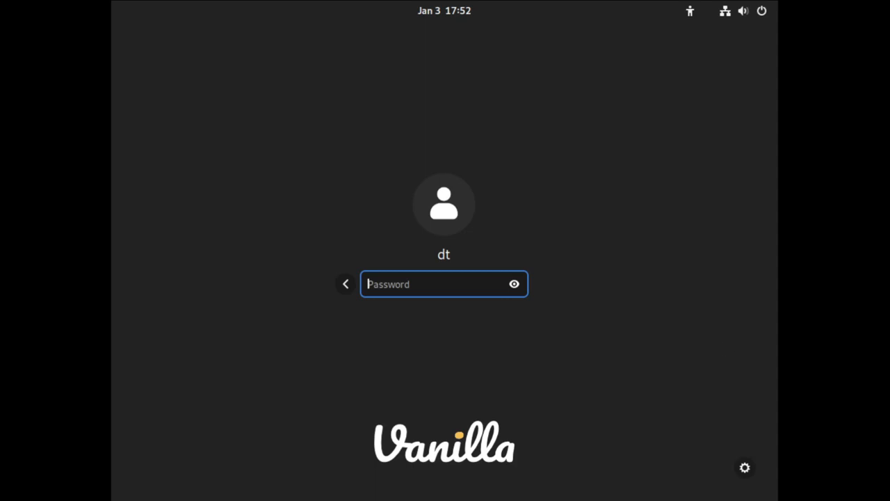
type("•")
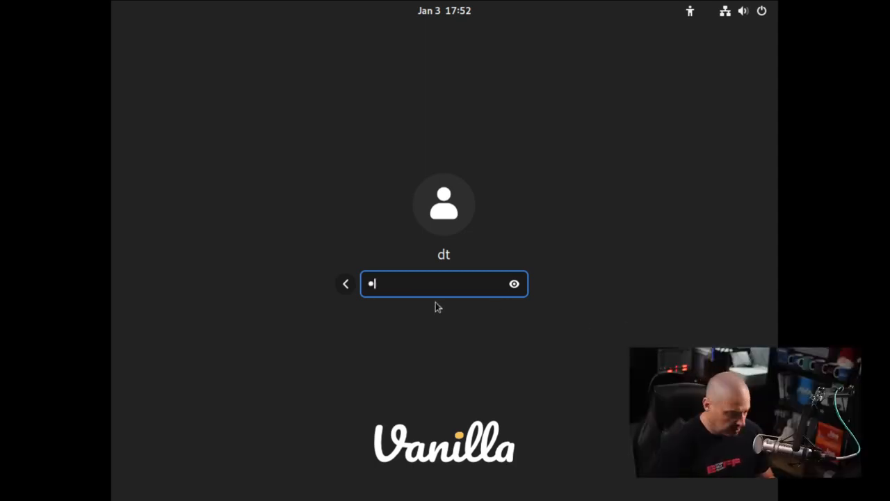
type("•")
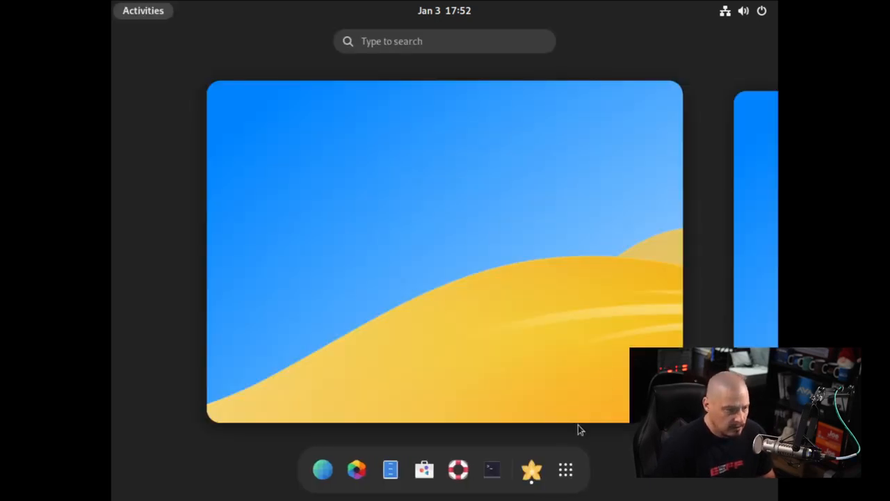
Find Displays via Activities search, set resolution to 1920 × 1080 and keep the changes
left_click(565, 470)
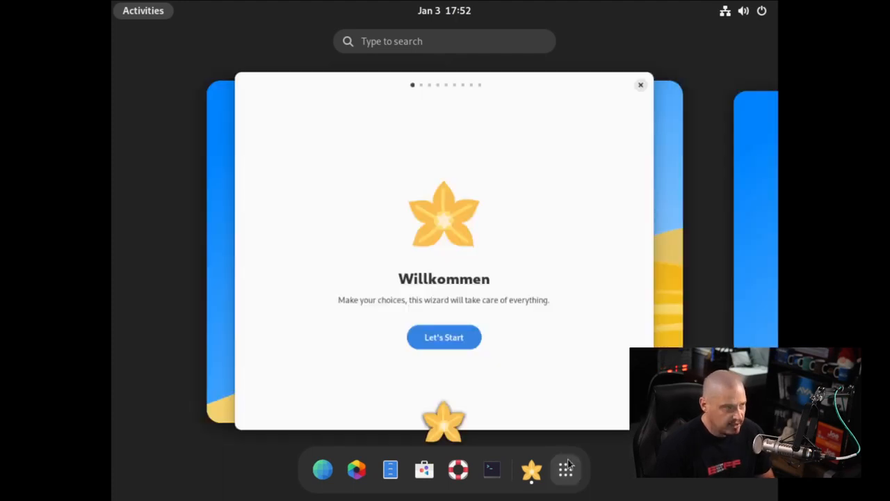
type("disp")
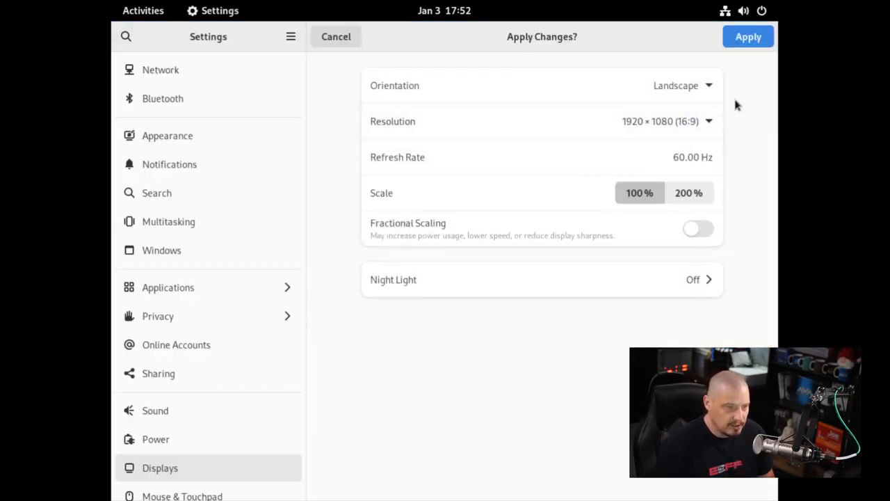
left_click(748, 36)
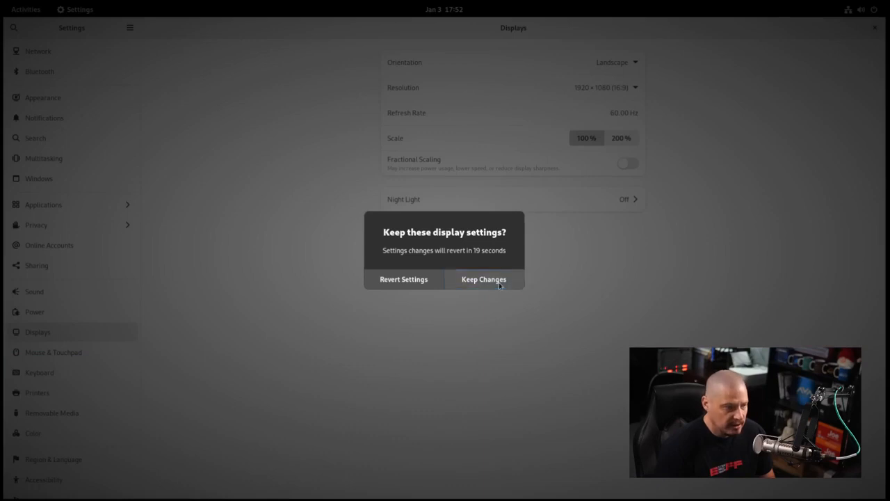
left_click(484, 278)
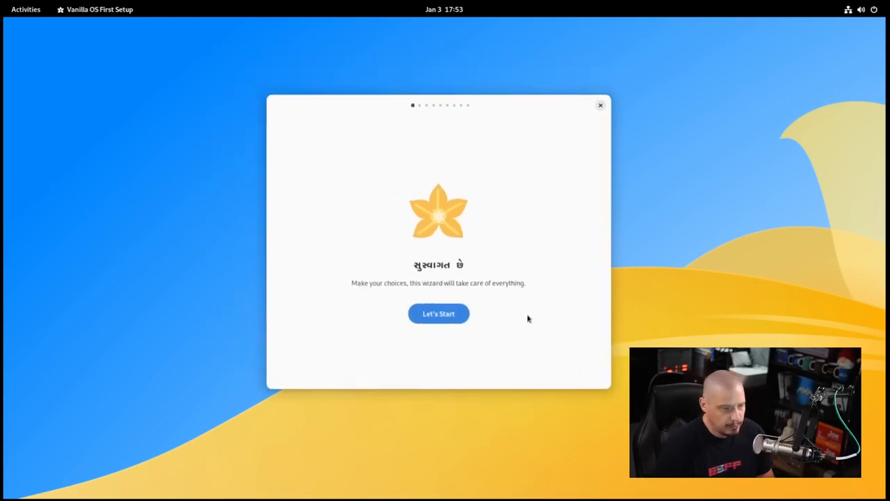
Begin the wizard and choose the Dark colour scheme before continuing
left_click(438, 313)
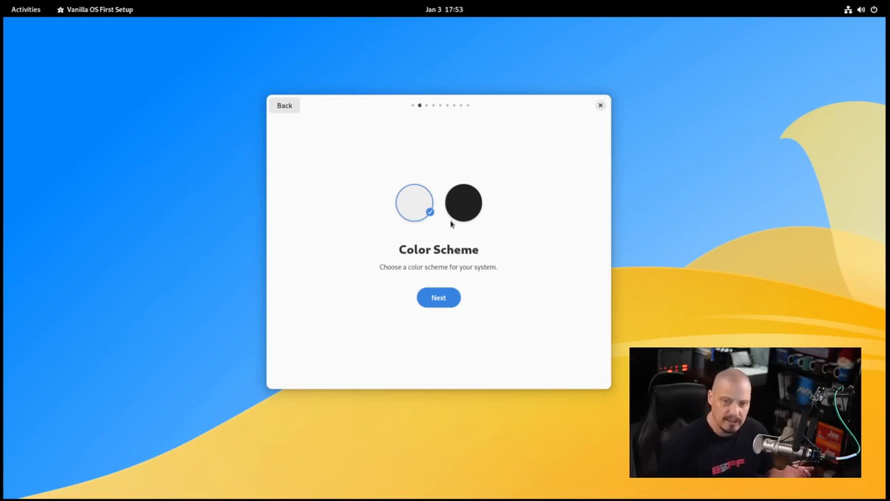
mouse_move(465, 214)
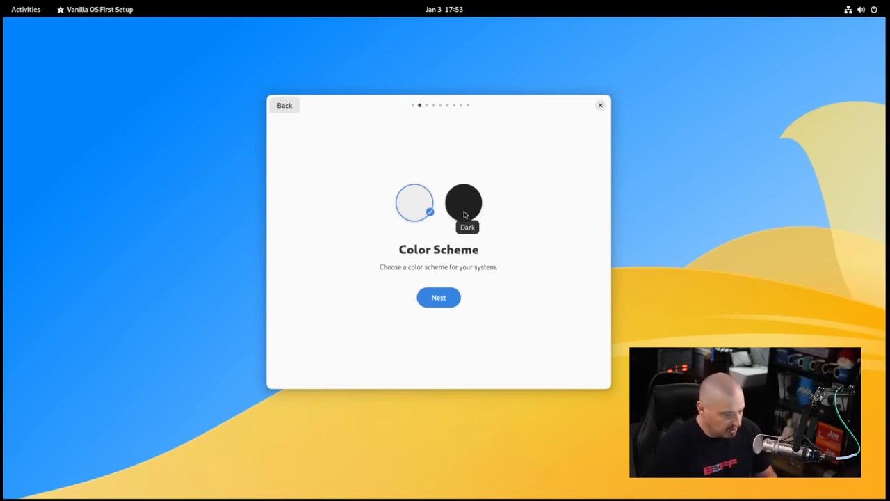
left_click(463, 204)
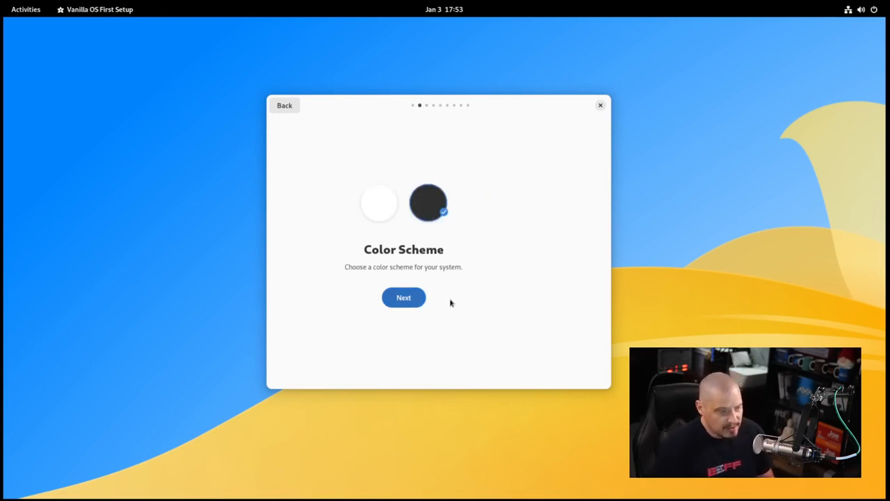
left_click(404, 297)
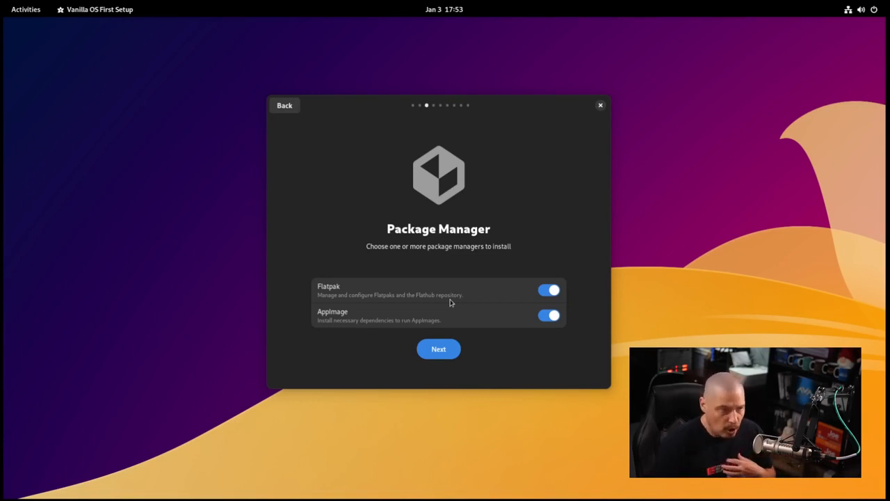
mouse_move(531, 258)
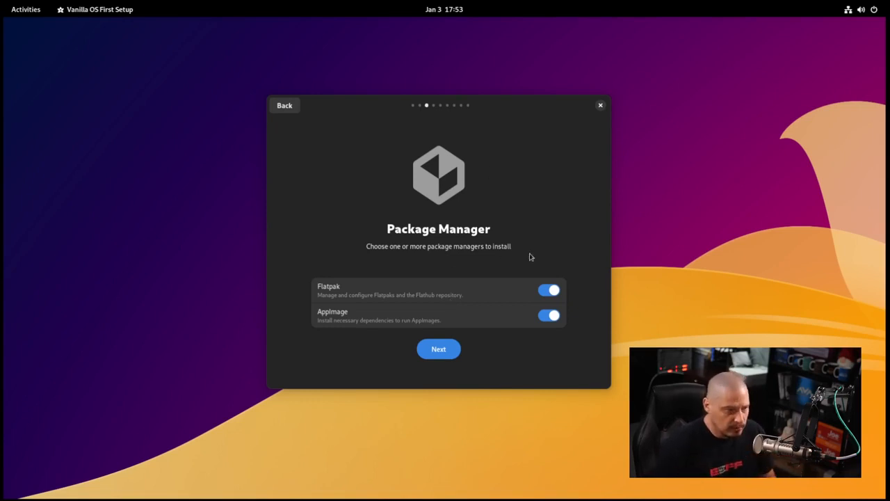
mouse_move(434, 282)
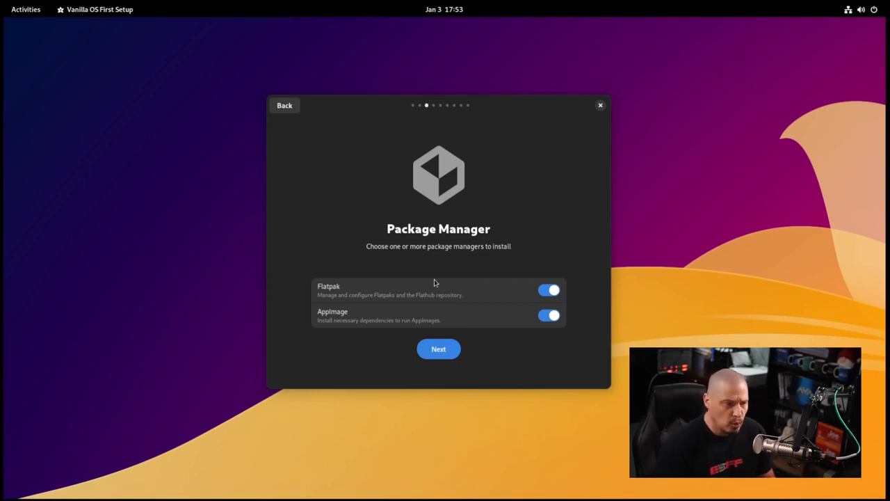
mouse_move(506, 301)
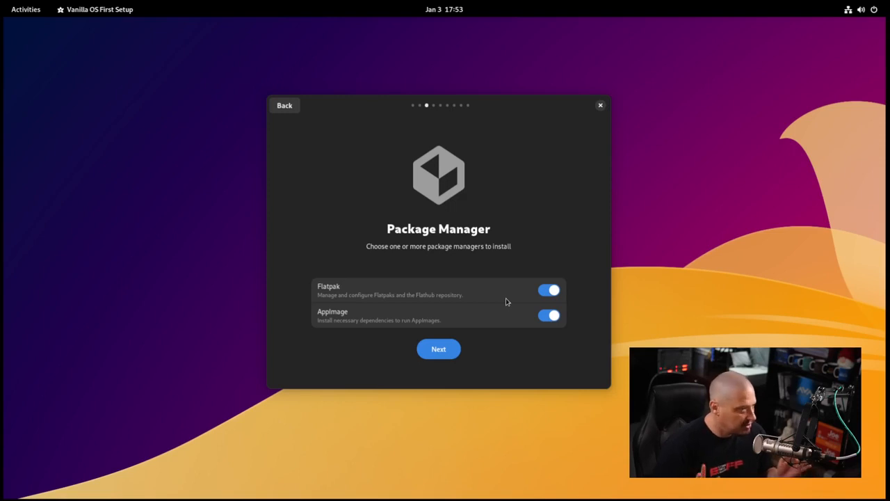
mouse_move(354, 301)
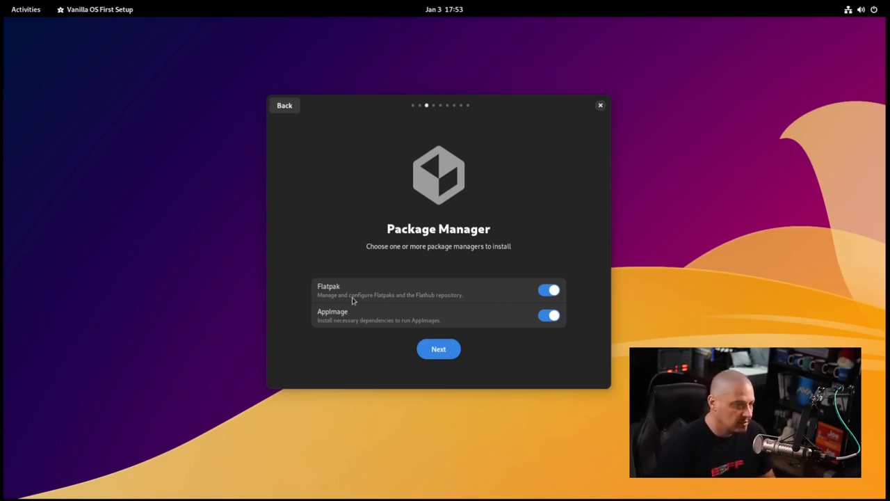
mouse_move(342, 330)
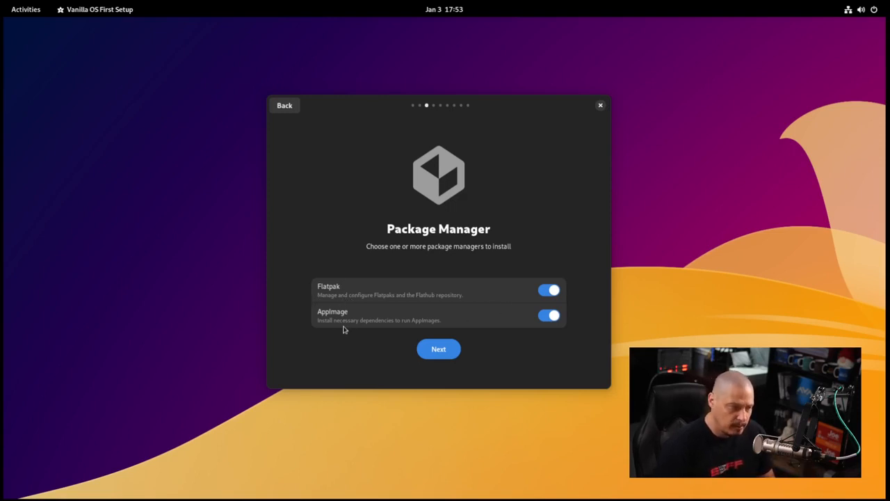
Toggle AppImage support off and back on, keeping Flatpak and AppImage enabled
left_click(548, 314)
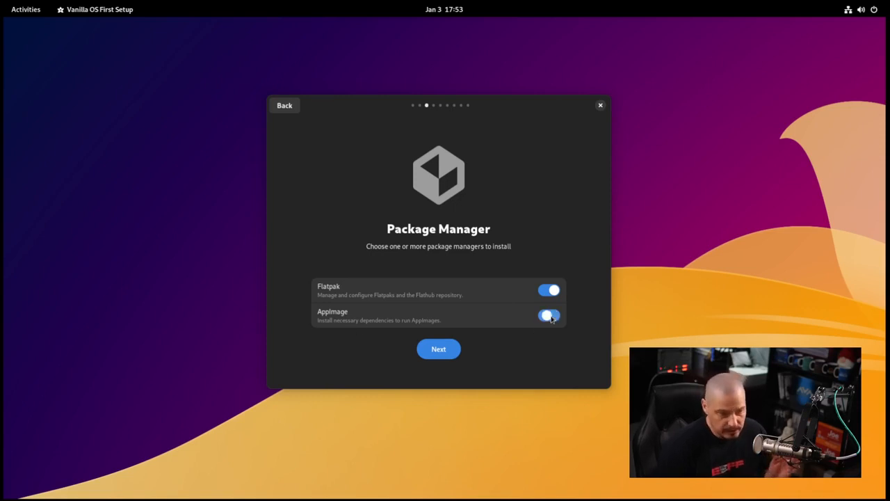
left_click(548, 316)
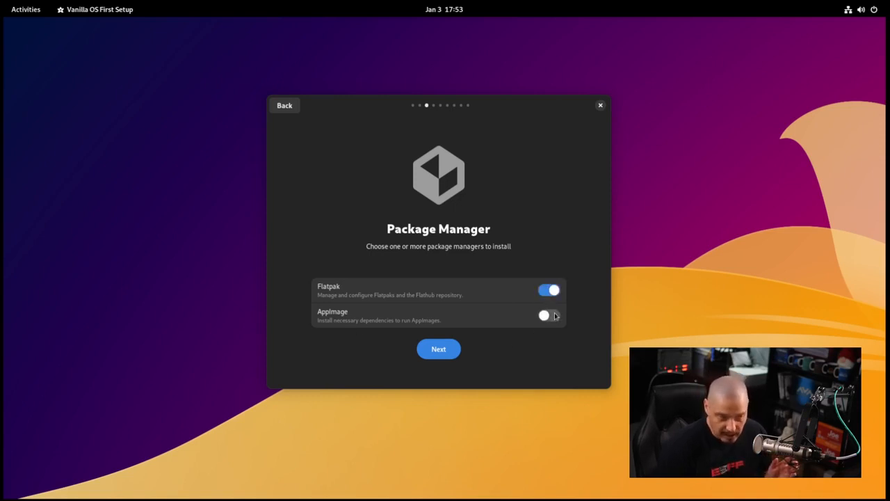
left_click(549, 315)
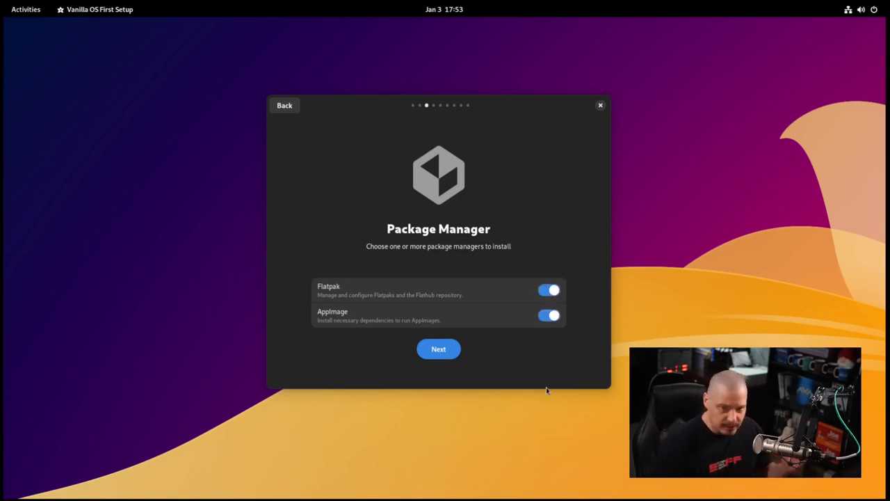
mouse_move(496, 379)
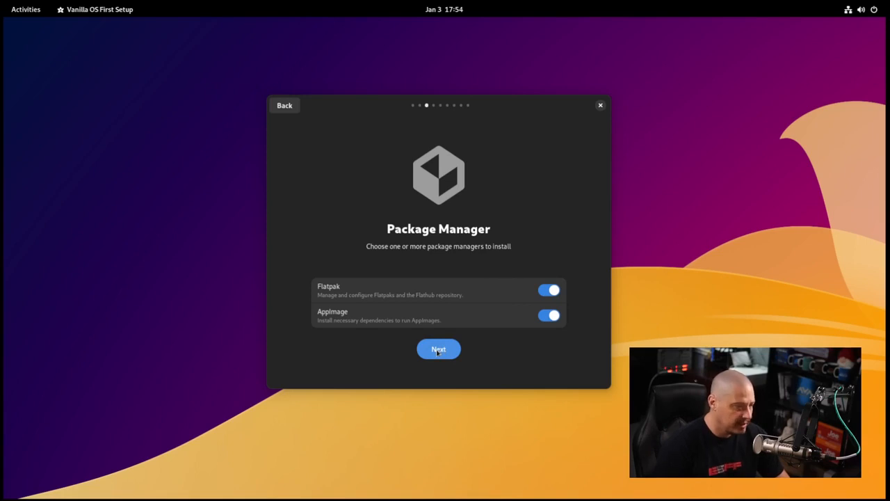
Reach the Applications step and toggle Office on then off, leaving only Core Applications
left_click(439, 347)
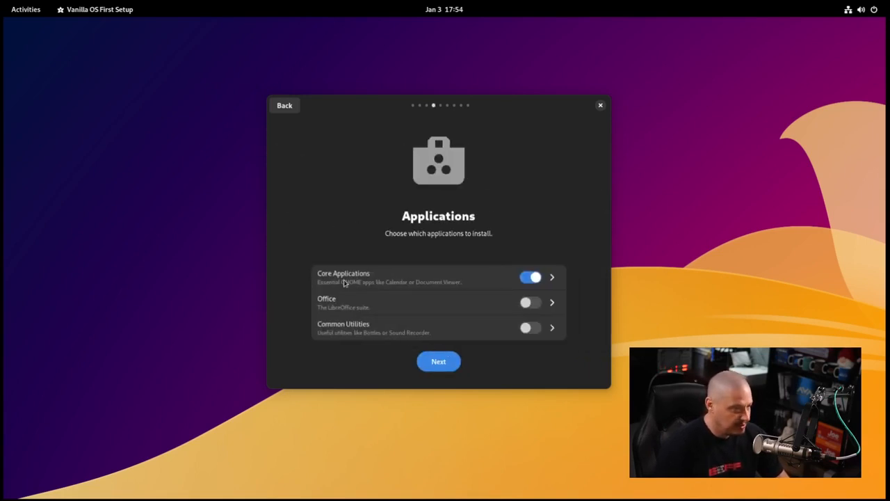
mouse_move(531, 314)
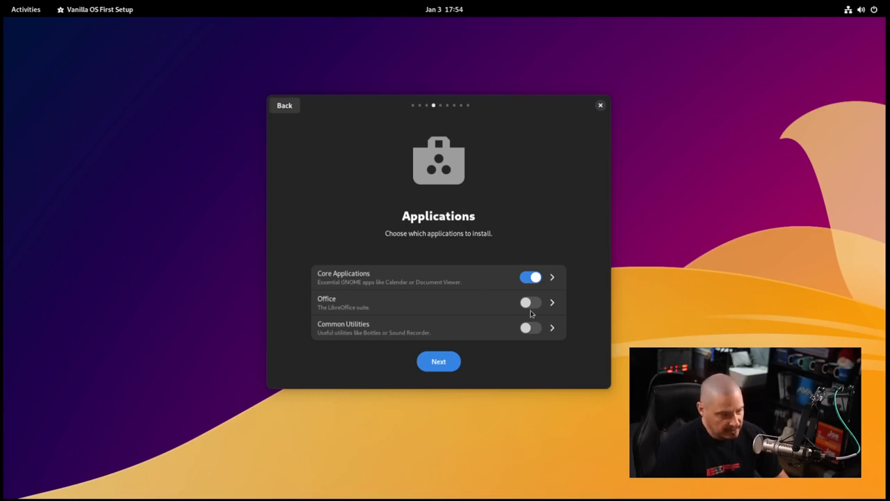
left_click(530, 302)
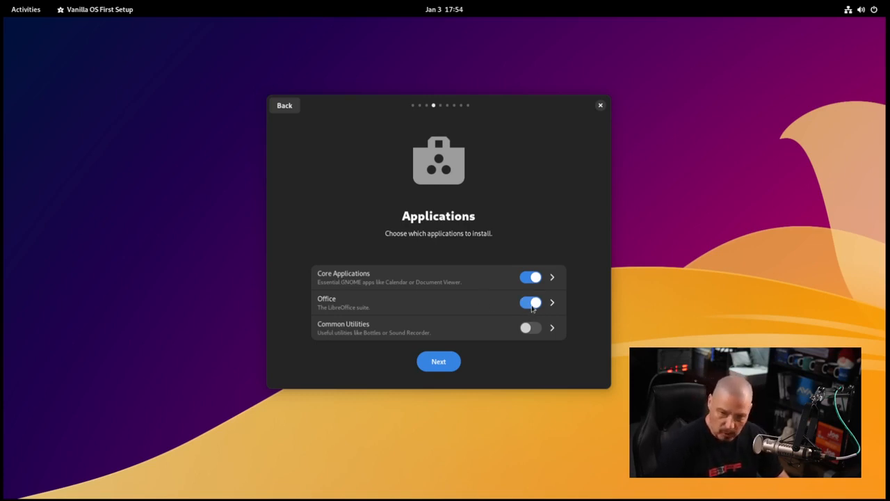
left_click(530, 302)
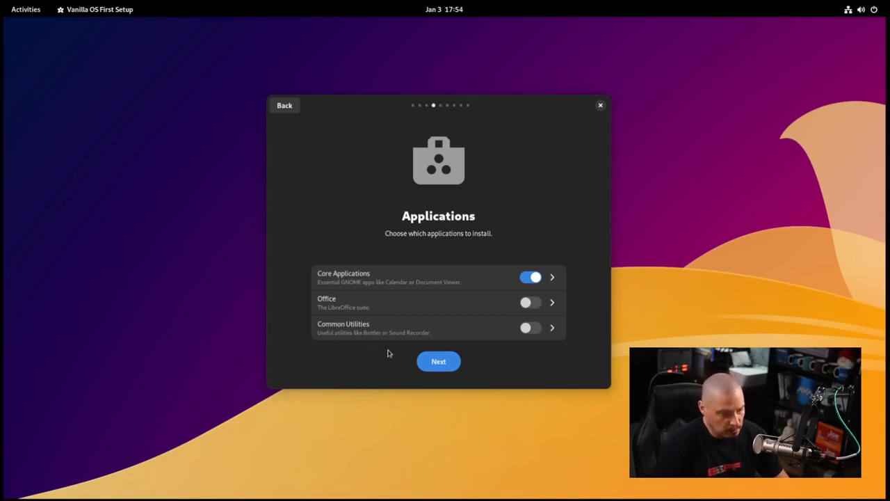
mouse_move(378, 338)
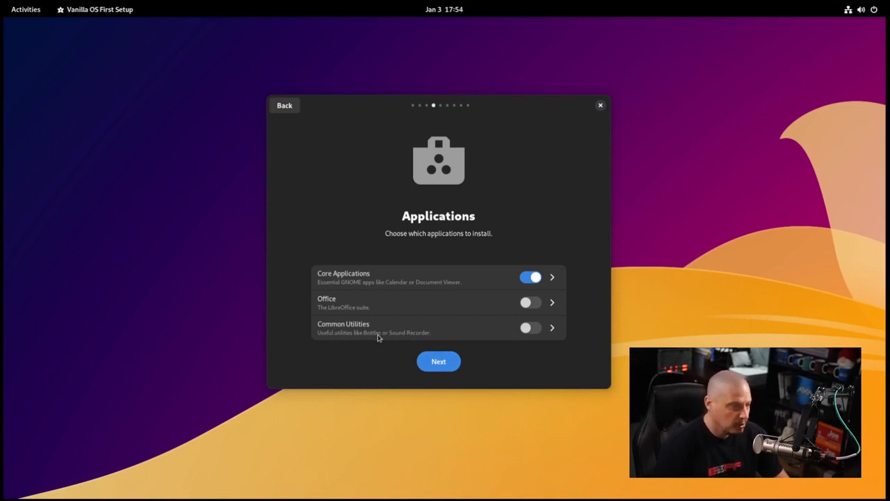
mouse_move(380, 356)
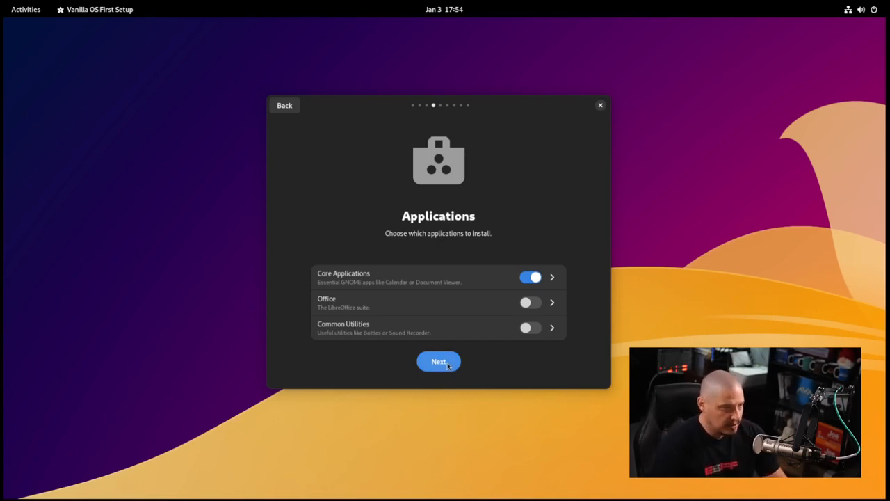
Continue past Applications and get through the Open VM Tools step
left_click(438, 362)
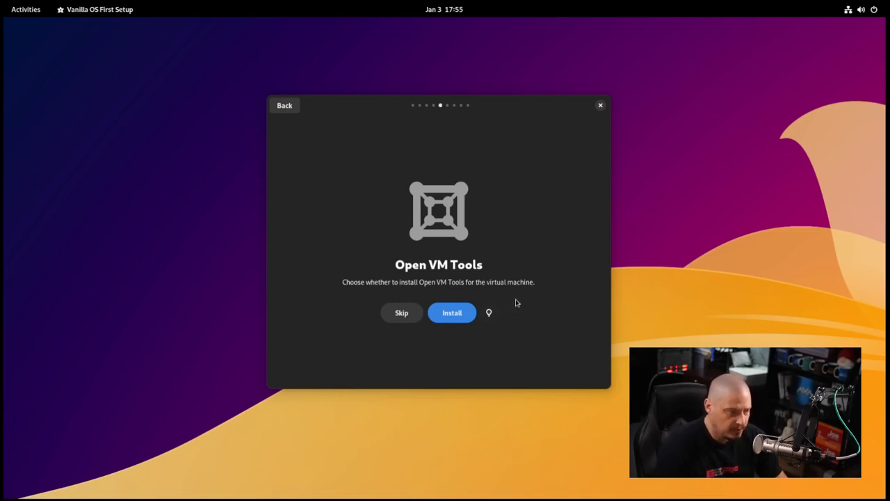
mouse_move(506, 308)
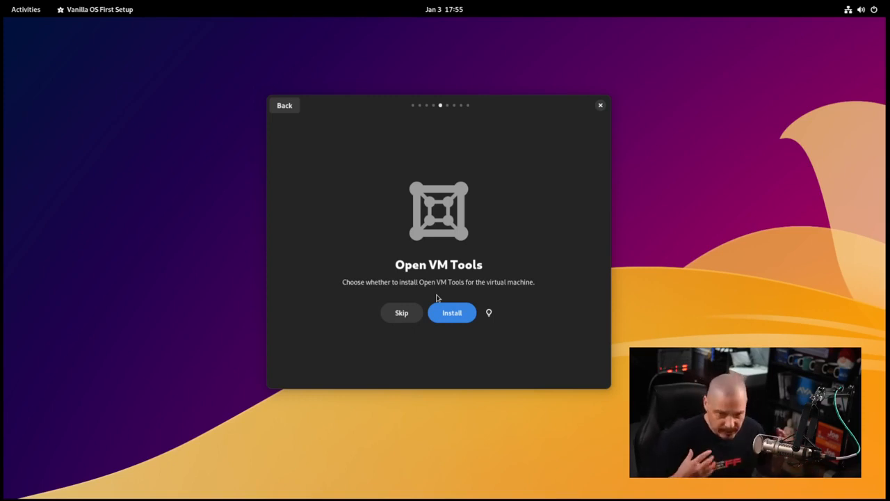
left_click(451, 312)
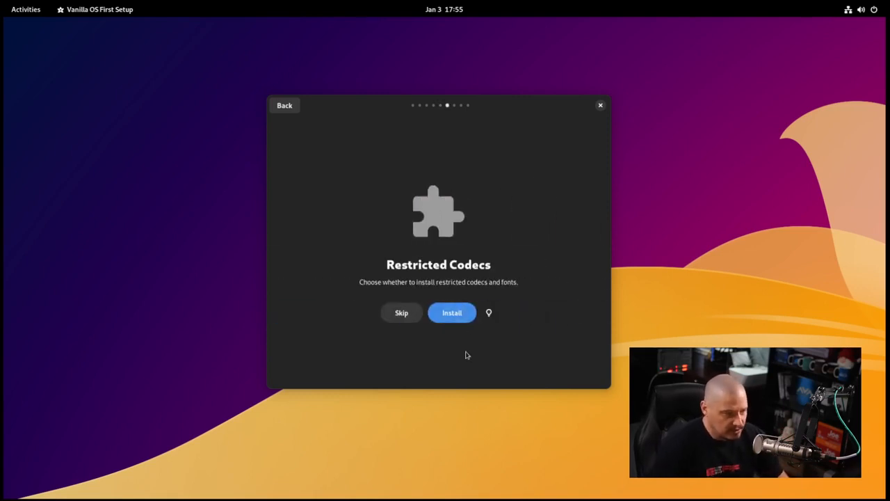
mouse_move(484, 272)
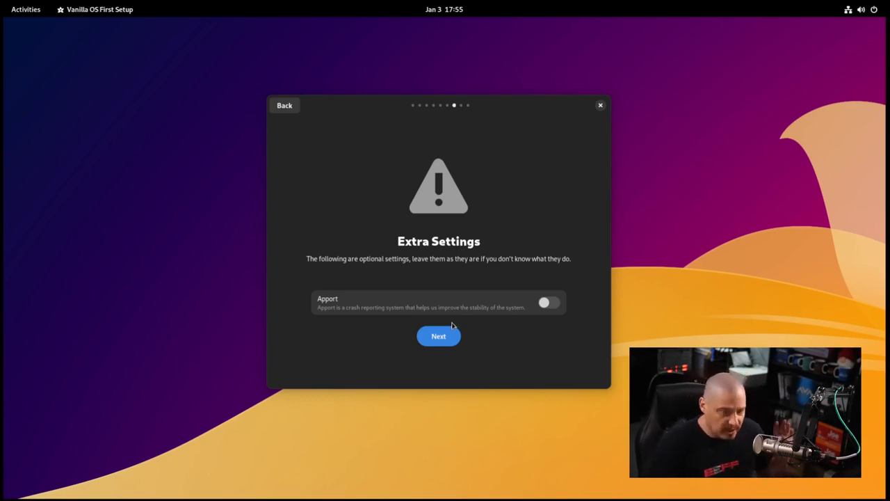
mouse_move(417, 239)
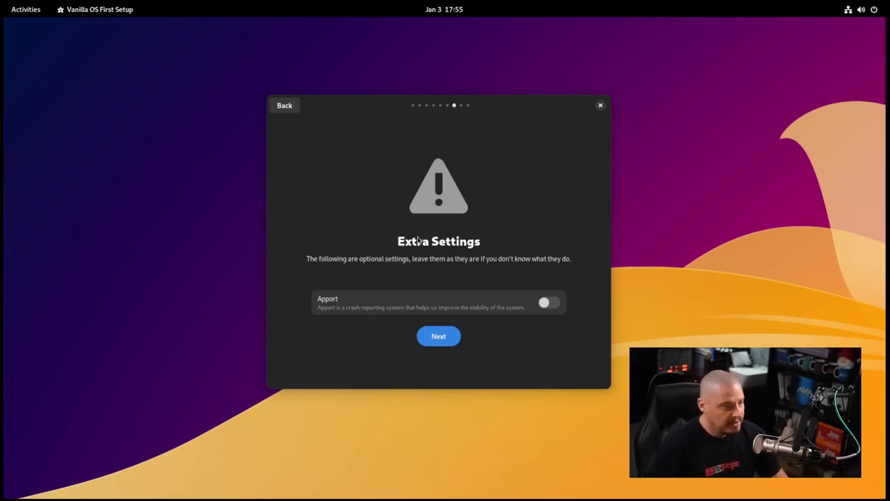
mouse_move(428, 275)
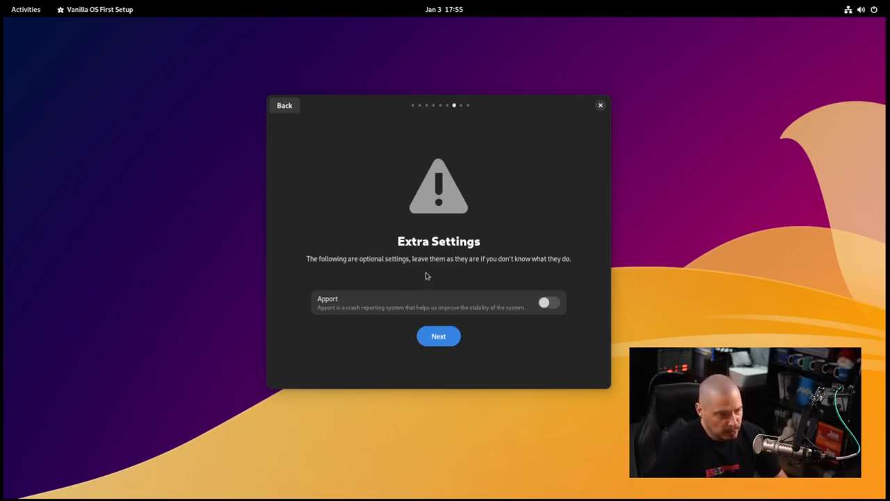
mouse_move(478, 272)
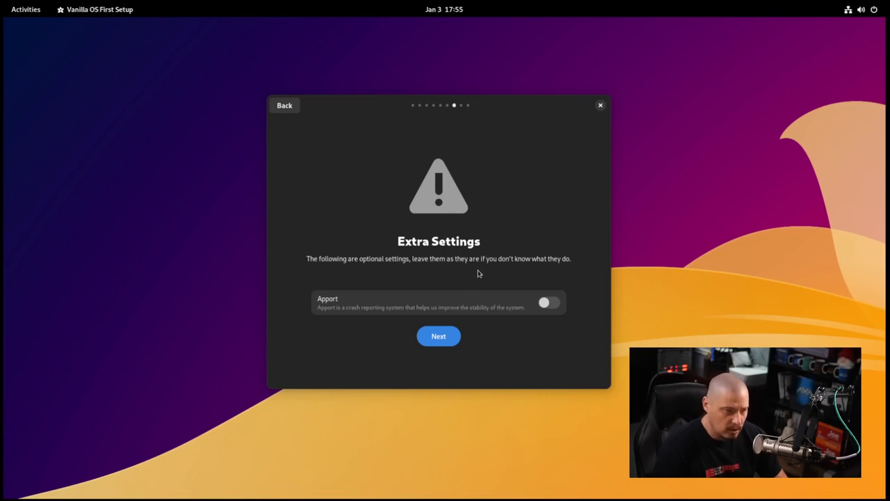
mouse_move(341, 318)
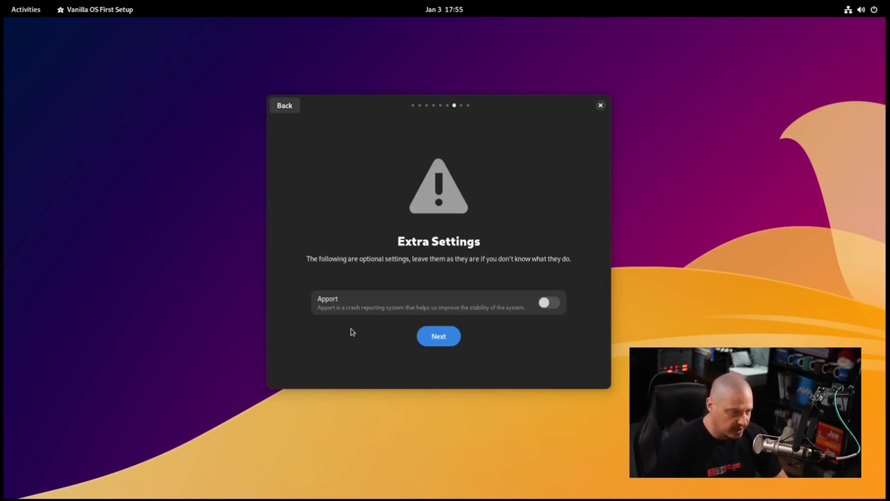
Keep Apport crash reporting enabled and continue to apply the setup changes
left_click(548, 301)
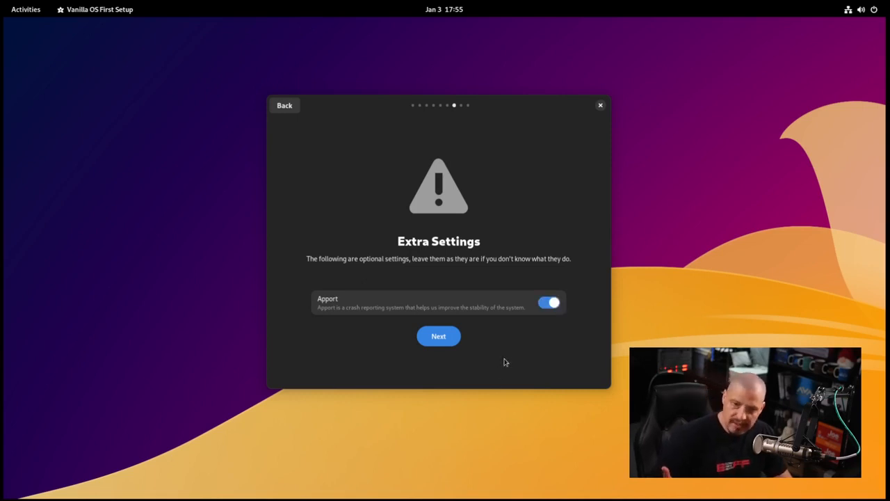
left_click(438, 335)
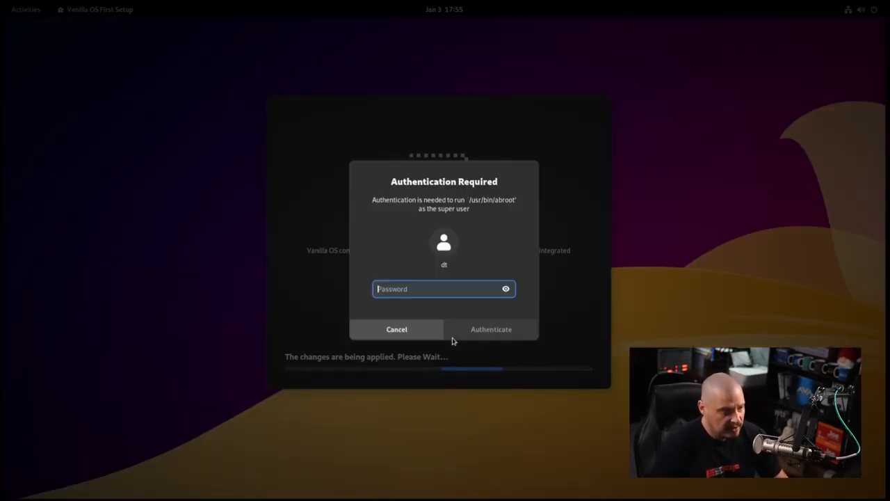
mouse_move(448, 298)
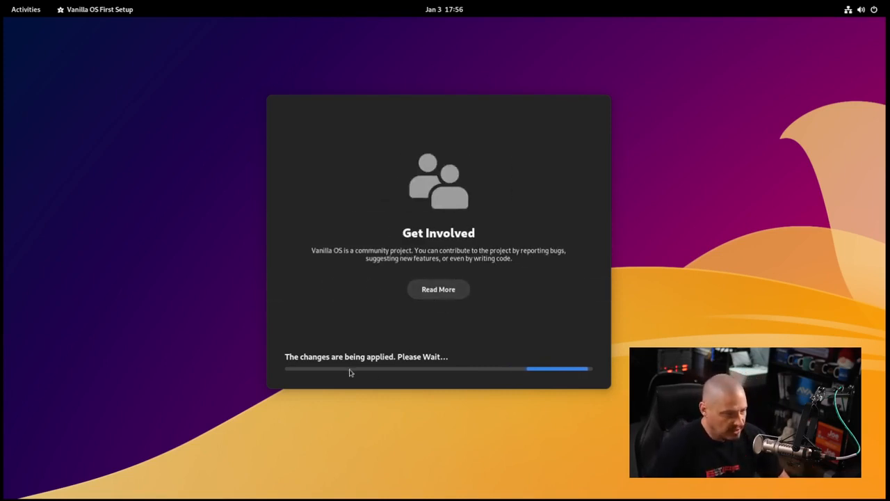
mouse_move(440, 380)
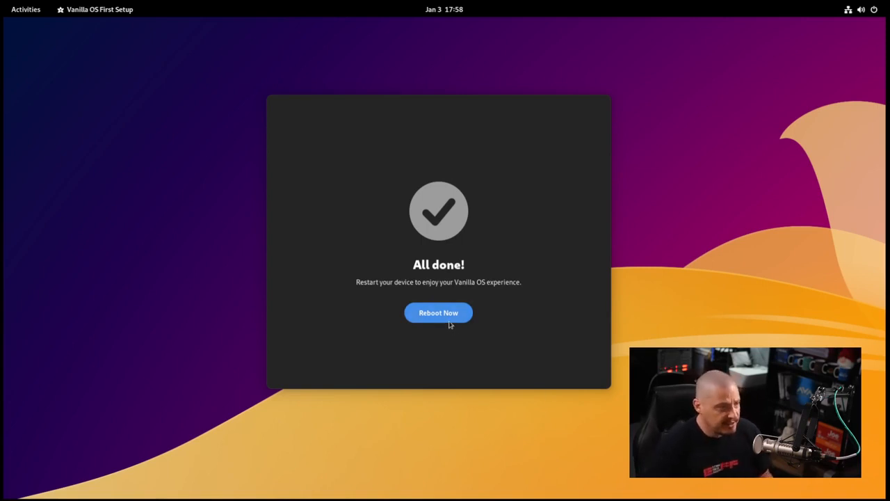
Reboot now to finish setup and reach the Done! screen
left_click(438, 311)
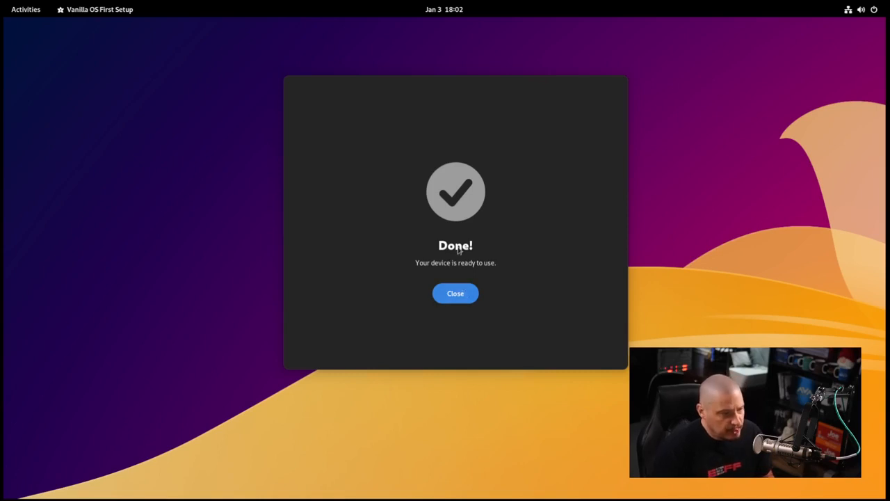
Close First Setup and show the GNOME app grid via Activities
left_click(455, 292)
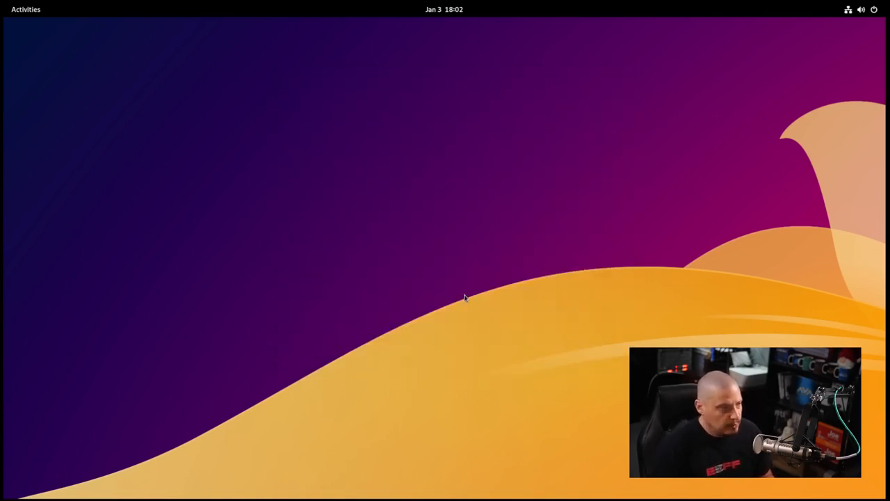
mouse_move(405, 268)
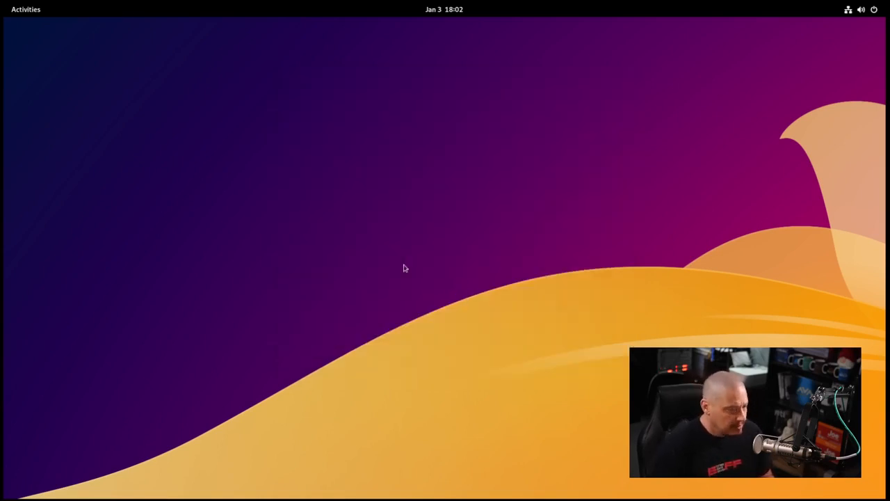
left_click(25, 9)
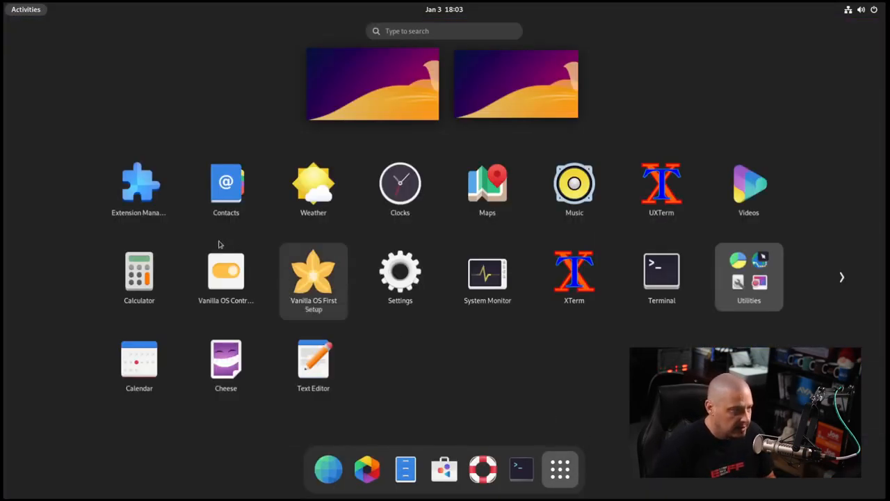
mouse_move(140, 188)
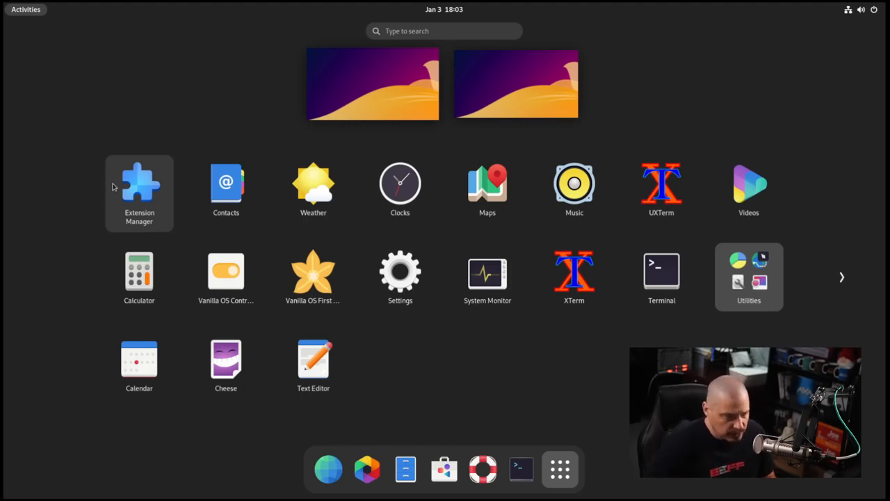
mouse_move(225, 271)
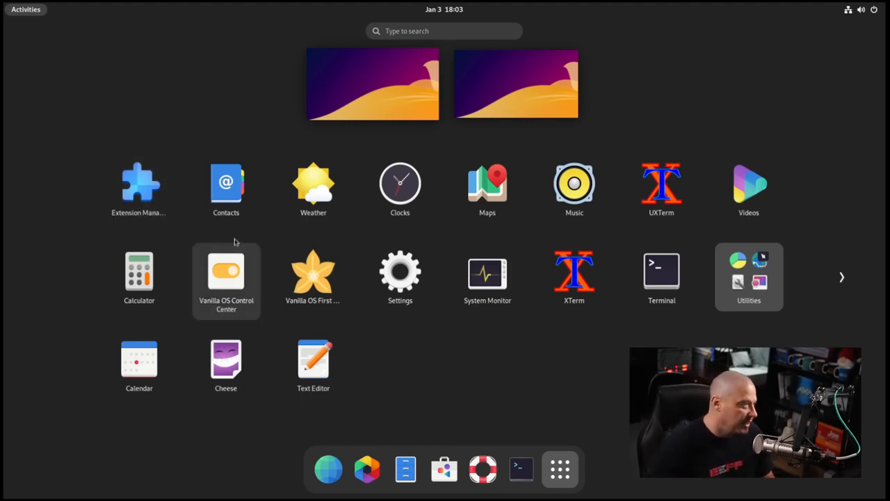
mouse_move(313, 187)
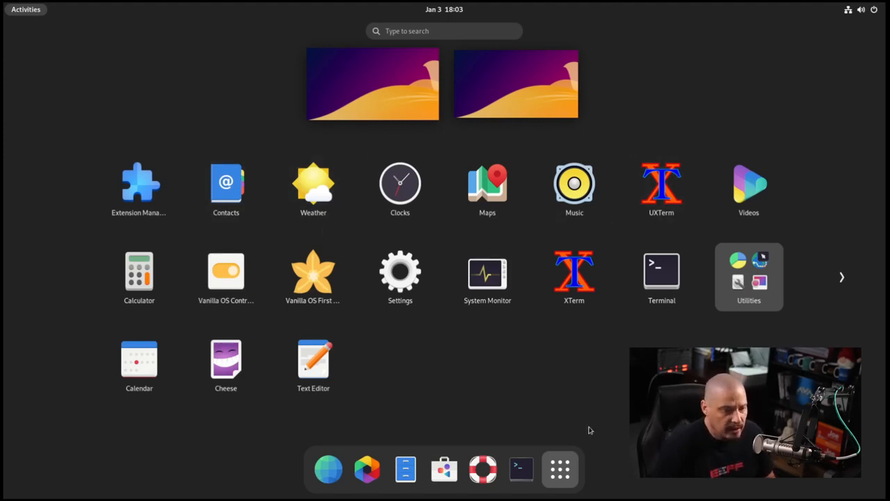
mouse_move(487, 189)
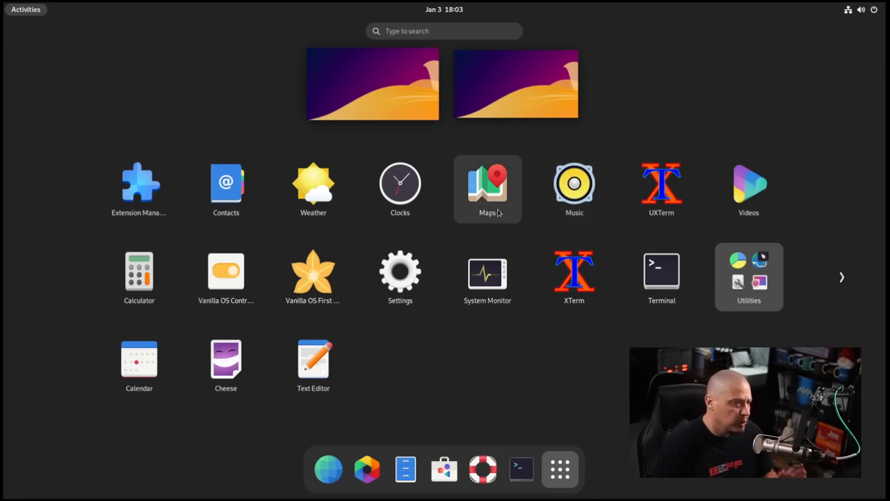
mouse_move(262, 333)
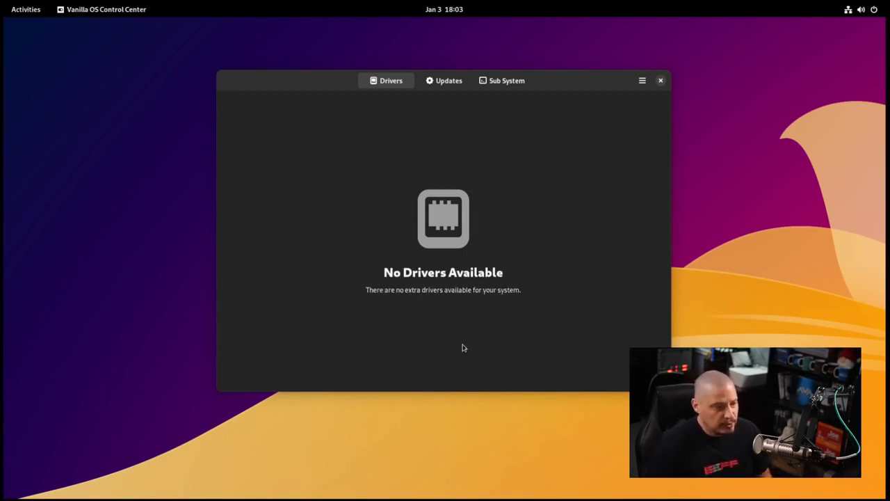
mouse_move(468, 305)
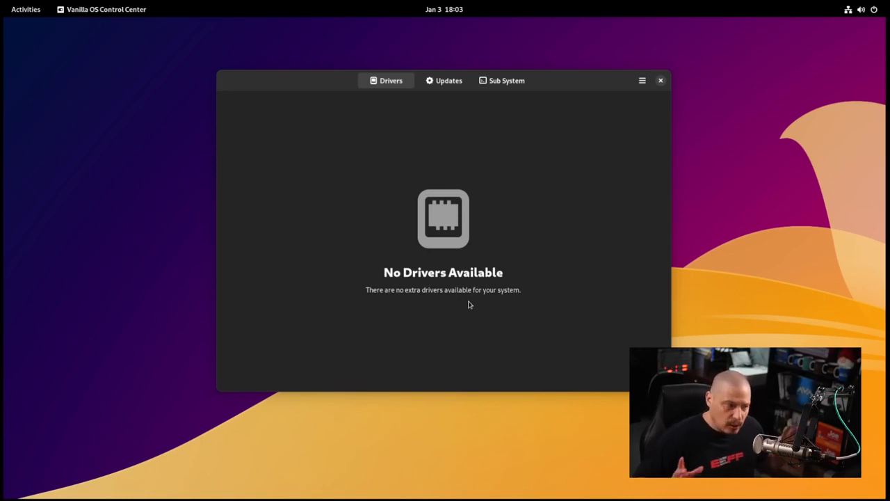
mouse_move(428, 214)
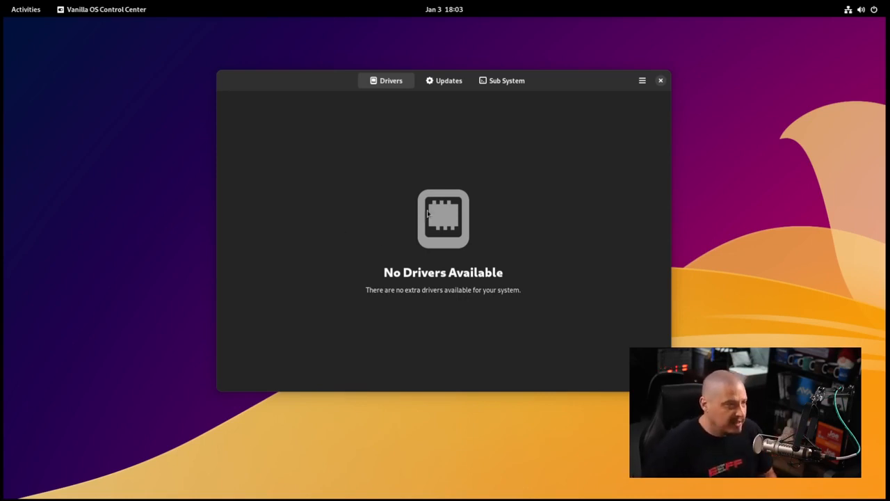
mouse_move(449, 188)
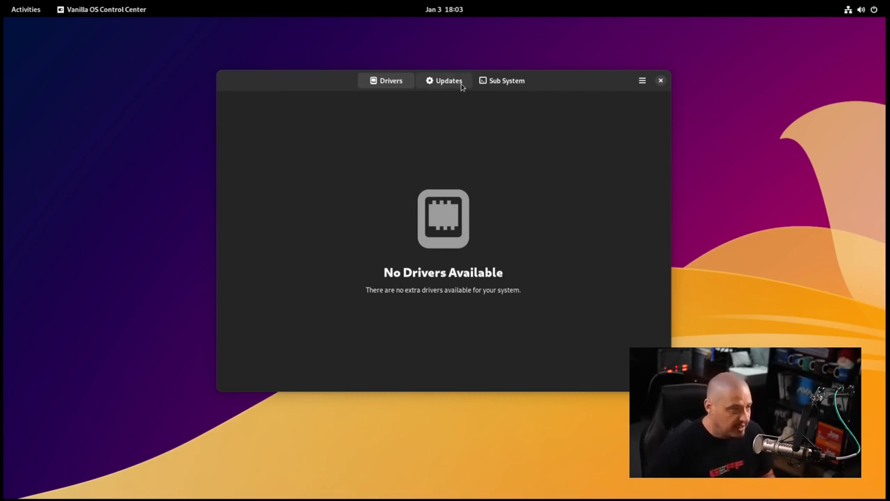
Review the Updates and Sub System tabs, then close the Control Center
left_click(448, 79)
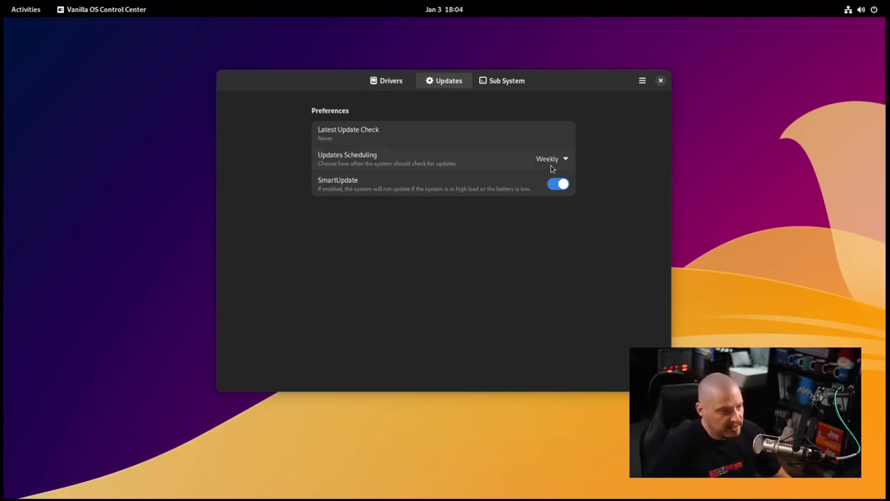
mouse_move(387, 153)
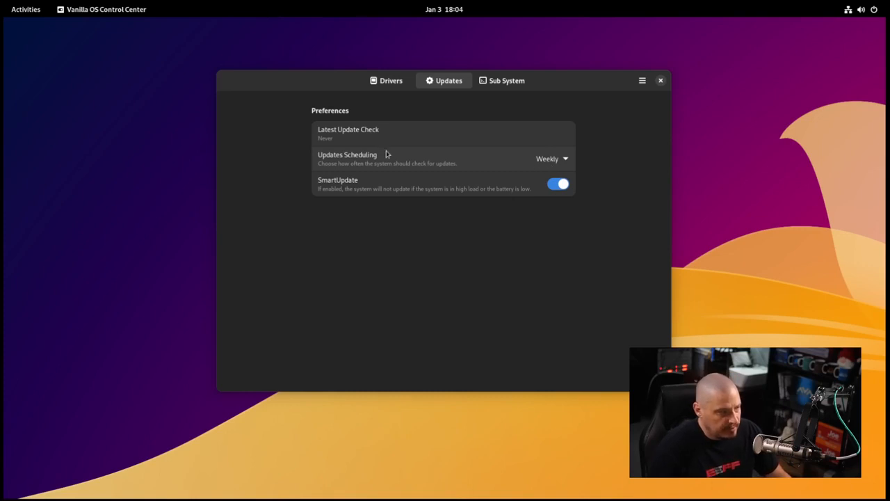
mouse_move(349, 144)
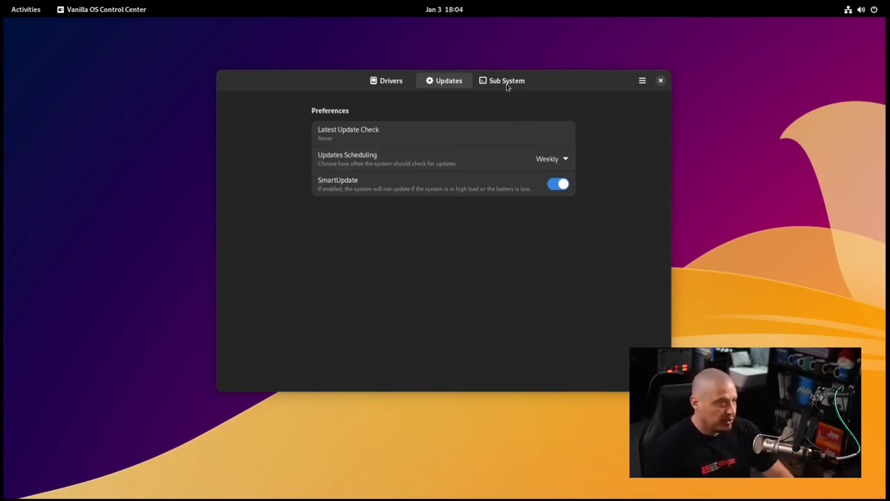
left_click(506, 79)
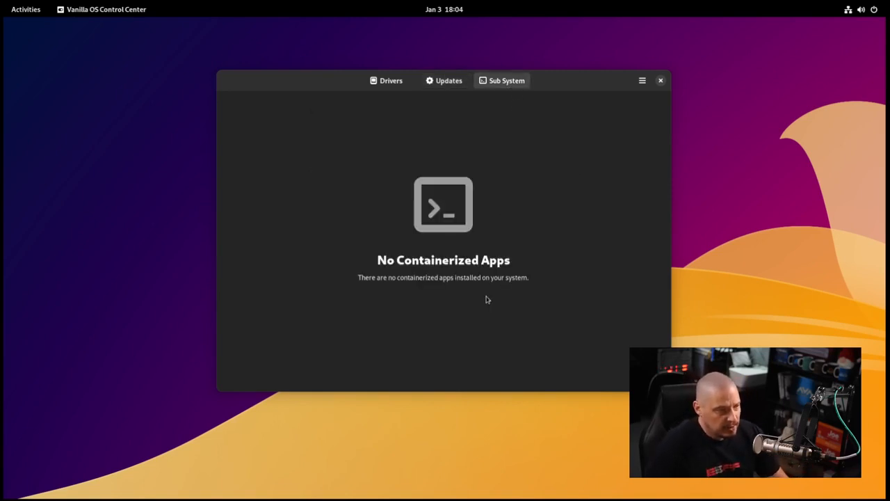
mouse_move(444, 328)
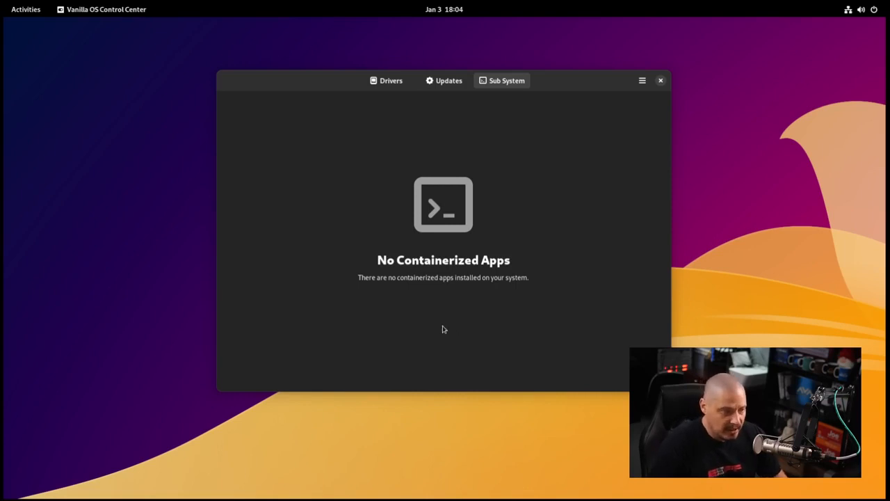
mouse_move(498, 276)
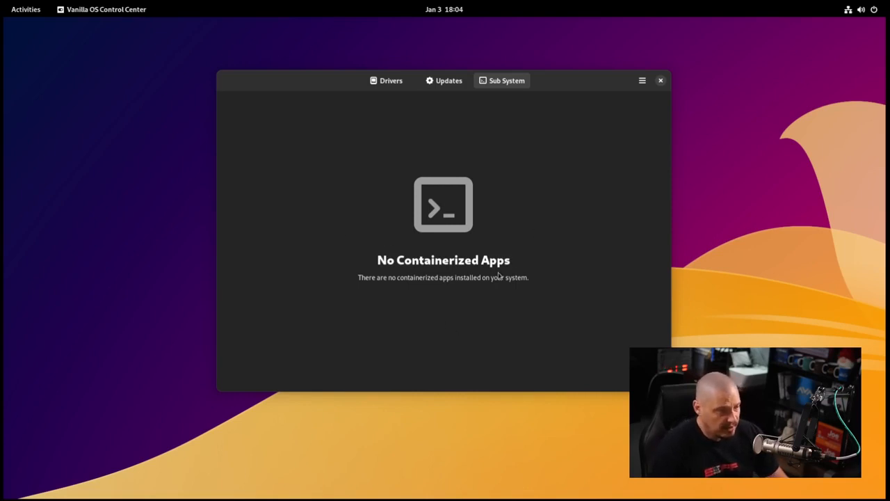
left_click(659, 80)
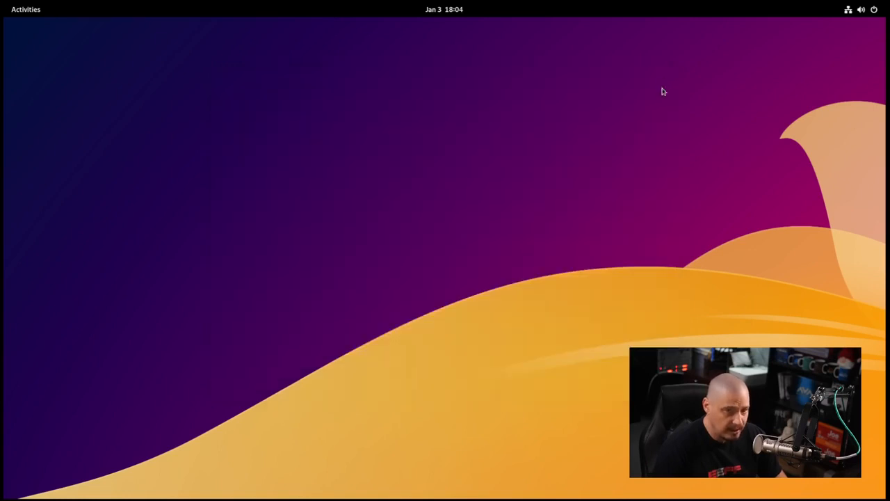
mouse_move(567, 497)
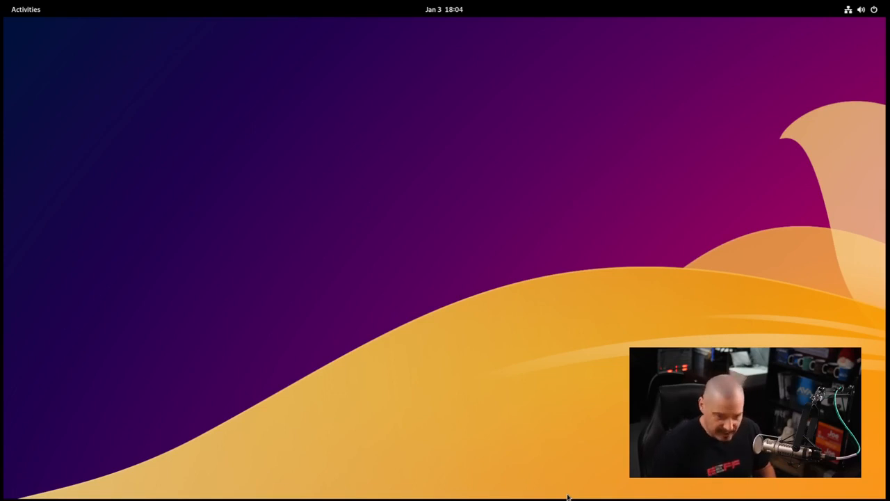
Launch Software, try a search for 'htd' with no results, and return to Explore
type("software")
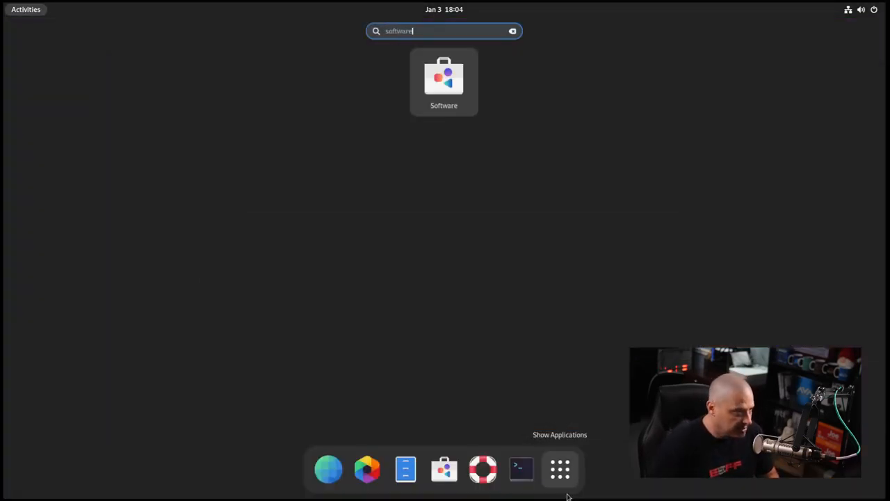
left_click(443, 76)
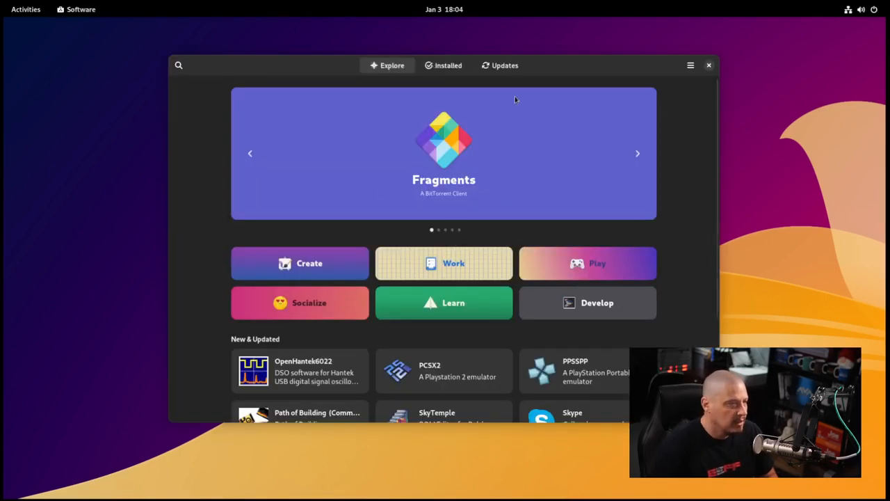
mouse_move(554, 75)
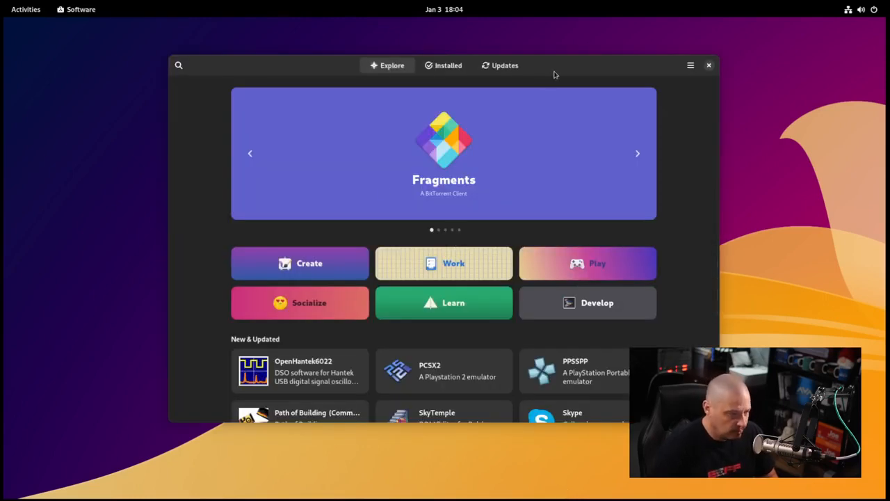
left_click(178, 66)
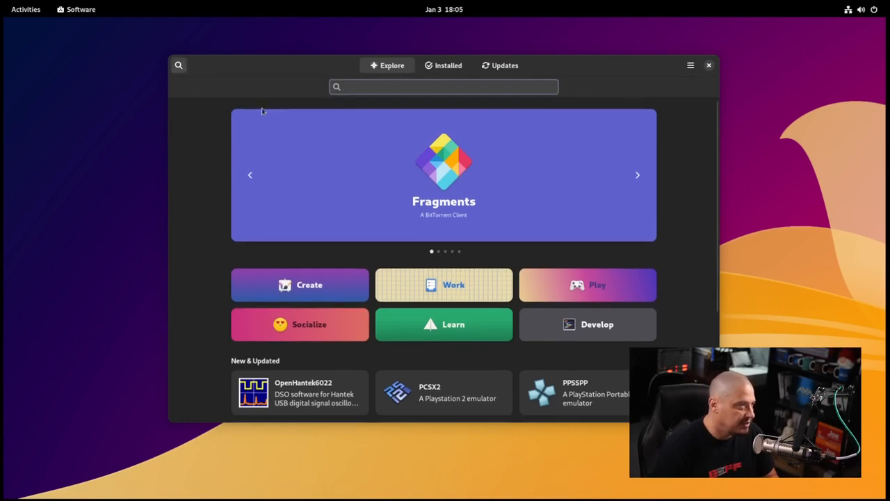
type("htd")
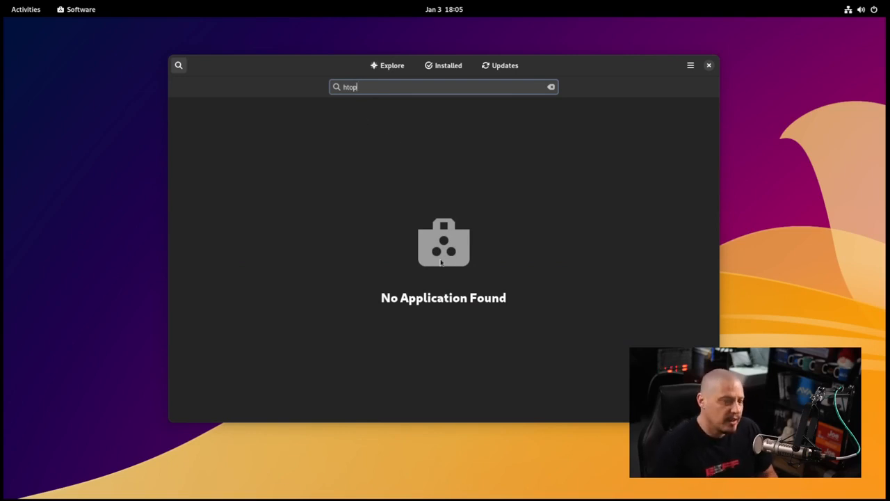
mouse_move(445, 185)
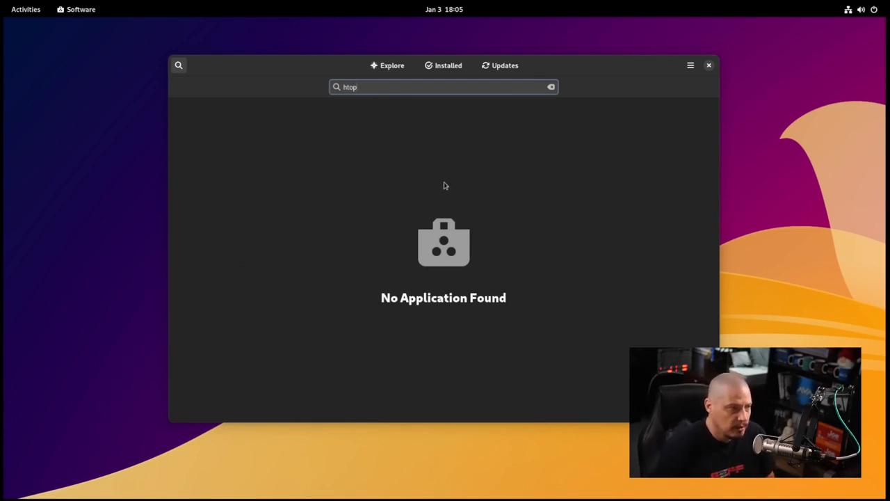
mouse_move(476, 250)
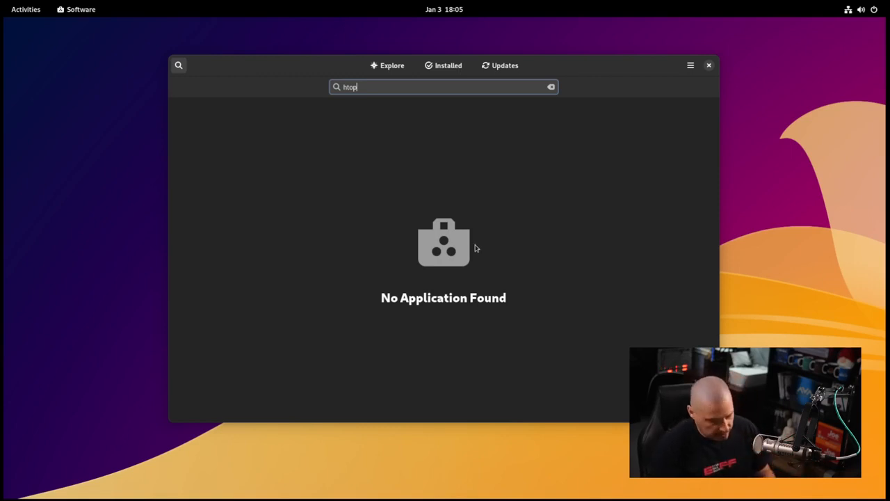
left_click(551, 87)
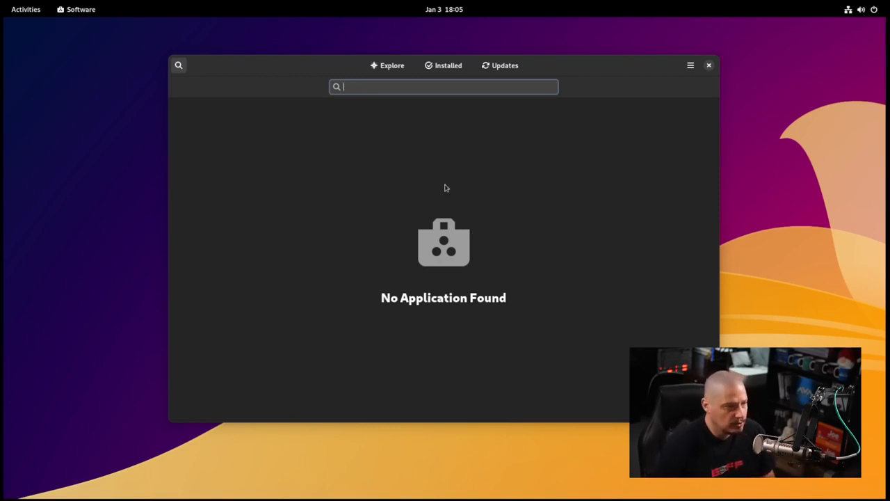
mouse_move(235, 77)
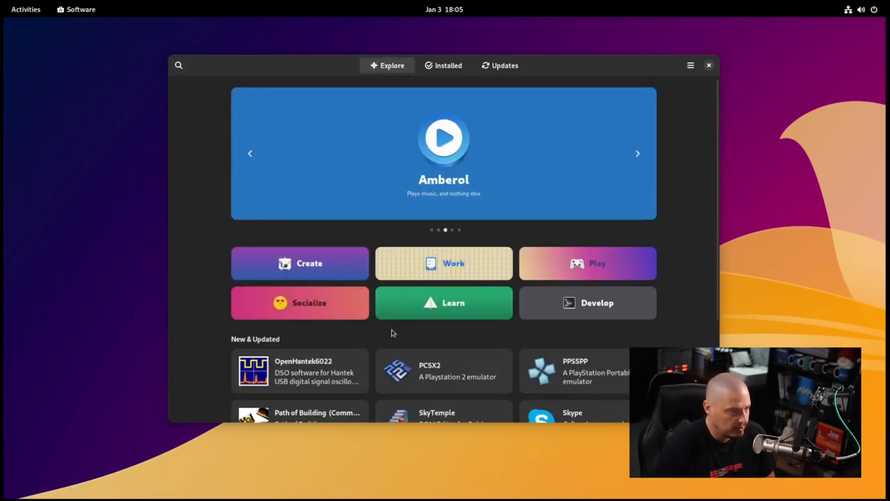
Scroll the featured apps and browse into the Play games category
scroll("down", 3)
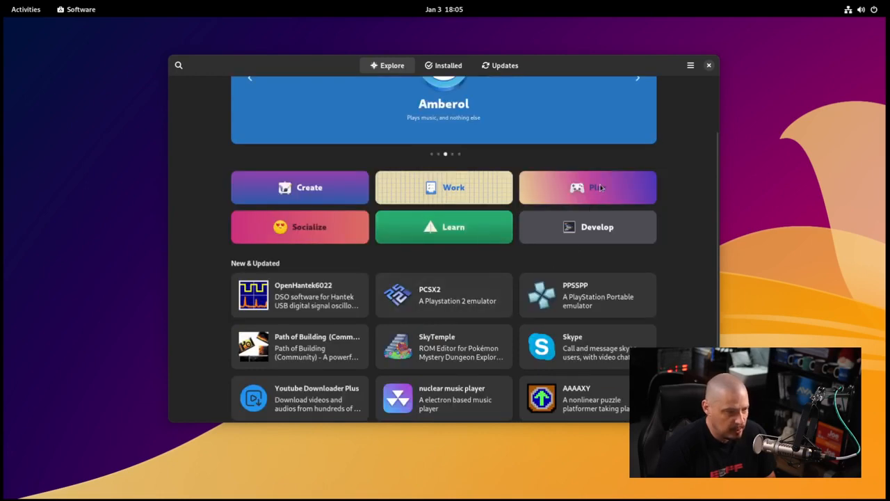
left_click(587, 187)
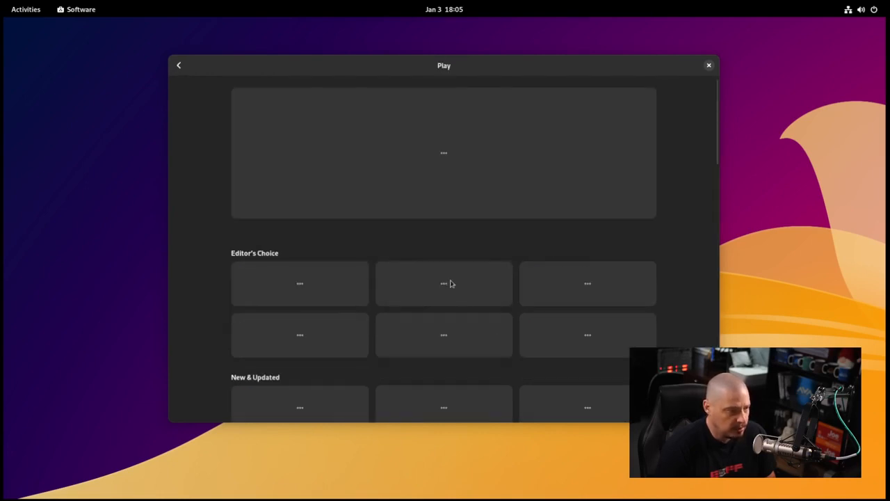
scroll("down", 3)
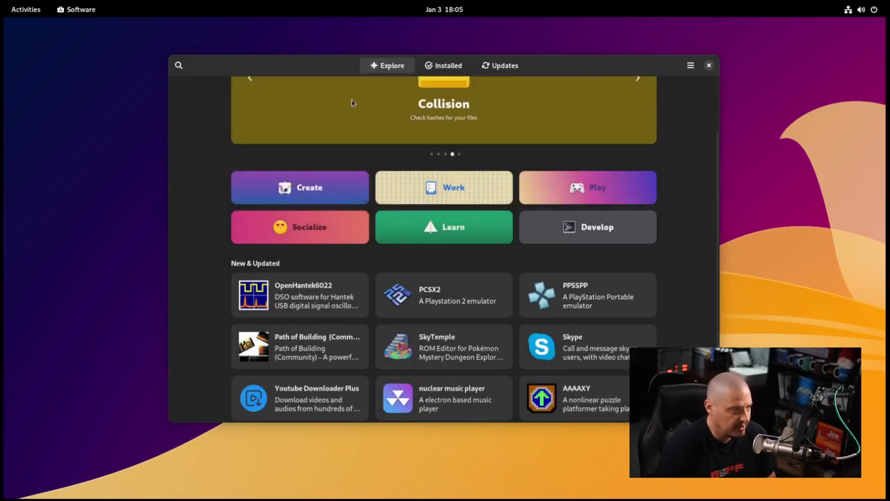
Start a store search for Discord and view its details page
left_click(178, 66)
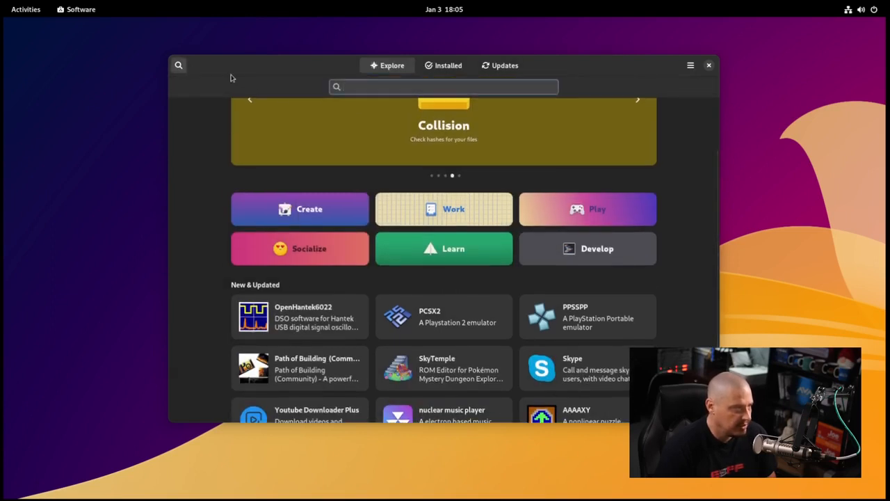
left_click(443, 86)
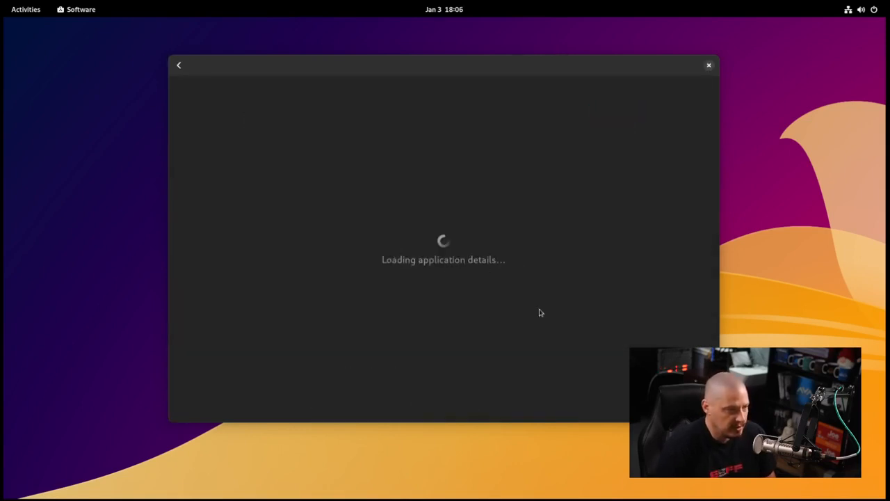
mouse_move(570, 345)
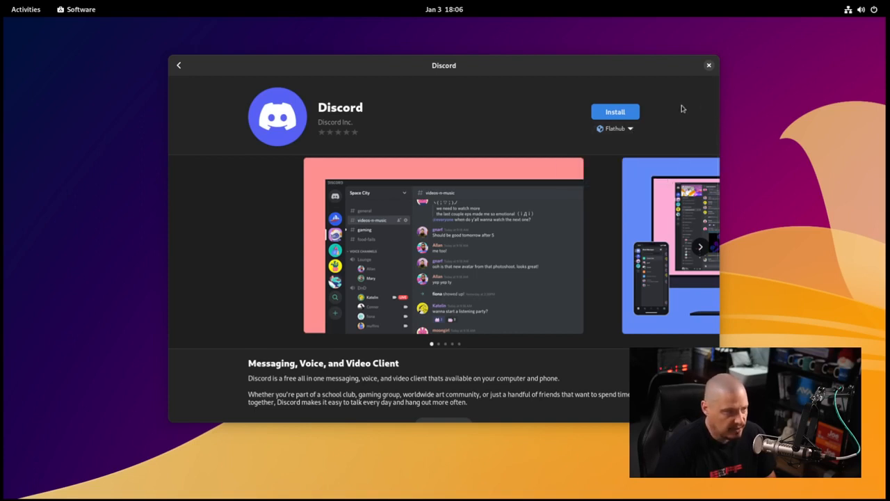
mouse_move(434, 108)
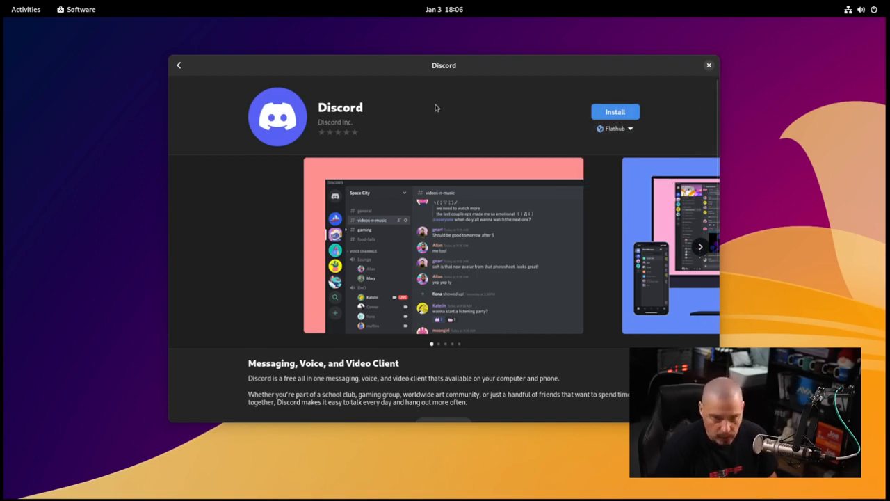
mouse_move(226, 86)
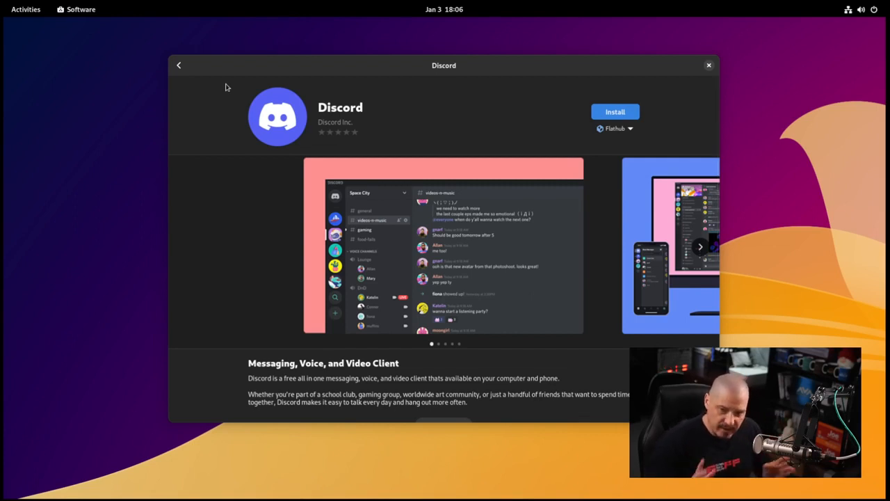
mouse_move(159, 39)
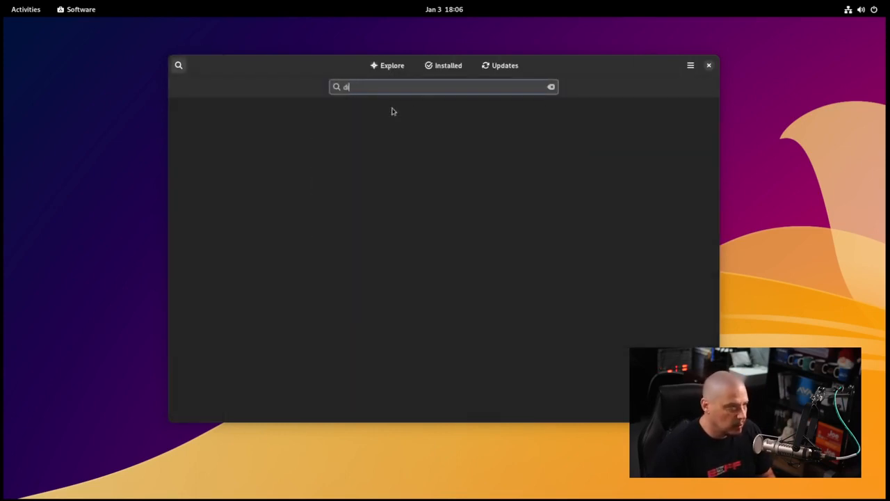
Search for 'htop' with no result, then search 'vim' listing Vim, Vieb and Neovim
left_click(551, 86)
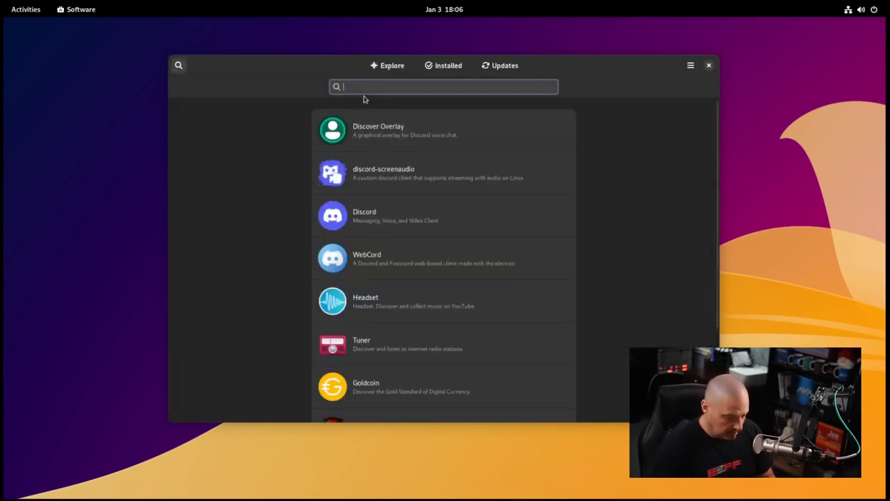
type("htop")
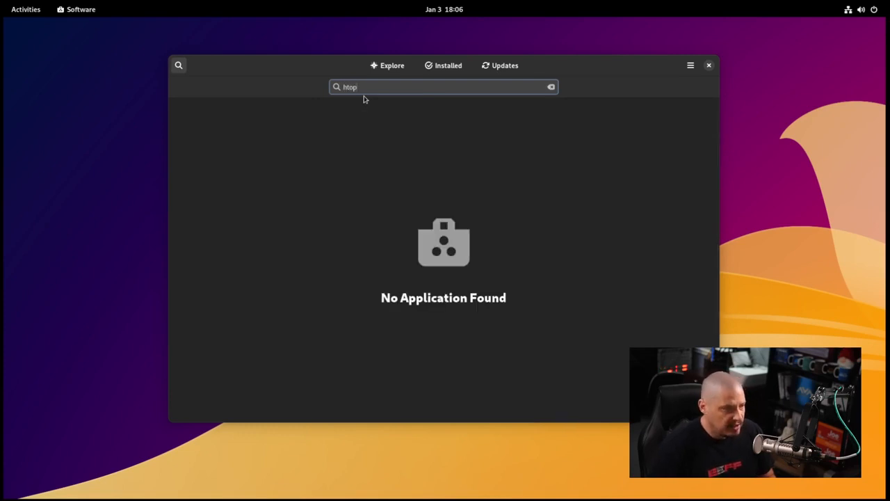
left_click(551, 86)
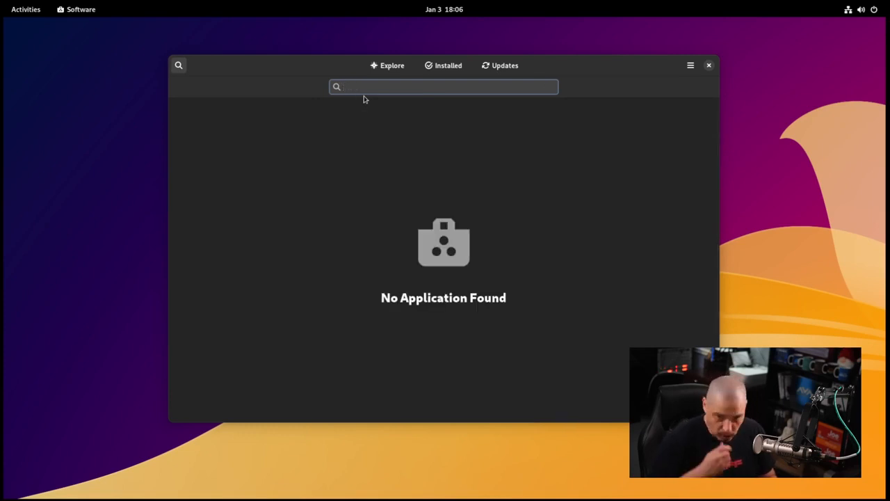
left_click(442, 86)
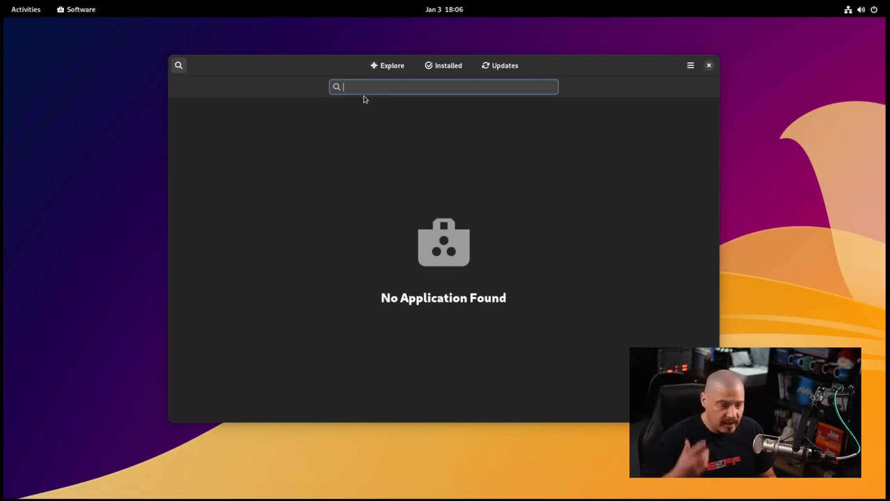
type("vim")
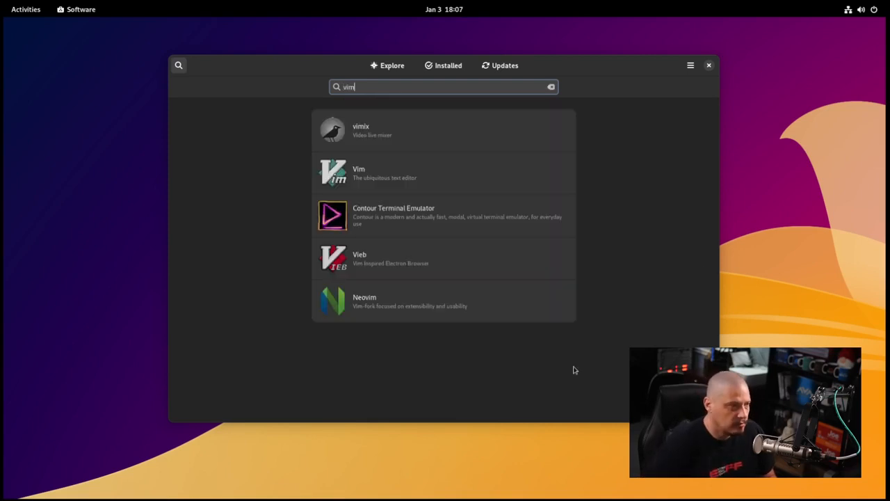
mouse_move(388, 176)
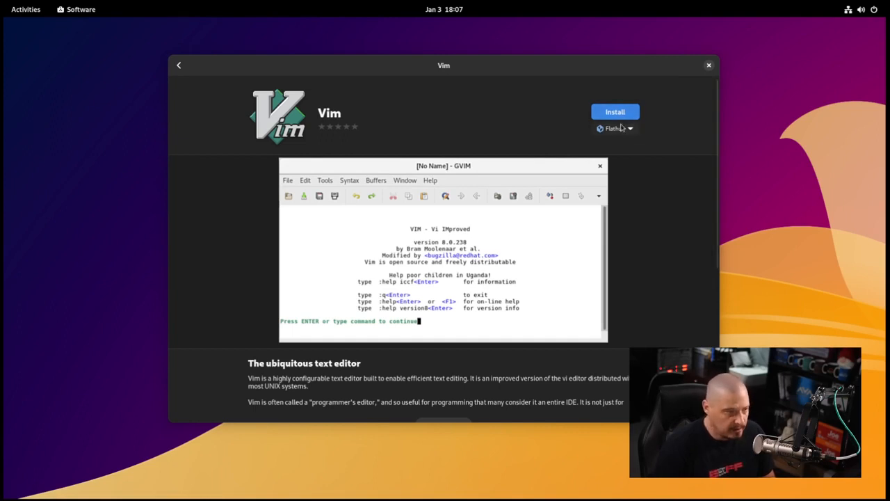
Install Vim from Flathub in GNOME Software
left_click(615, 111)
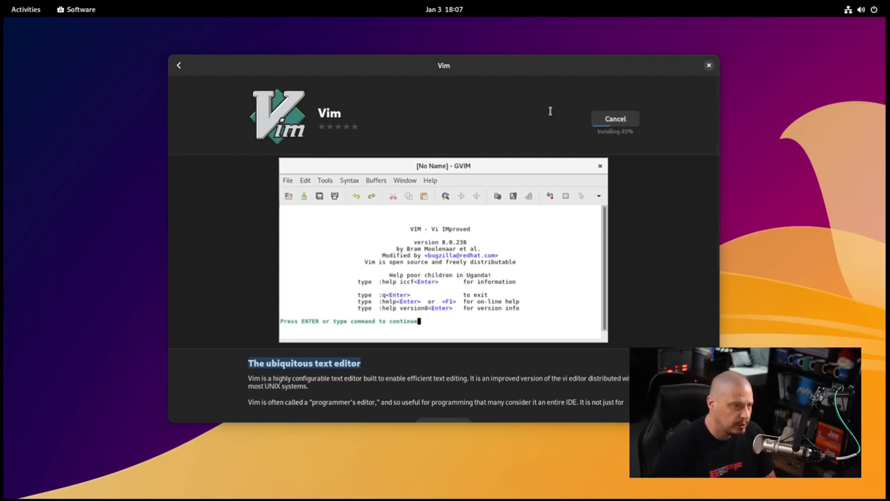
mouse_move(613, 236)
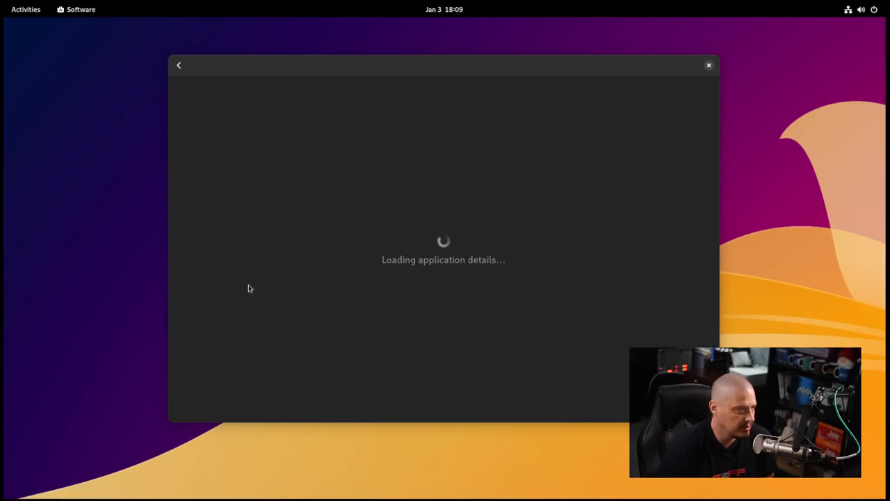
mouse_move(431, 274)
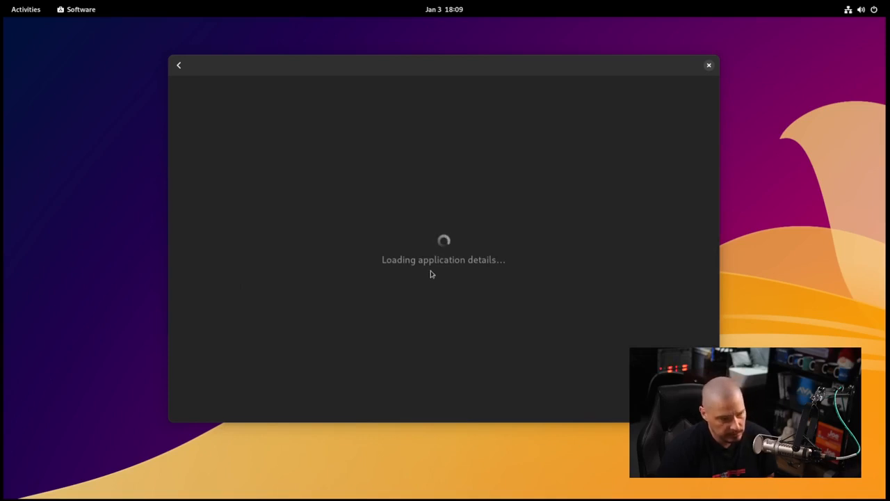
mouse_move(434, 274)
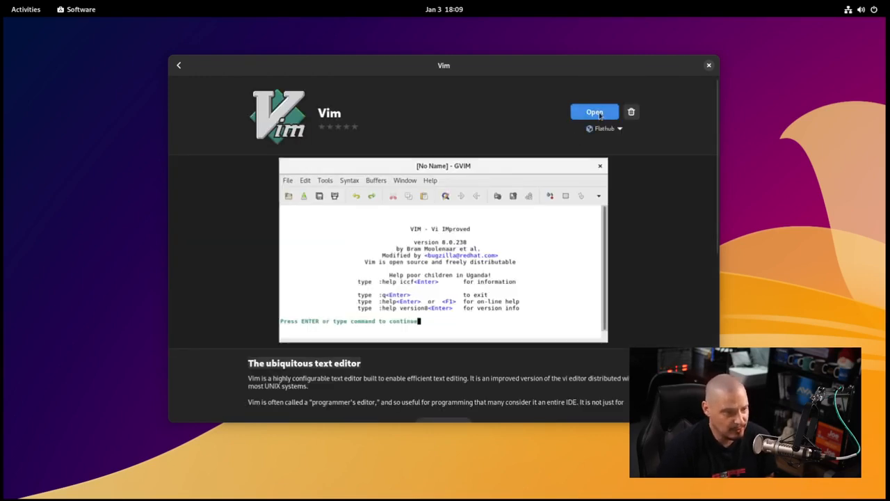
mouse_move(164, 75)
type("vim")
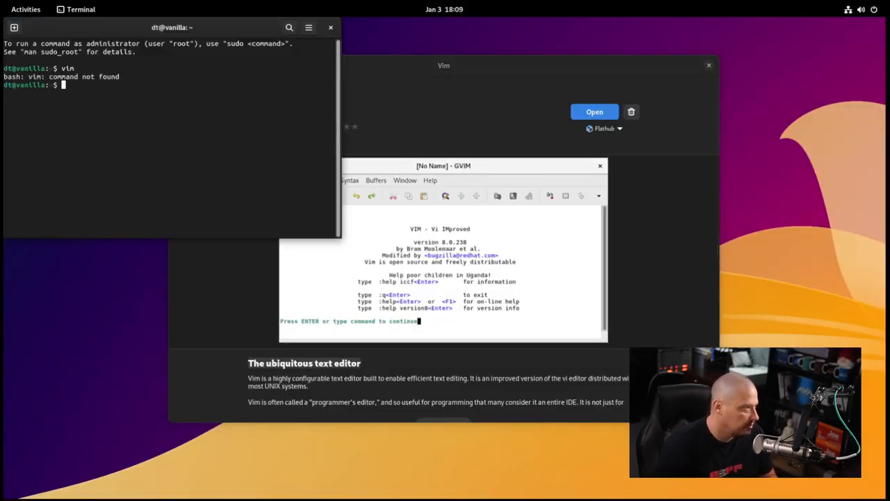
Reposition the terminal, then search for vim in the Activities launcher and start it
left_click_drag(173, 28, 355, 43)
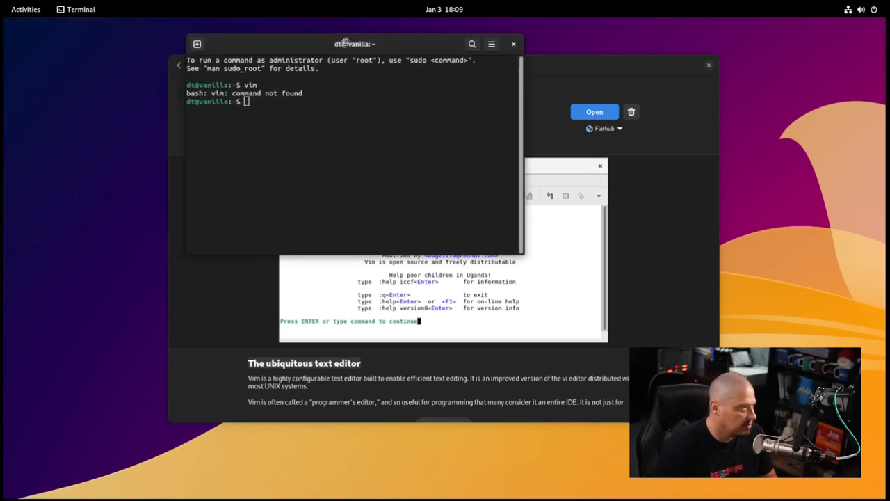
left_click_drag(355, 43, 245, 45)
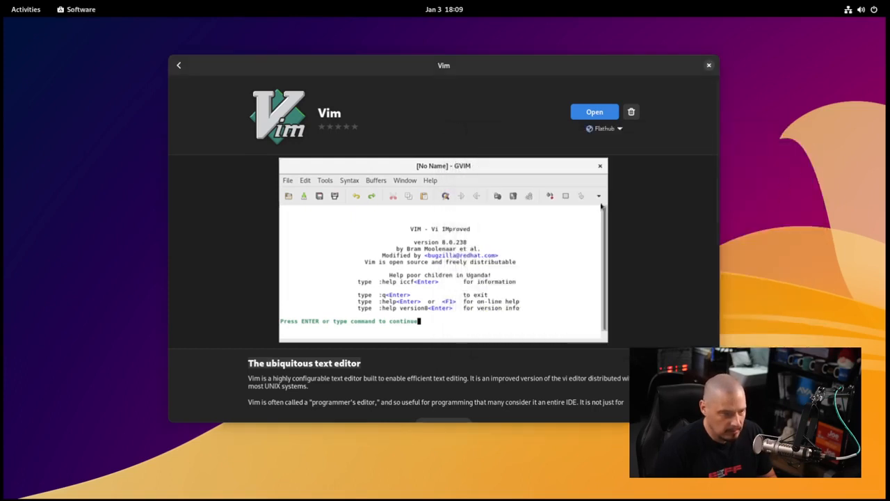
left_click(25, 8)
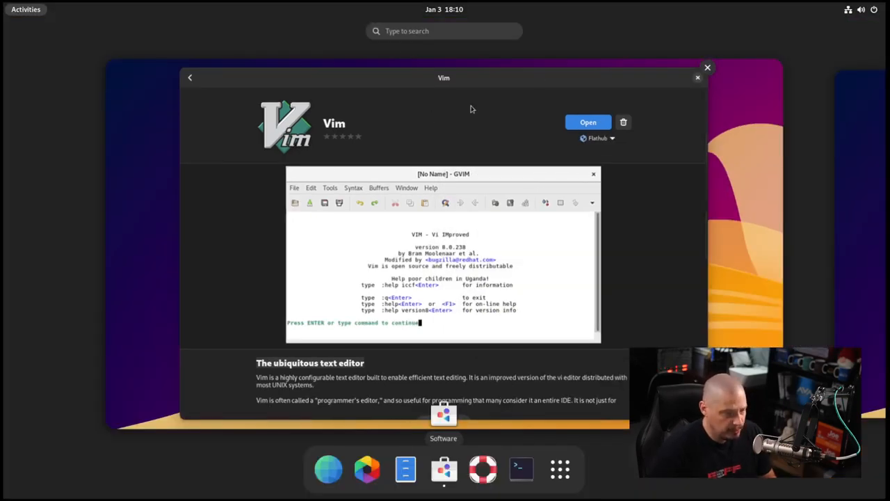
type("vim")
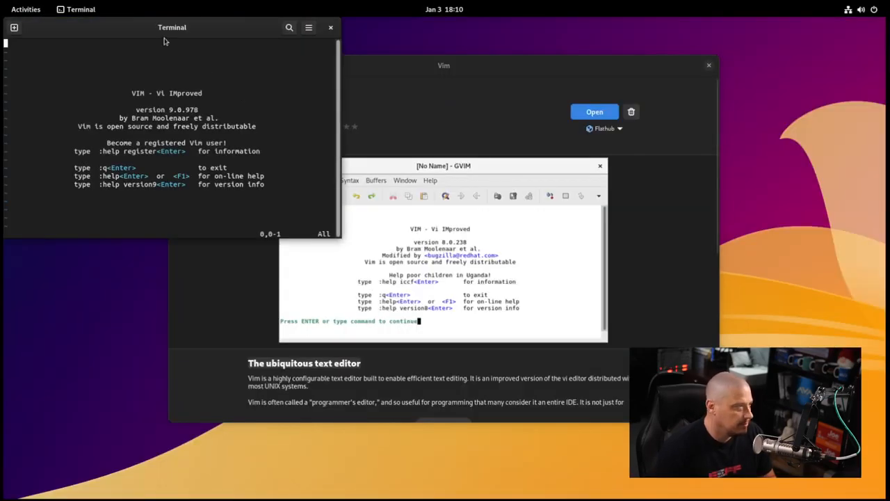
Move the new Vim terminal window aside and bring GNOME Software back to the front
left_click_drag(173, 28, 237, 50)
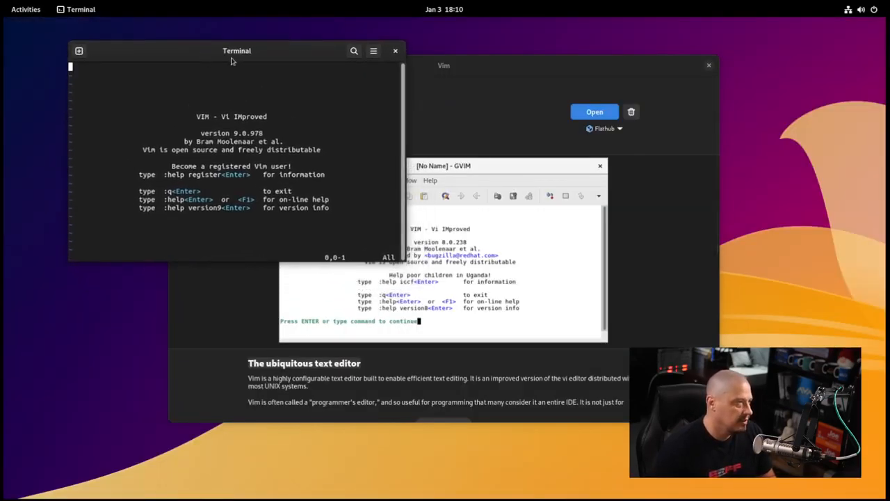
mouse_move(286, 124)
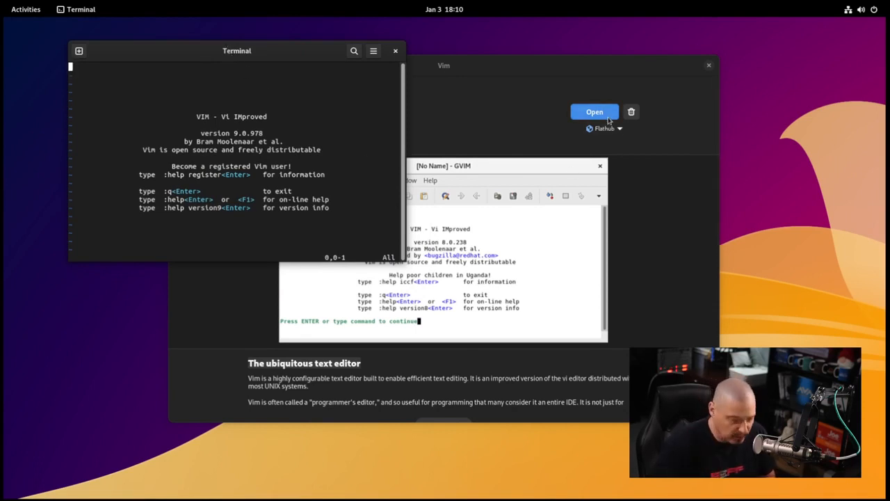
mouse_move(526, 36)
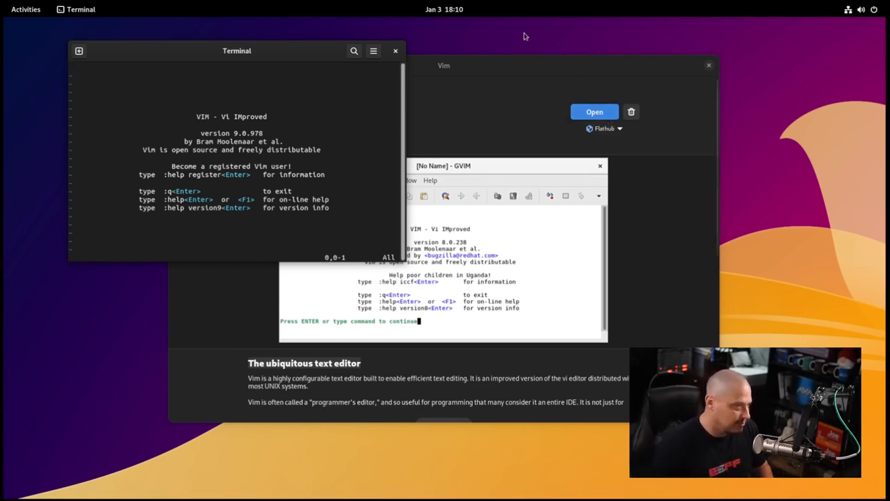
left_click(395, 50)
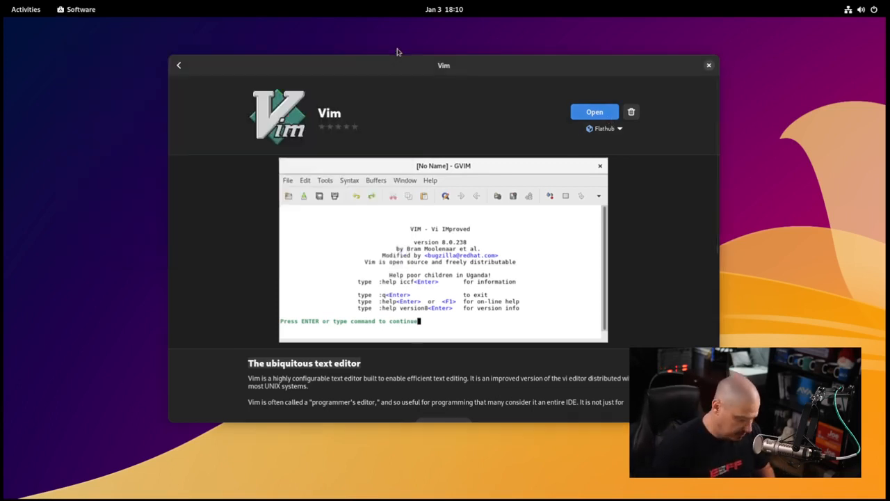
Run flatpak list in a full-size terminal and try calling org.vim.Vim directly
left_click(81, 8)
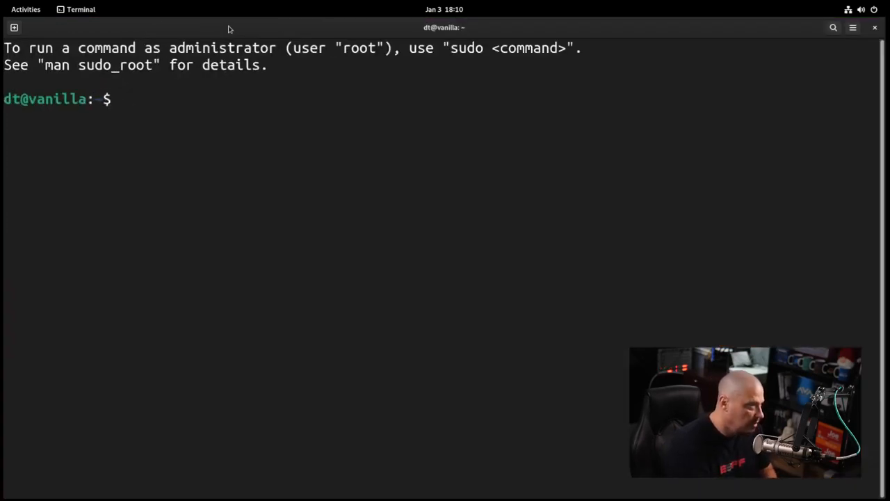
type("flatpakl")
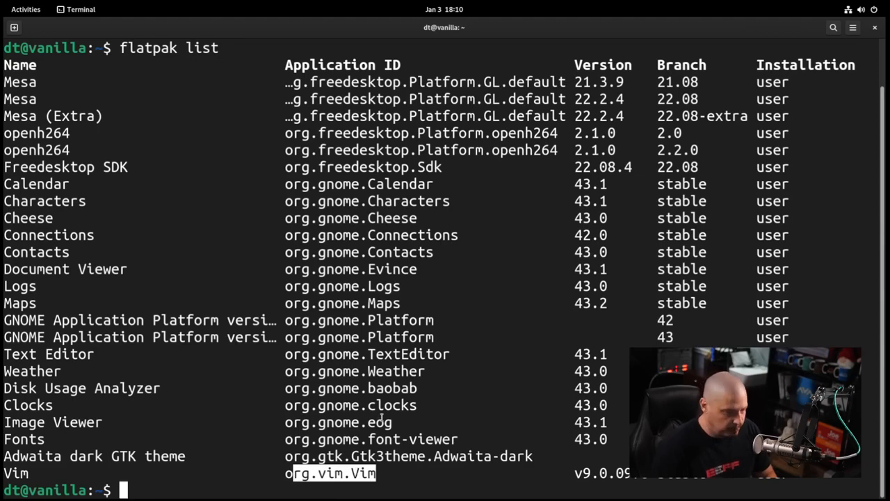
type("org.vim")
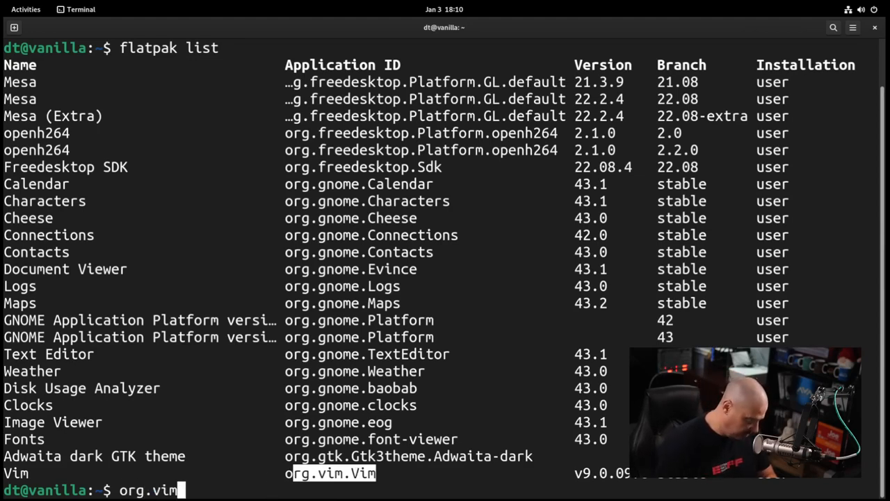
type(".Vim")
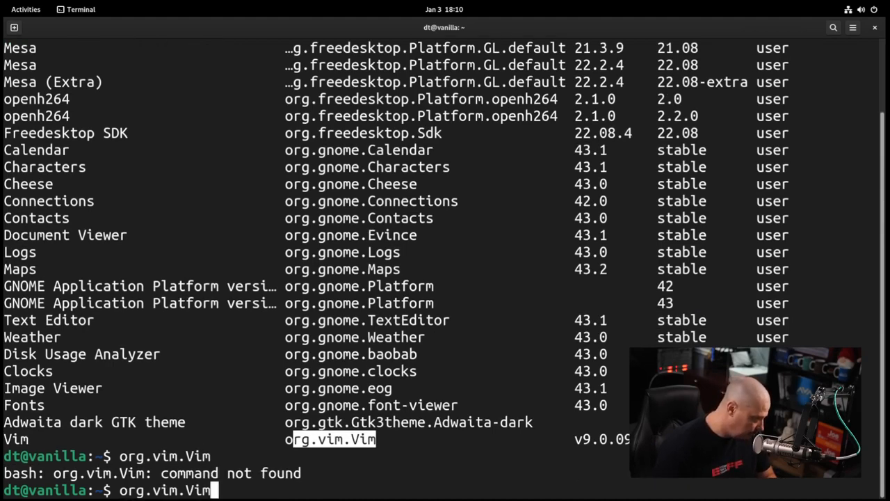
Launch Vim with flatpak run org.vim.Vim
type("flatpak run")
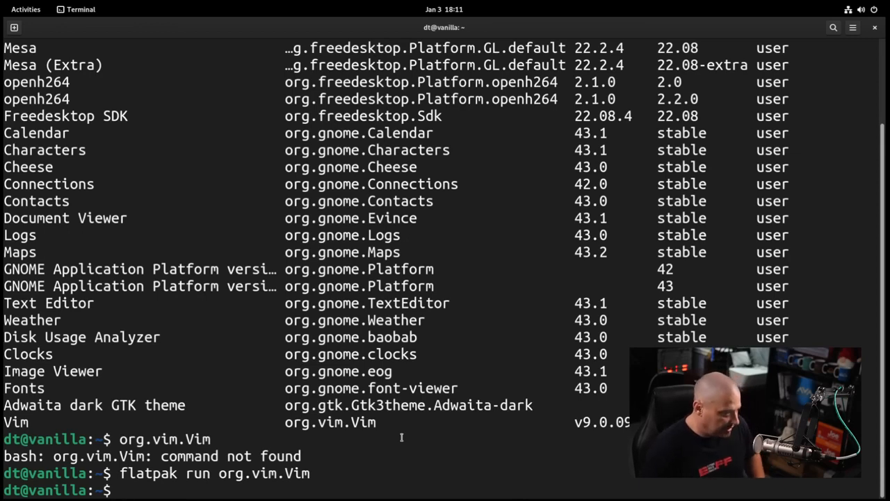
double_click(150, 472)
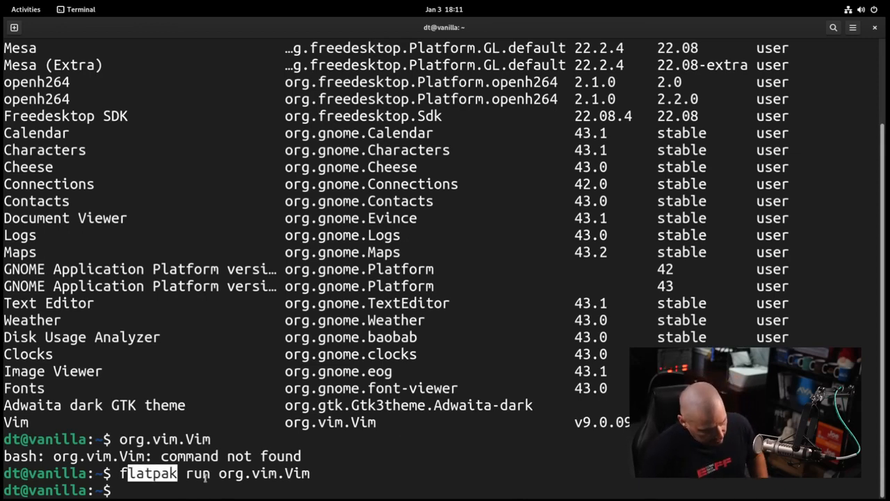
type("vim")
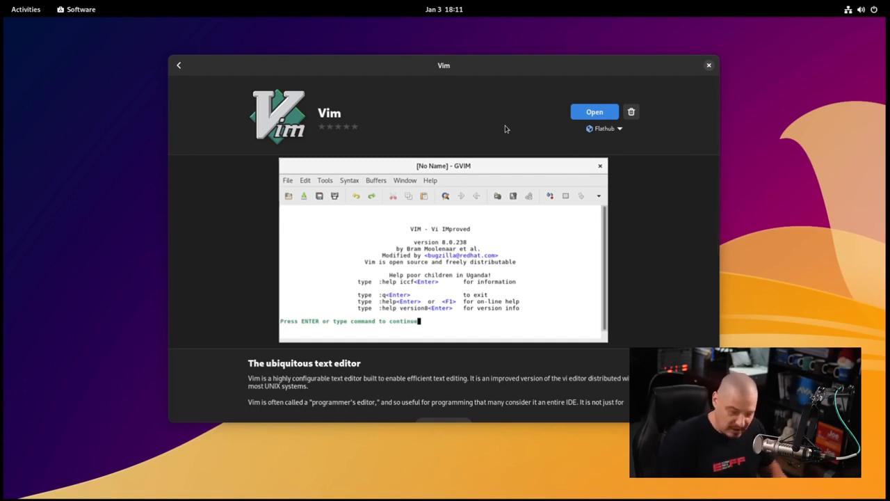
mouse_move(340, 89)
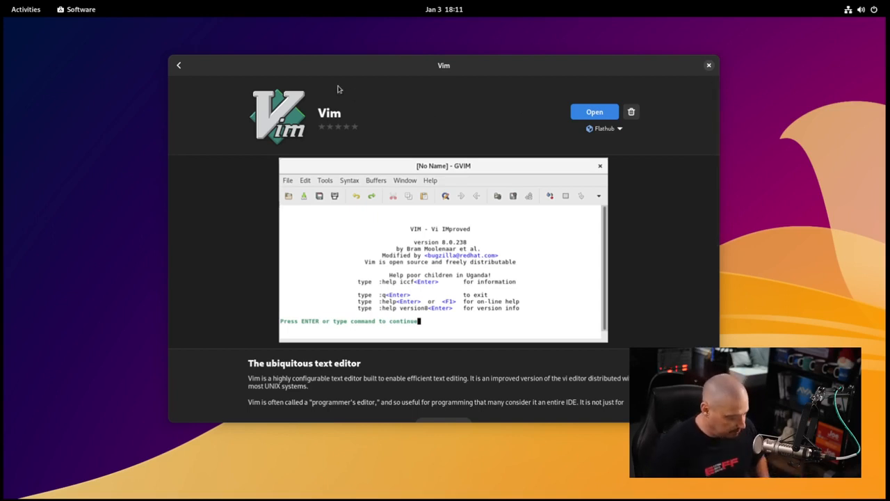
mouse_move(709, 67)
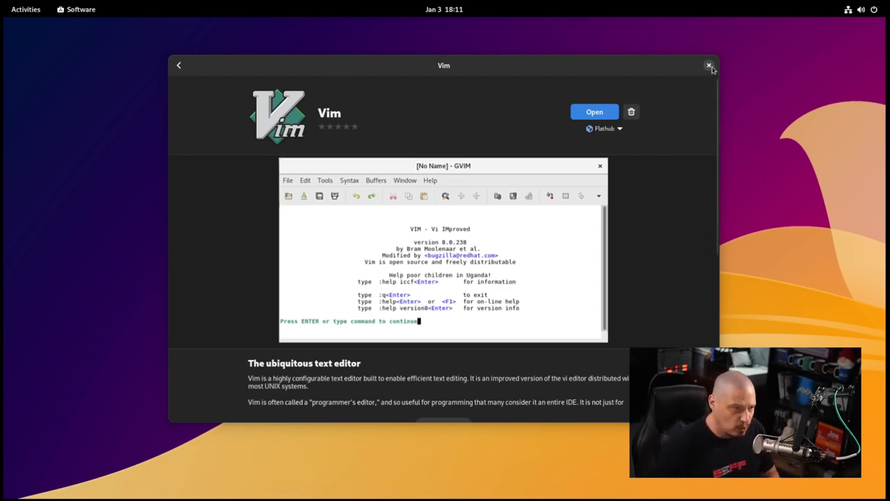
Close the GNOME Software window showing the Vim page
left_click(710, 65)
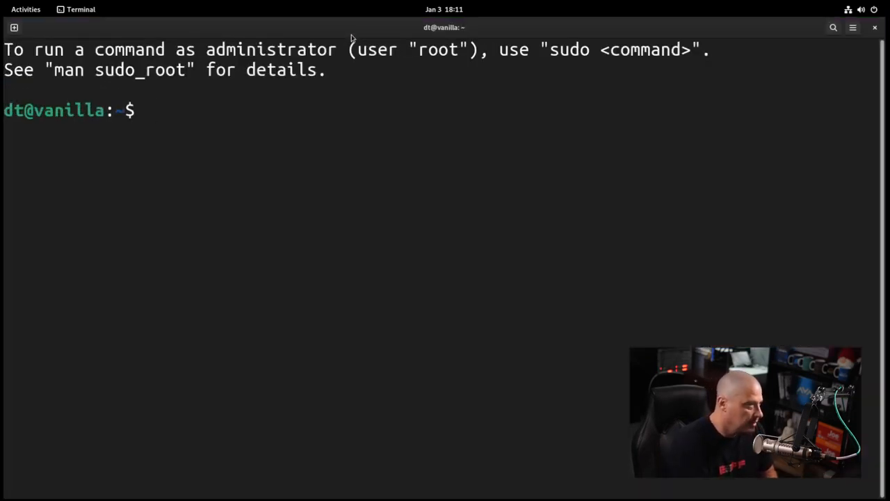
Run apx to read its help, then apx update to create the apx_managed container
type("apx")
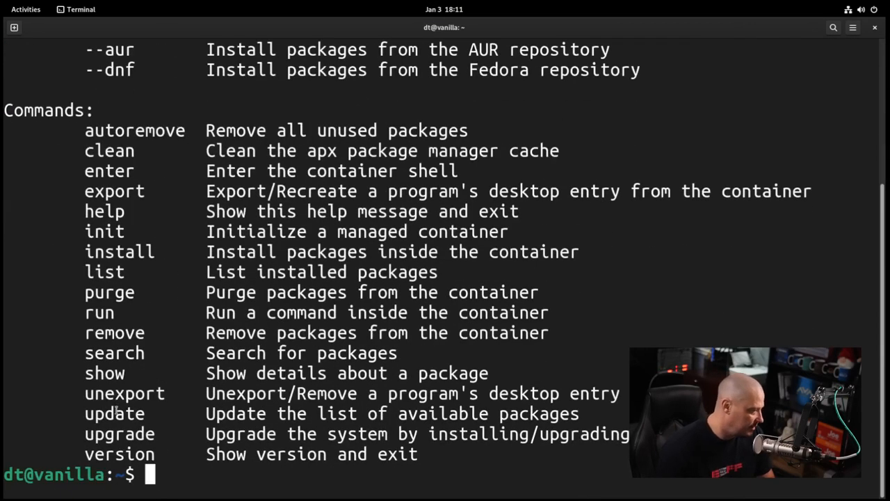
double_click(114, 414)
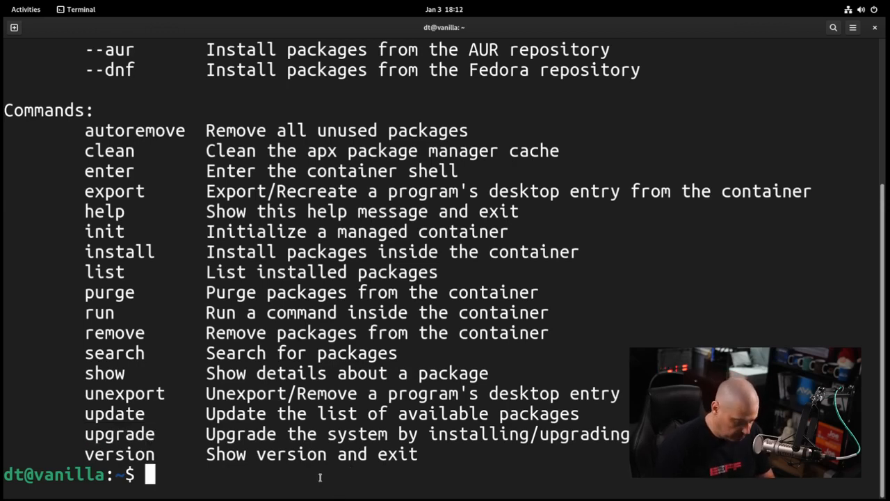
type("apx")
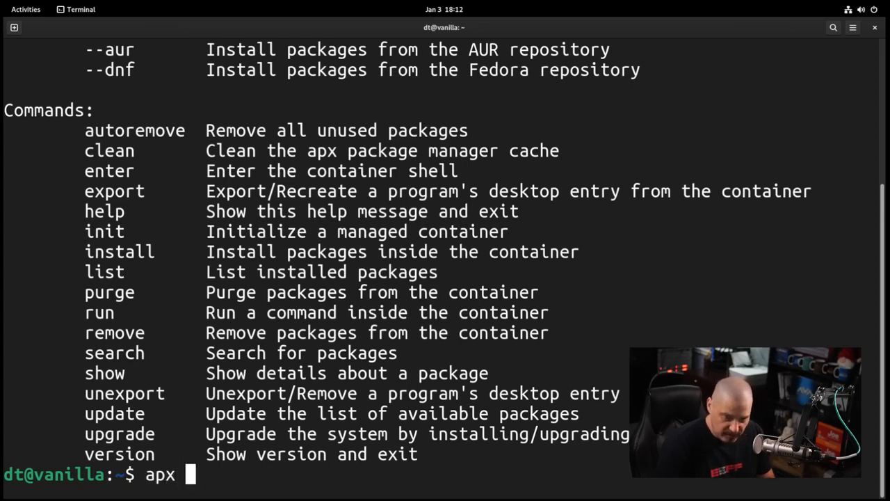
type("update")
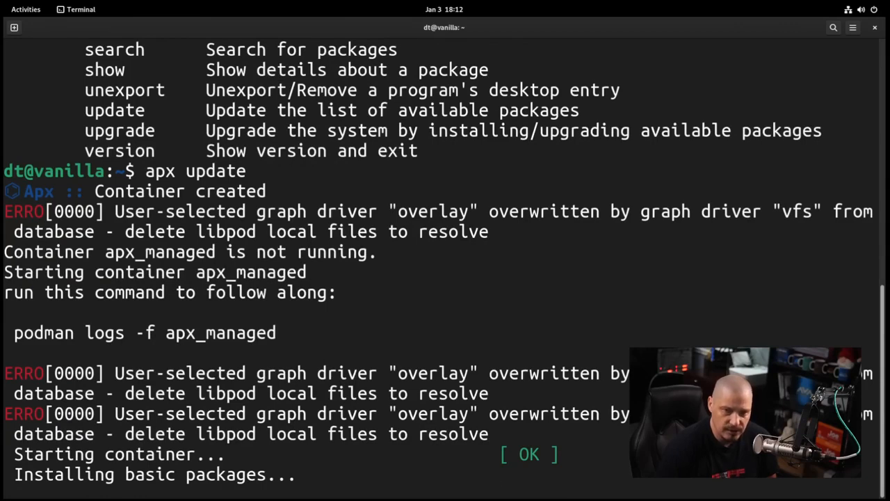
mouse_move(536, 395)
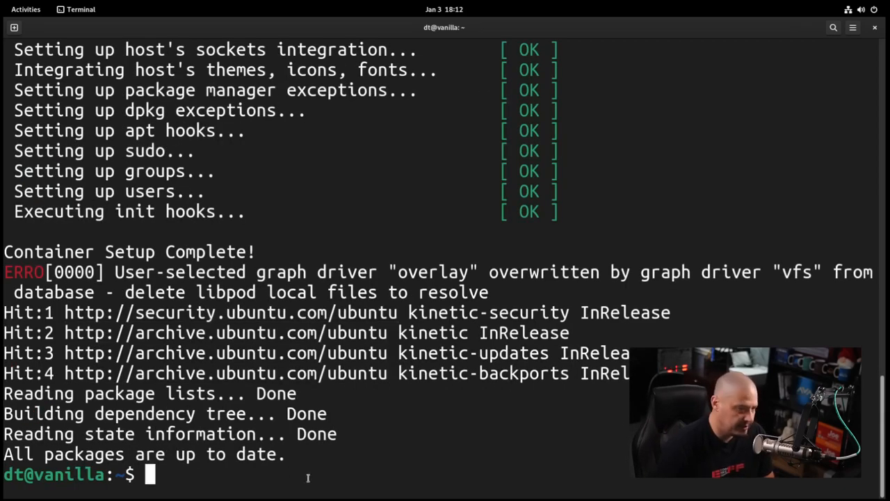
Search the apx repositories for htop
type("apx searc")
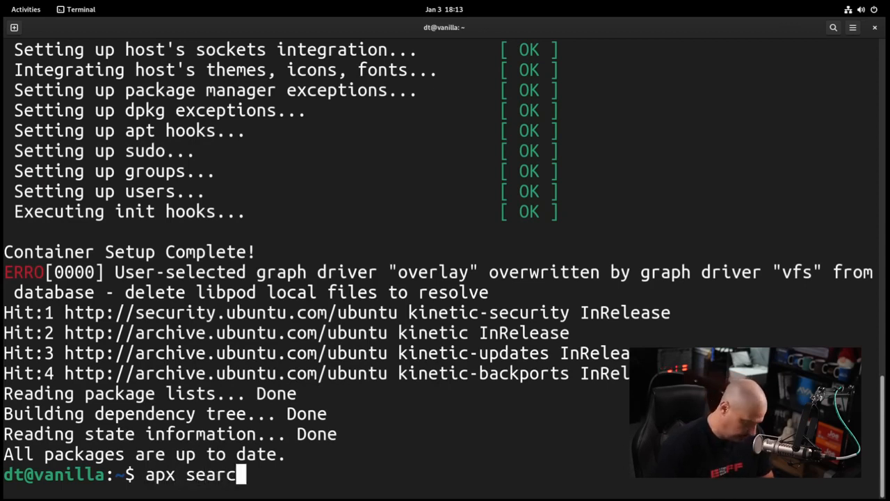
type("h")
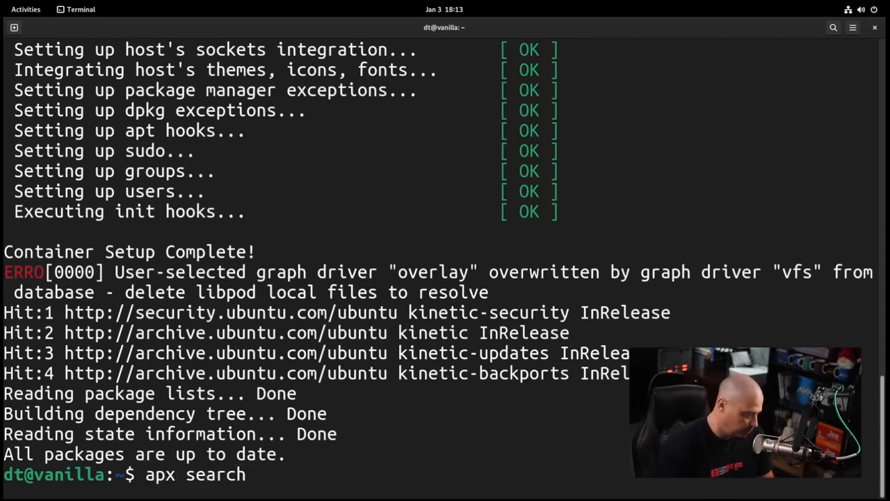
type("htop")
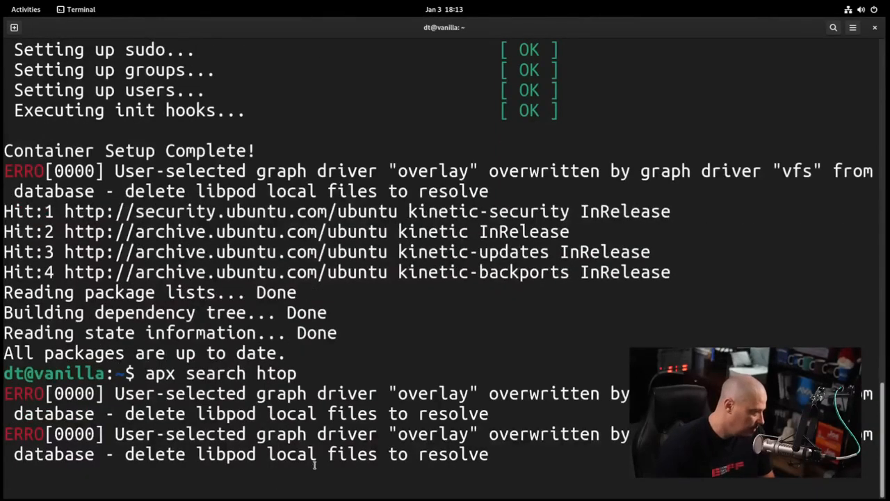
key("Return")
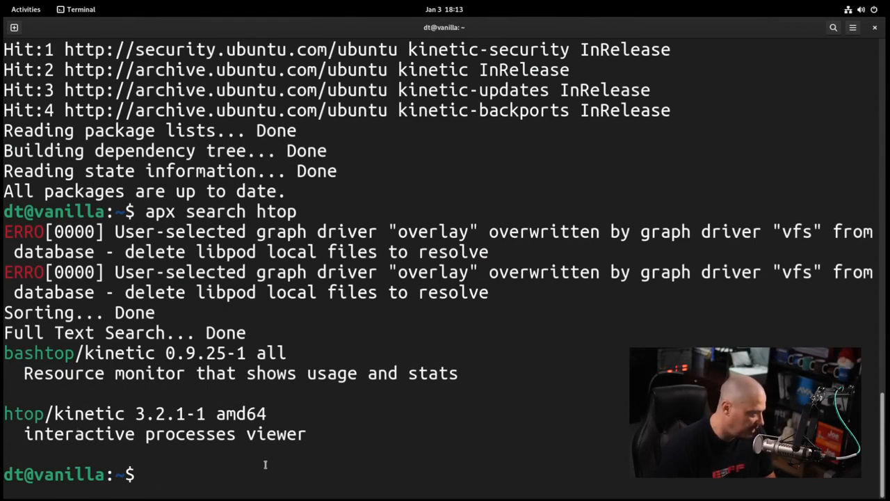
Install htop into the container with apx install htop and start it
type("apx")
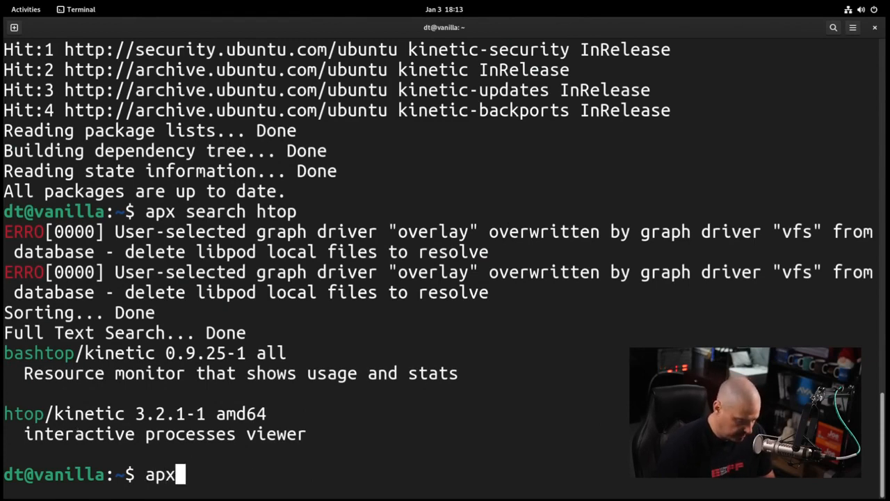
type("install ht")
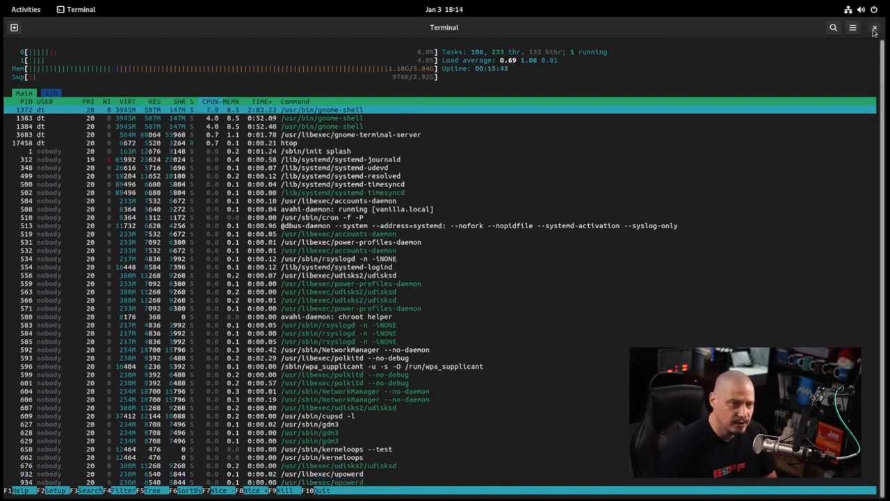
Quit htop and run whereis htop, which finds no exported command
key("q")
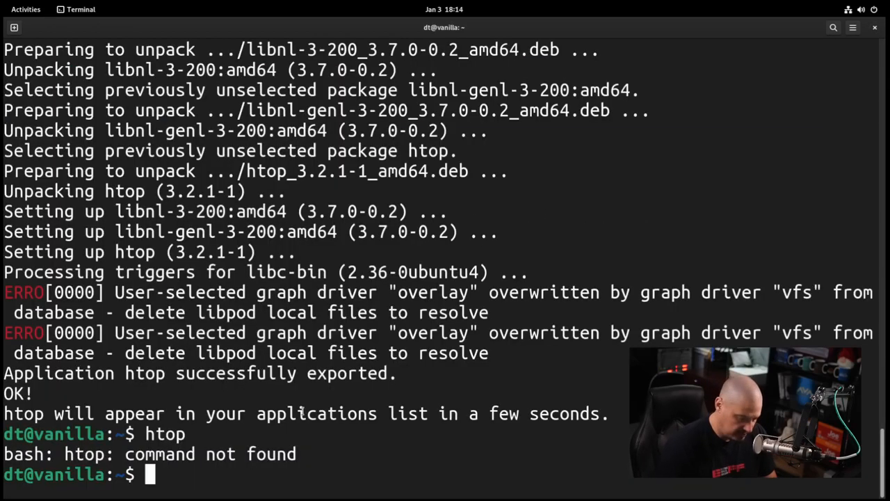
type("w")
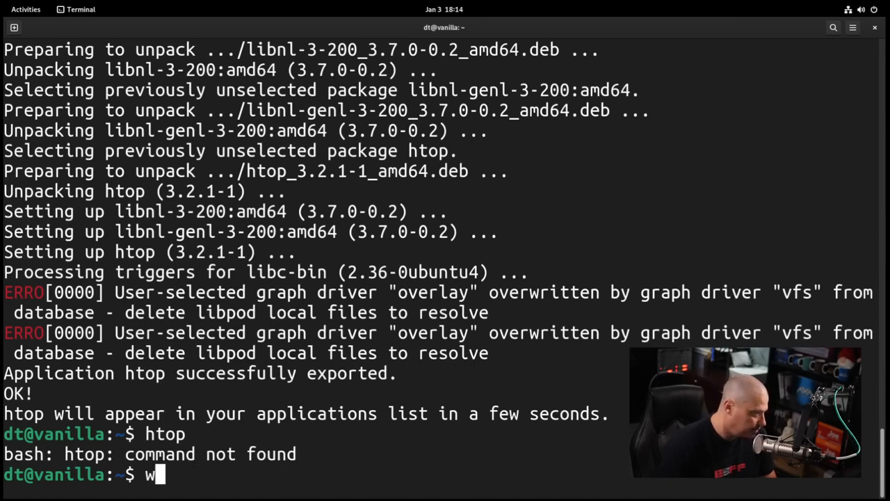
type("hereis htop")
type("sudo")
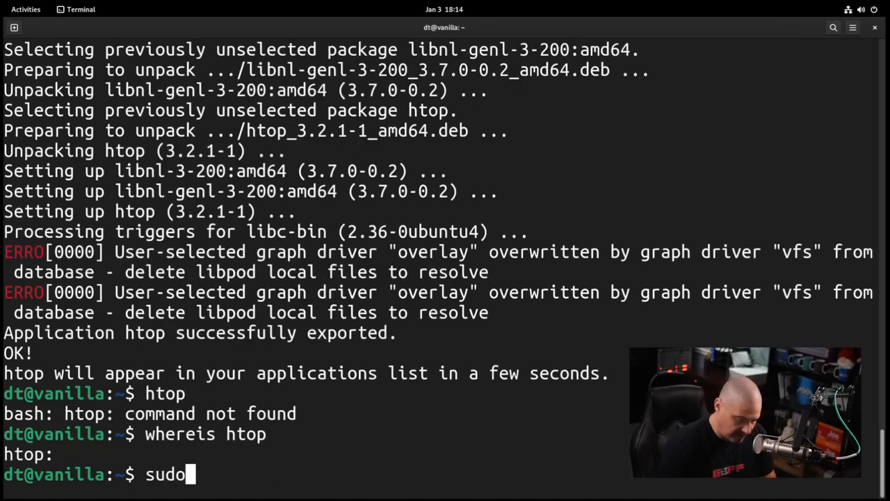
Locate the container binary with sudo find / -iname "htop" and retry running it with sudo
type("find ]")
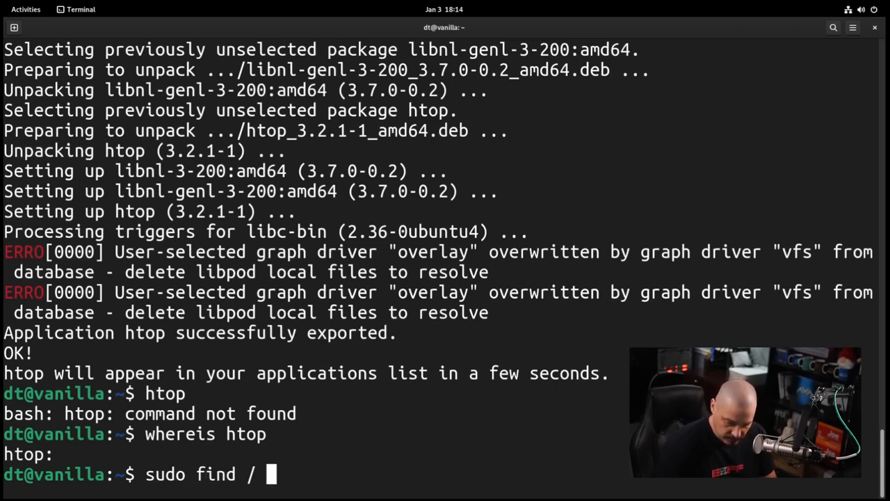
type("-iname")
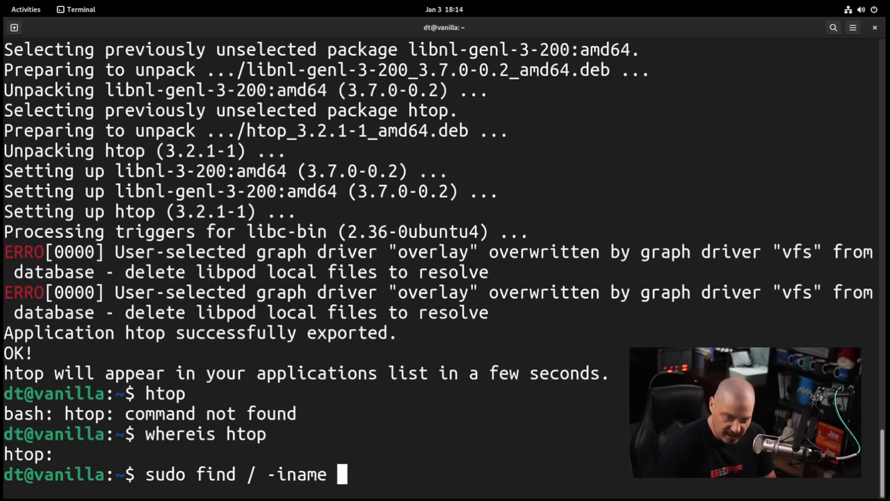
type("\"htop")
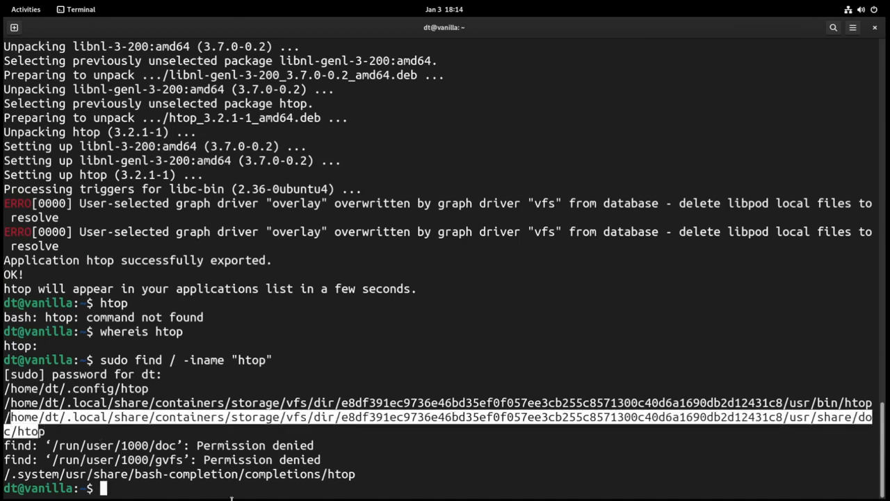
mouse_move(299, 481)
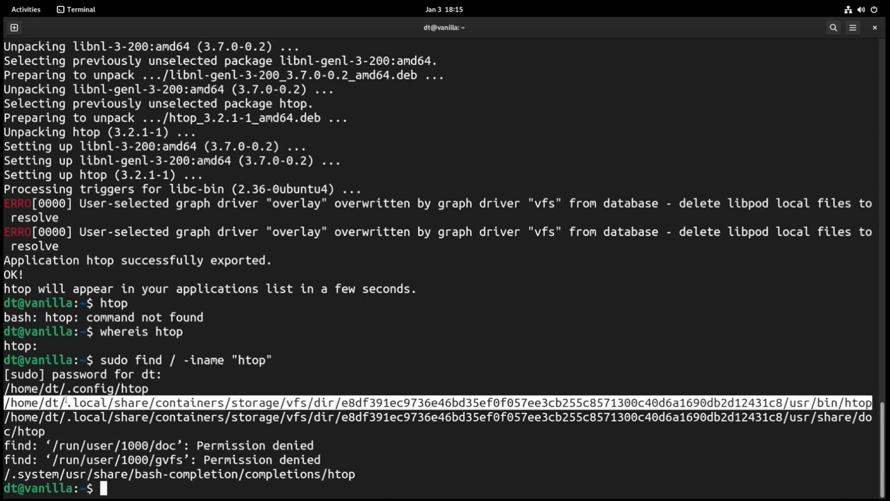
mouse_move(781, 392)
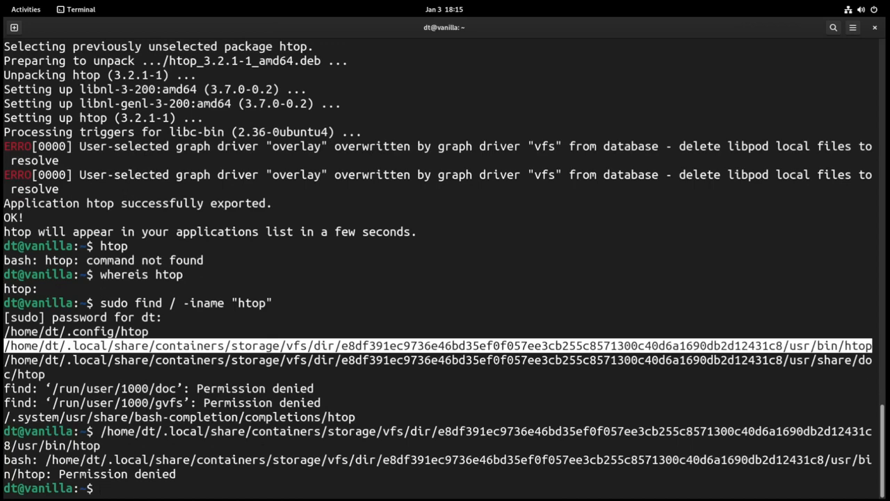
type("sudo")
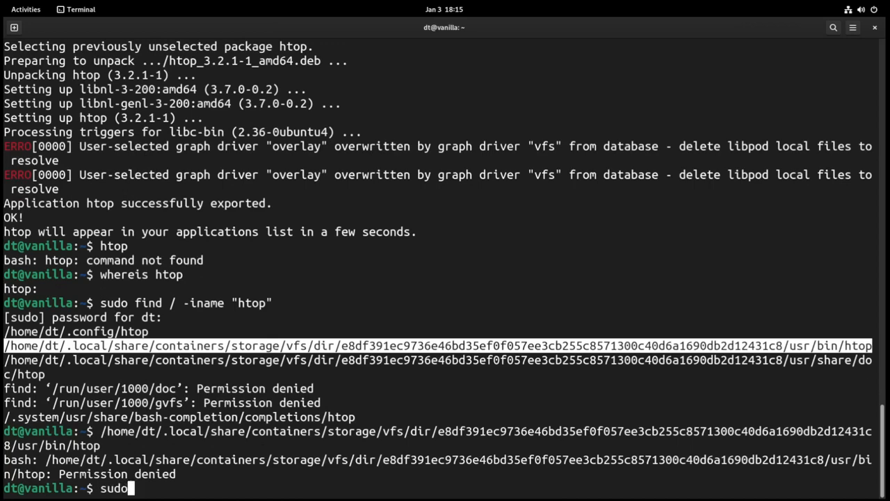
type("htop")
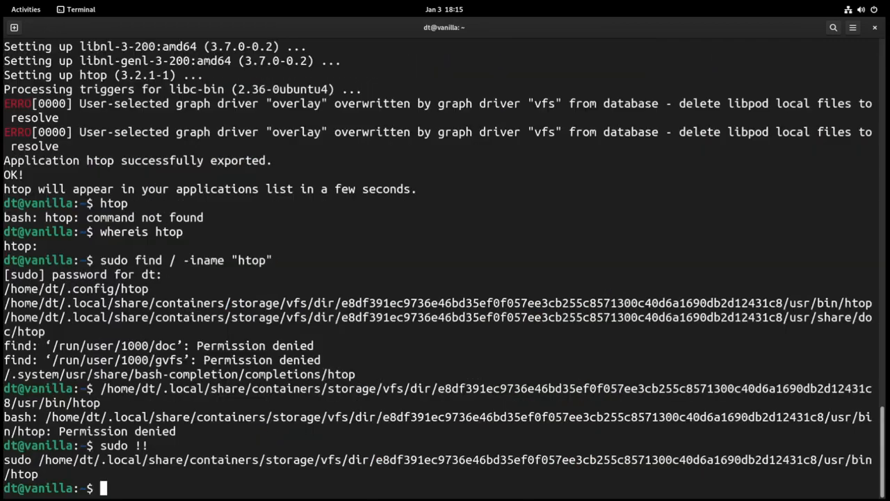
mouse_move(726, 441)
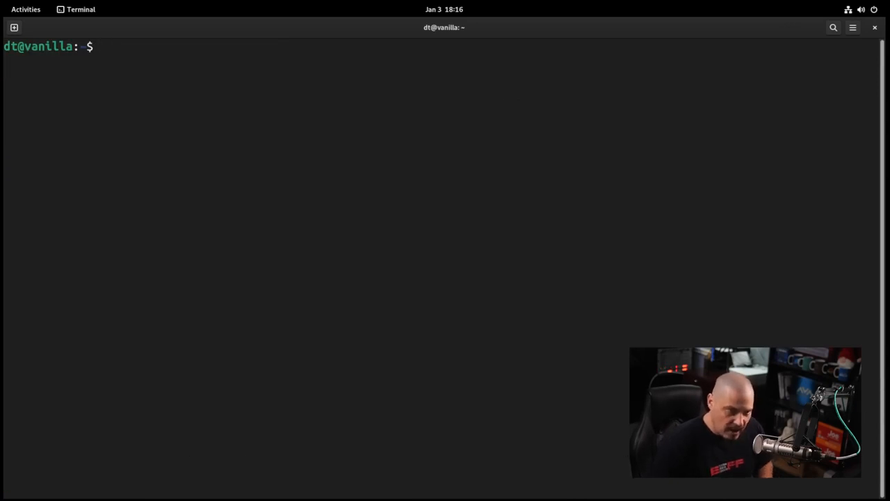
Run apx --help and scroll through its command list
type("=")
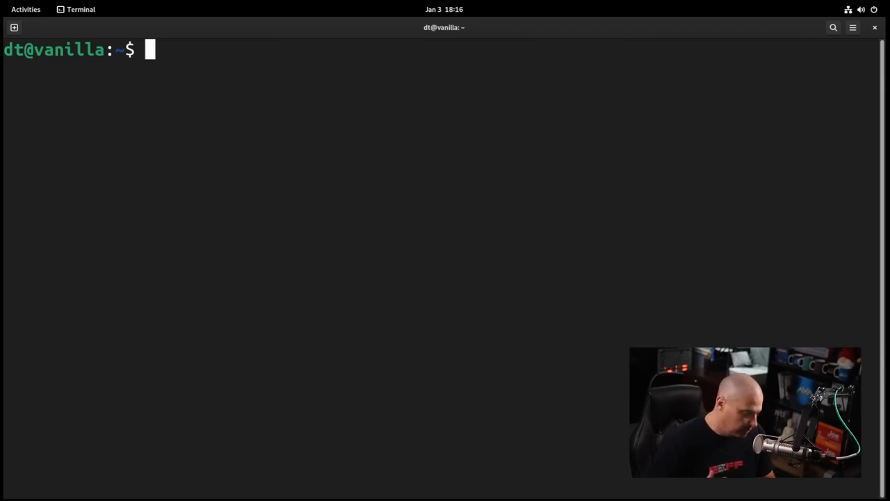
type("ap")
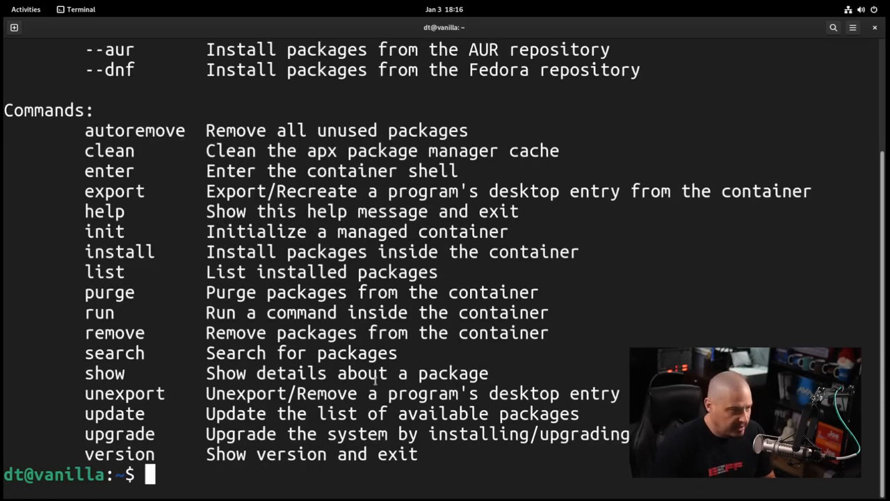
scroll("down", 3)
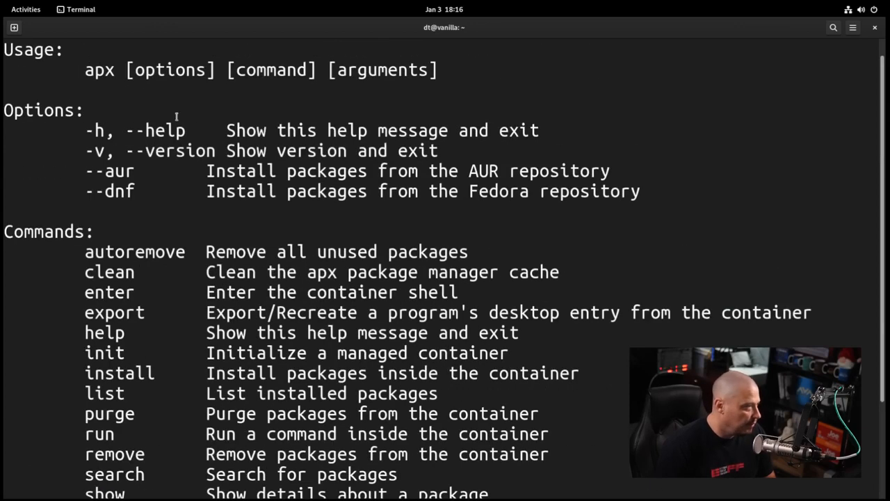
scroll("down", 3)
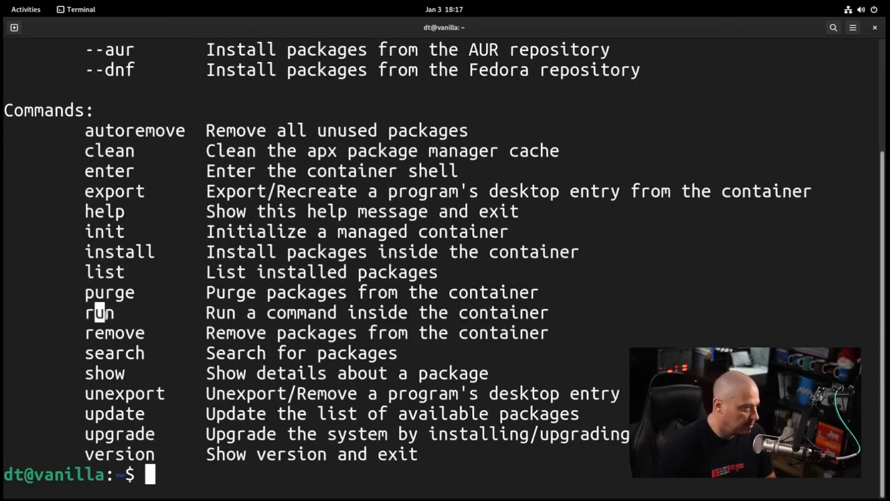
Run apx run htop and apx run vim; vim is not found in the container
type("apx")
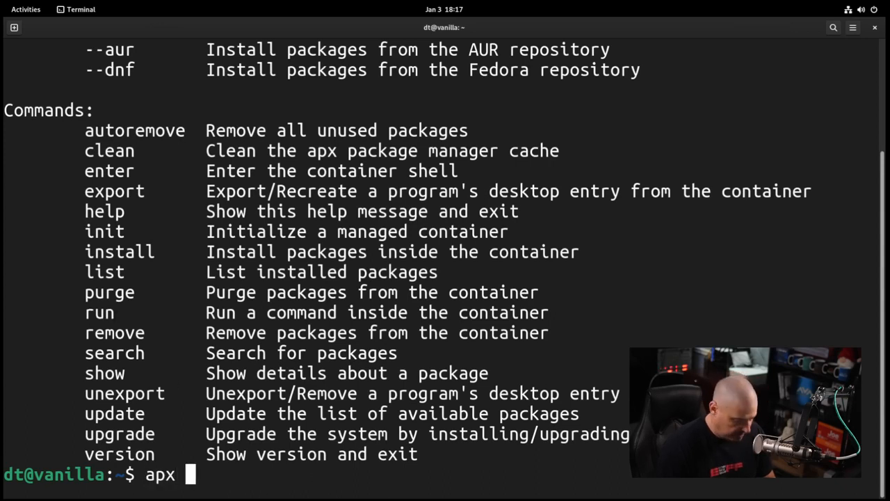
type("run")
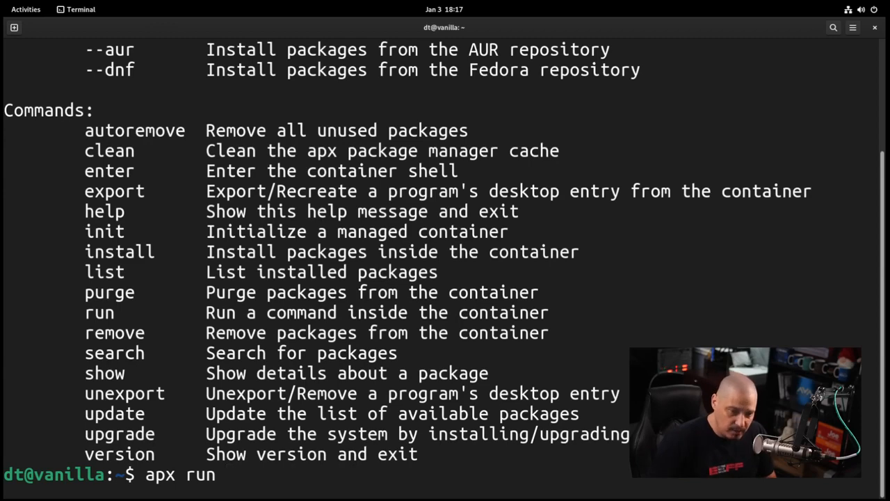
type("htop")
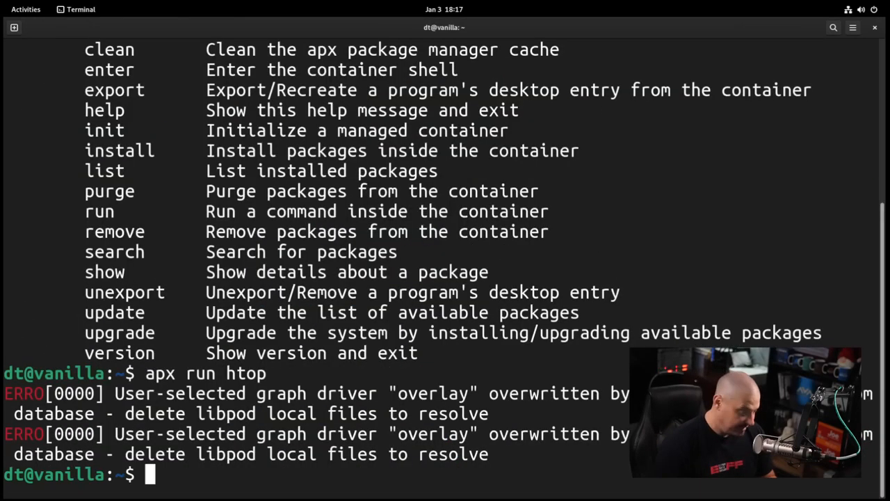
type("apx run")
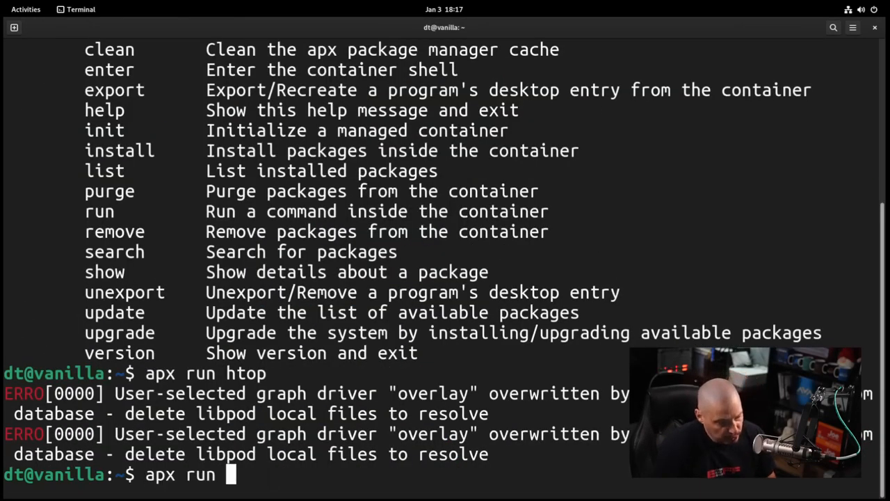
type("vim")
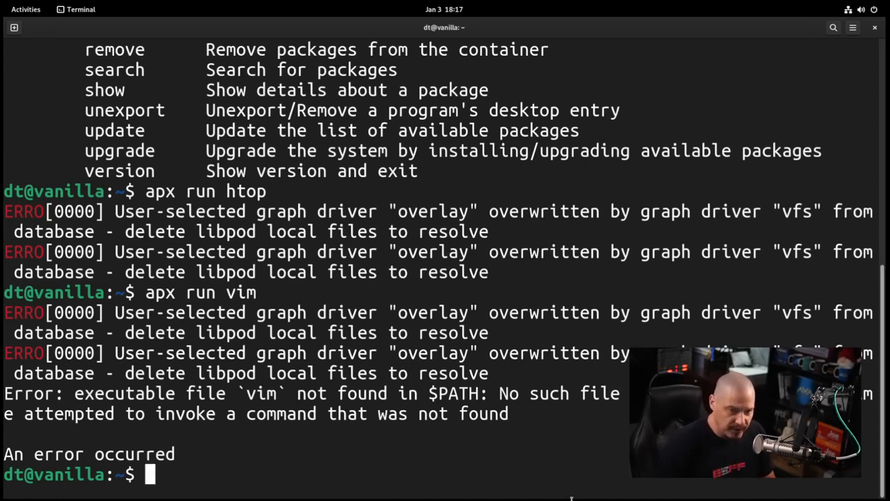
Try sudo flatpak remove and uninstall org.vim.Vim and check flatpak list; removal fails
type("sudo flatpak remove vim")
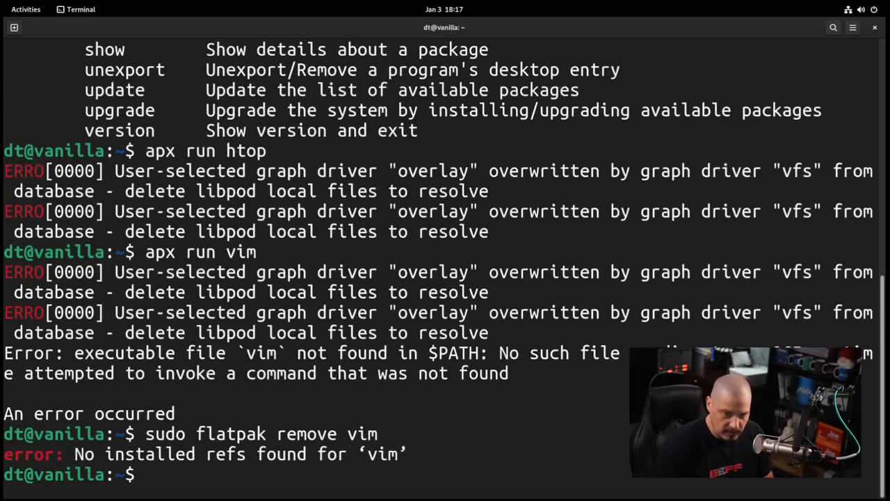
type("sudo flatpak remove org.vim.")
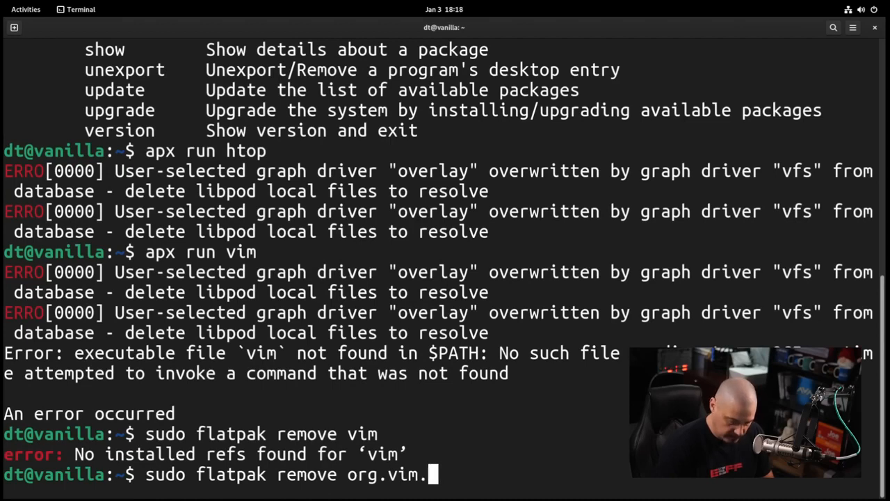
key("Return")
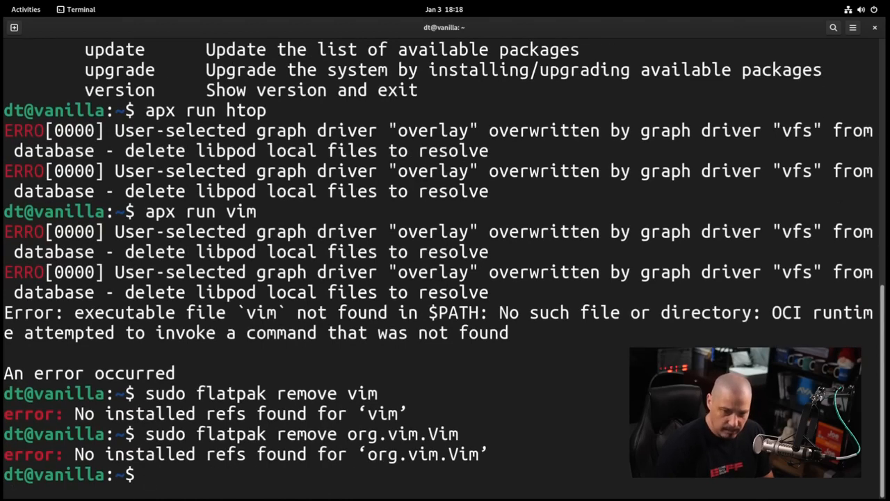
type("sudo flatpak remove org.vim.Vim")
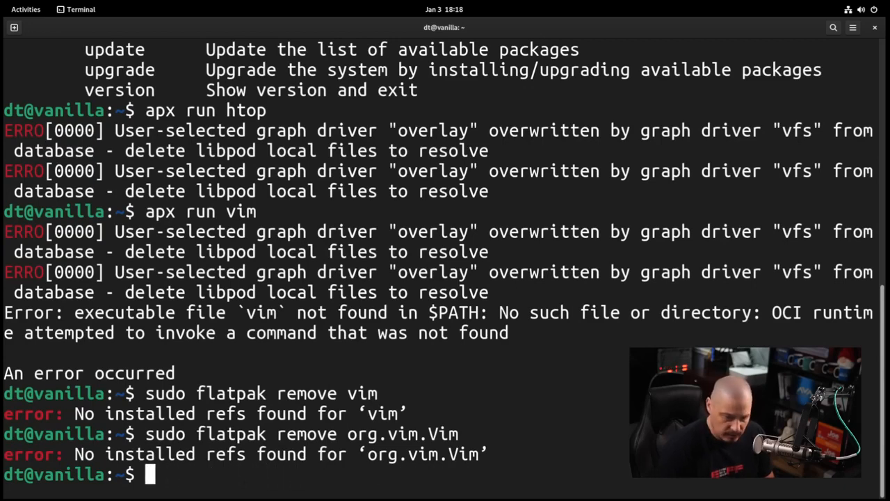
type("flatpak list")
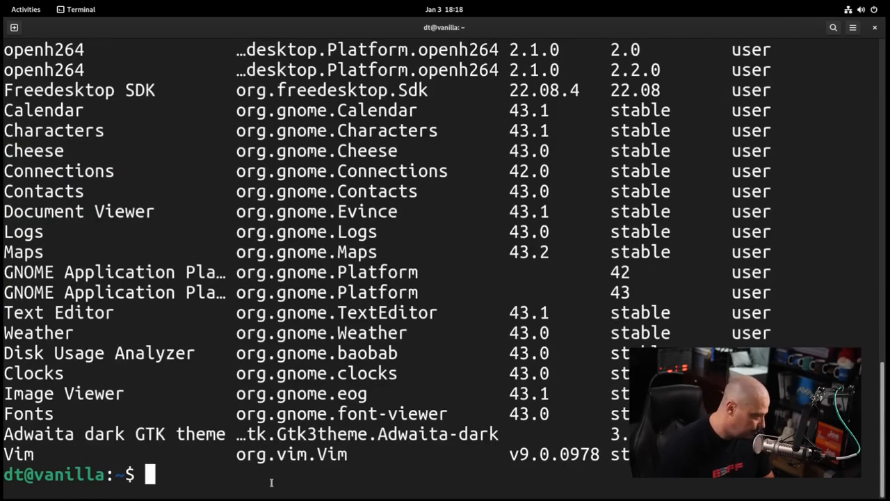
type("sudo flatpak remove org.vim.Vim")
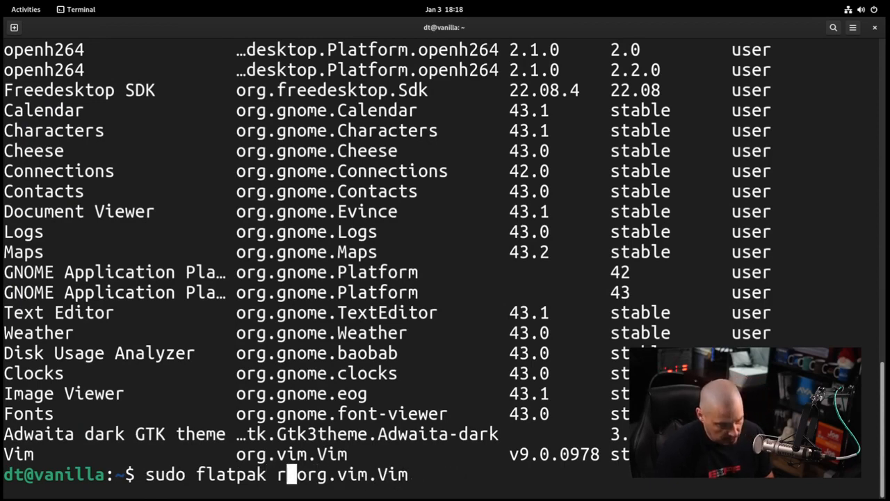
type("uninstall")
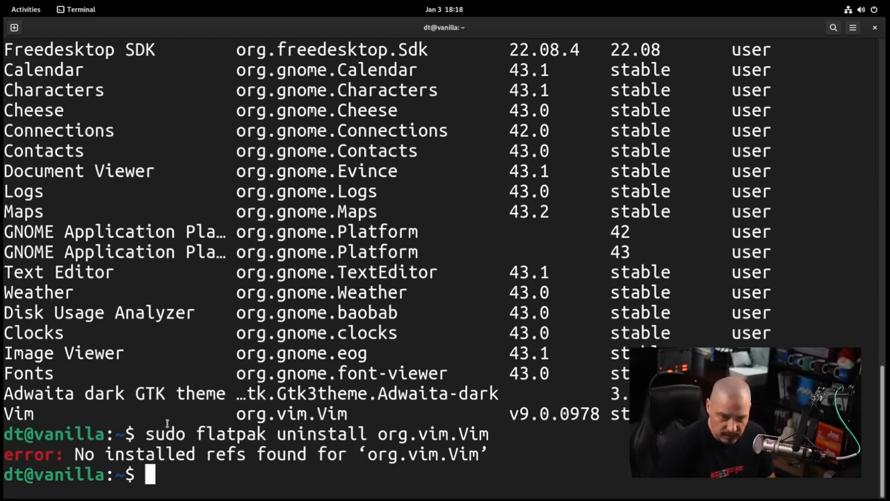
Install vim in the apx container, run it with apx run vim, then return to Activities
type("apx")
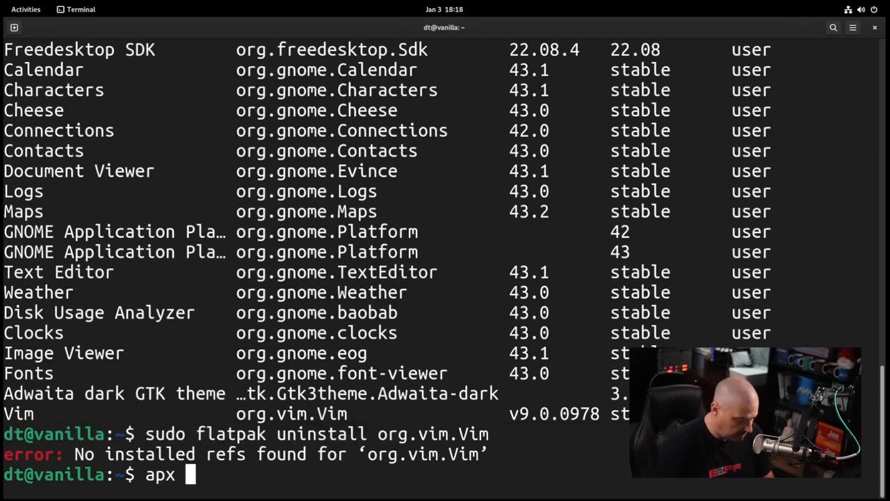
type("install")
type("ap")
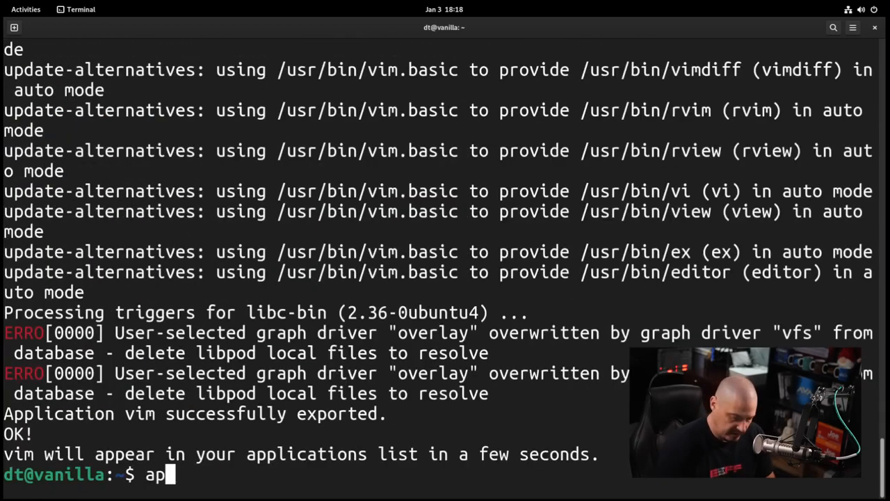
type("x run vim")
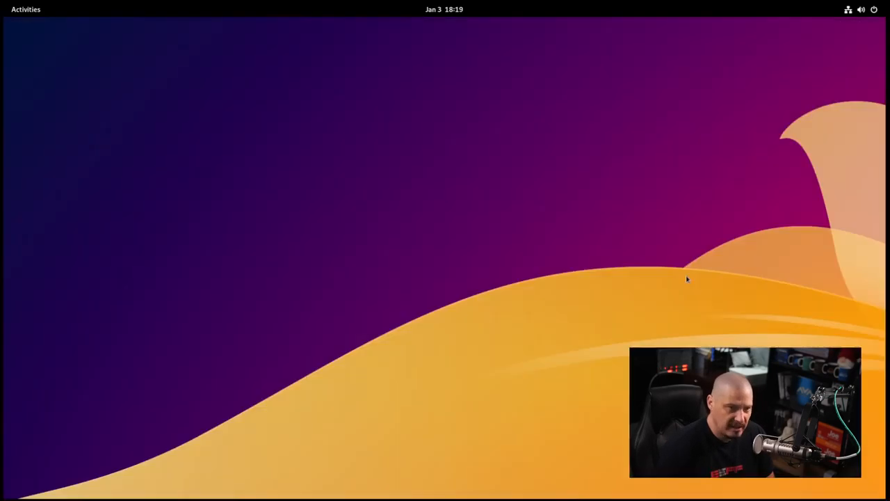
left_click(25, 8)
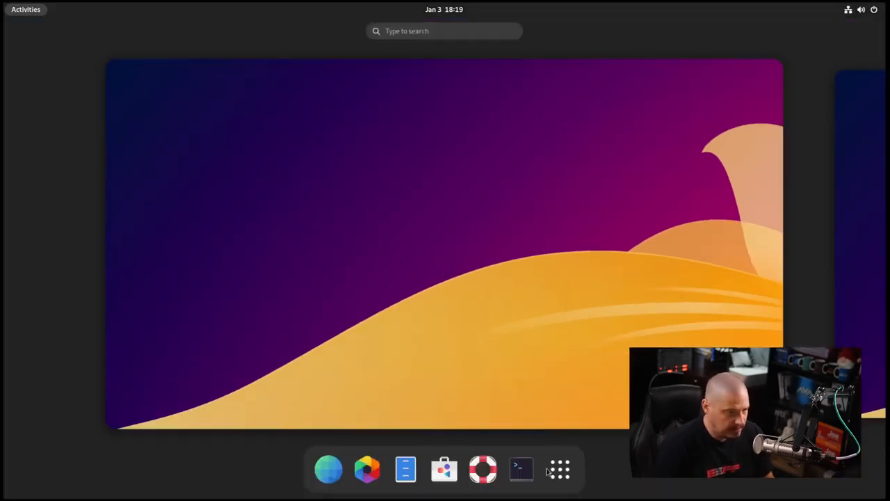
Launch Vanilla OS Control Center and show the Sub System tab listing Htop and Vim
left_click(559, 468)
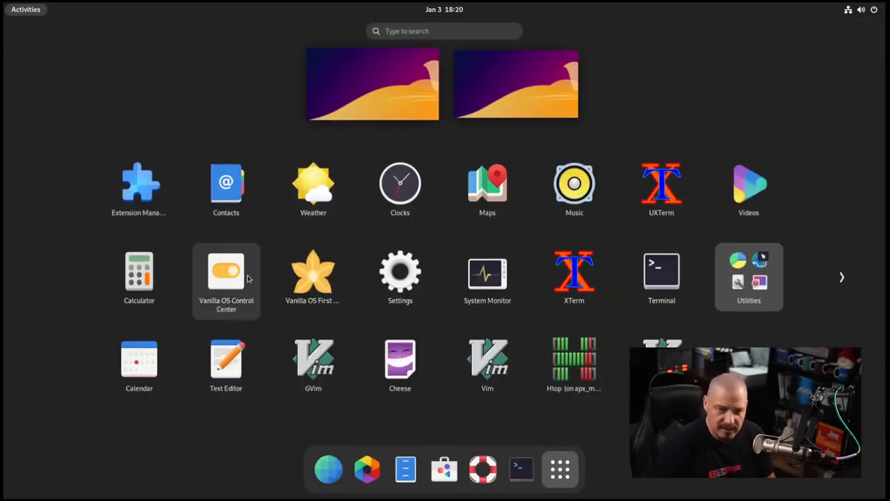
left_click(226, 271)
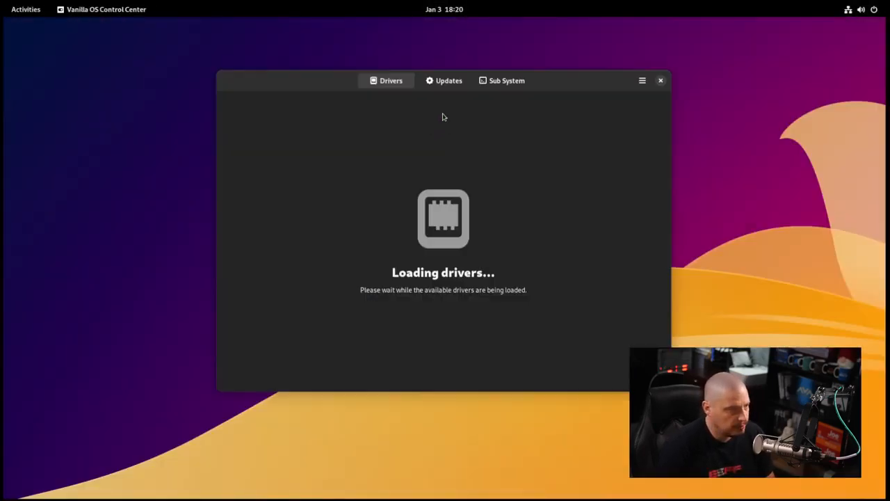
left_click(448, 79)
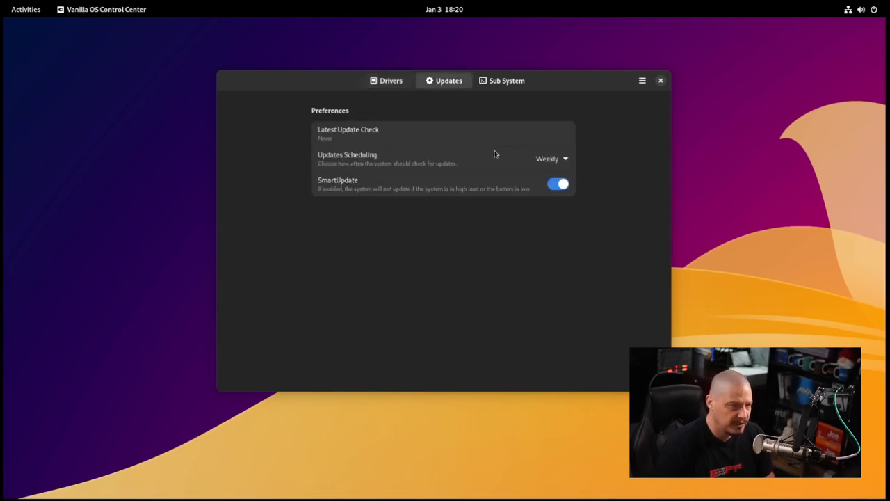
left_click(506, 79)
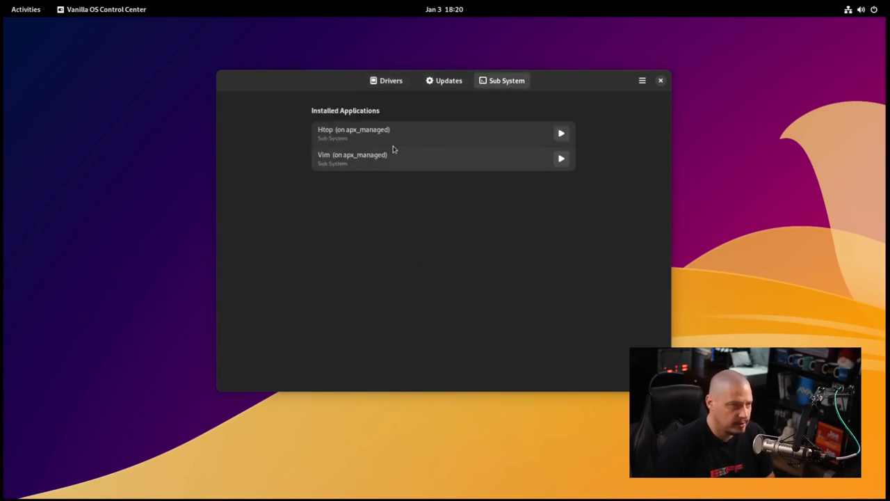
mouse_move(379, 177)
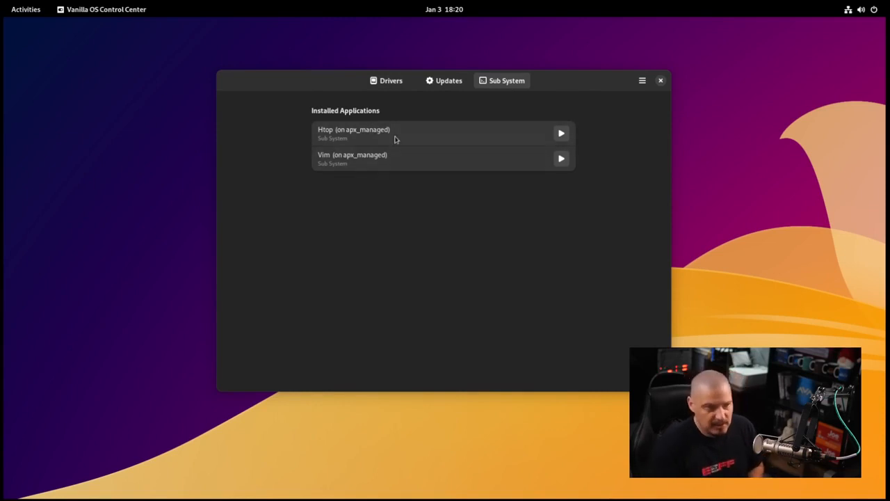
mouse_move(361, 216)
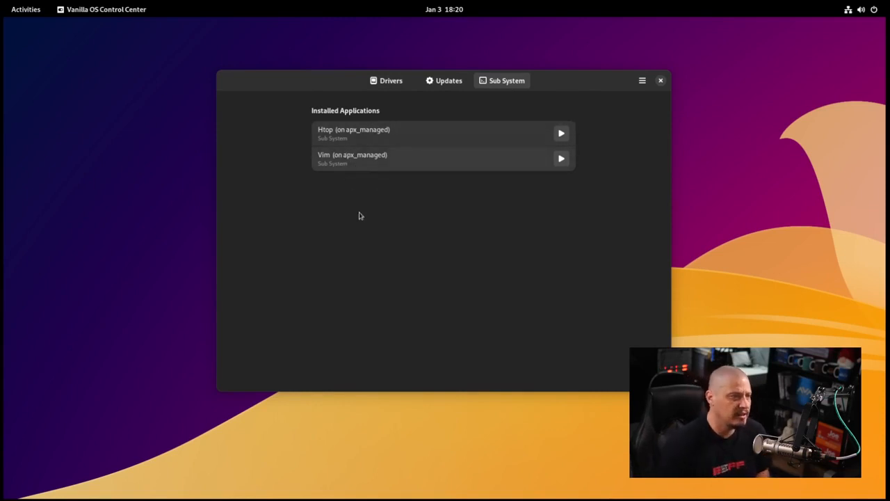
mouse_move(362, 214)
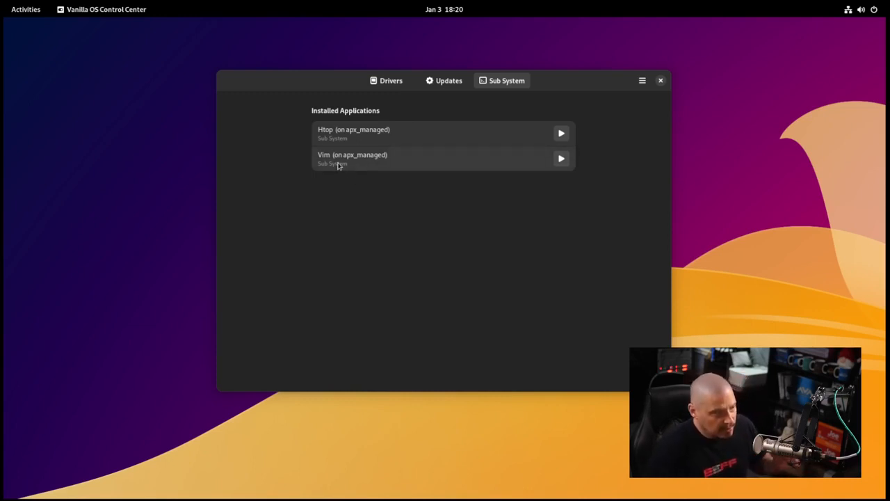
Launch Vim from the Sub System list, close it, then launch Htop
left_click(562, 159)
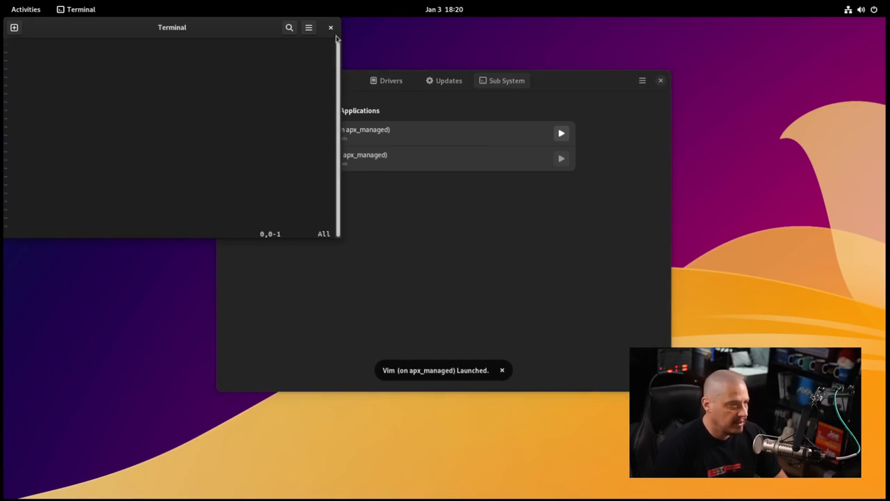
left_click(331, 28)
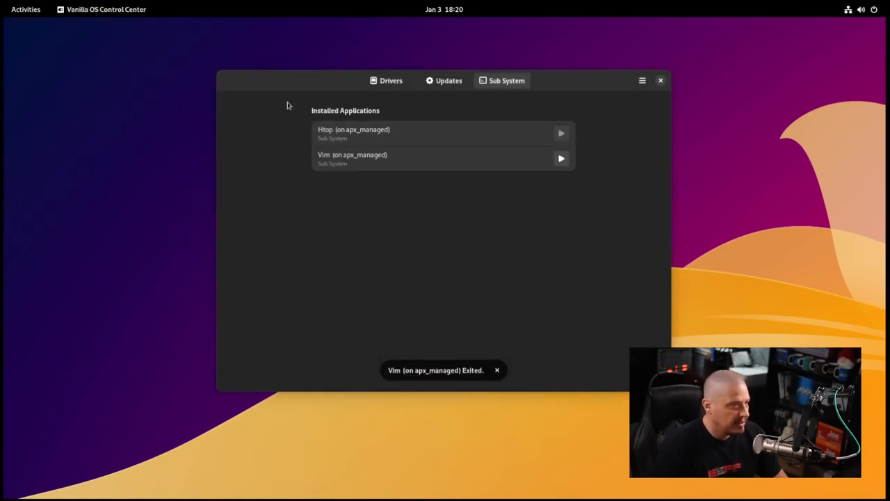
left_click(561, 134)
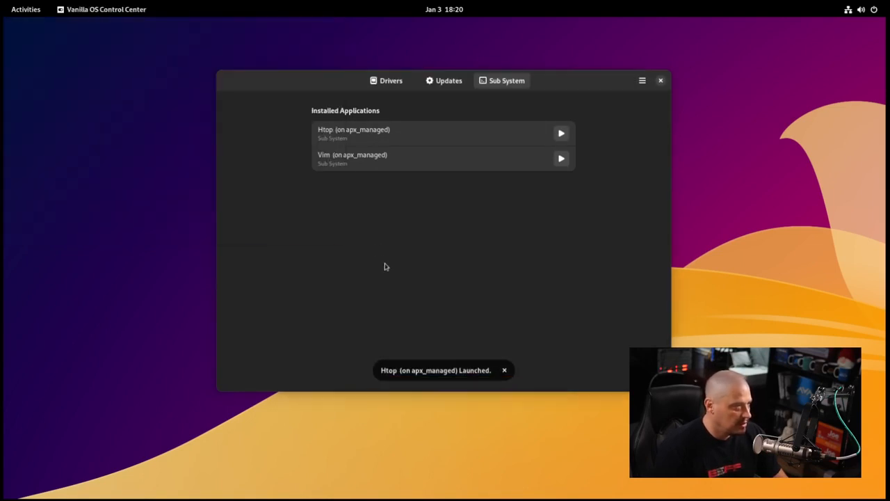
left_click(504, 370)
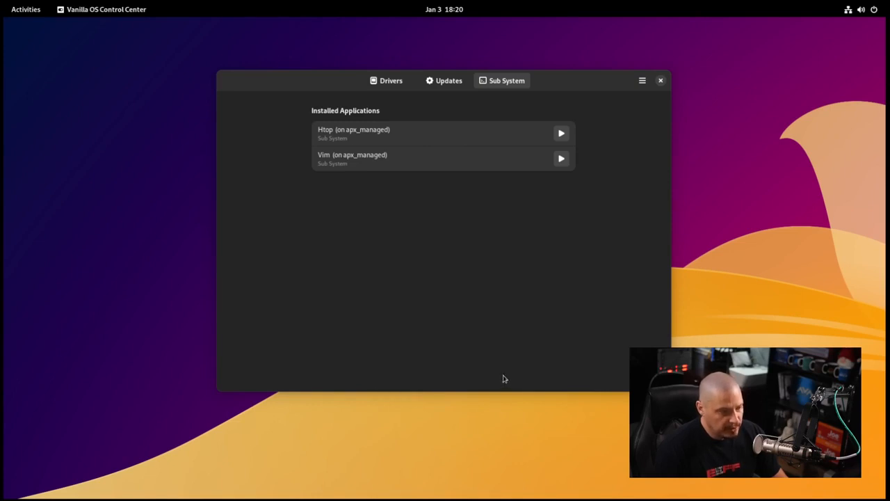
mouse_move(527, 361)
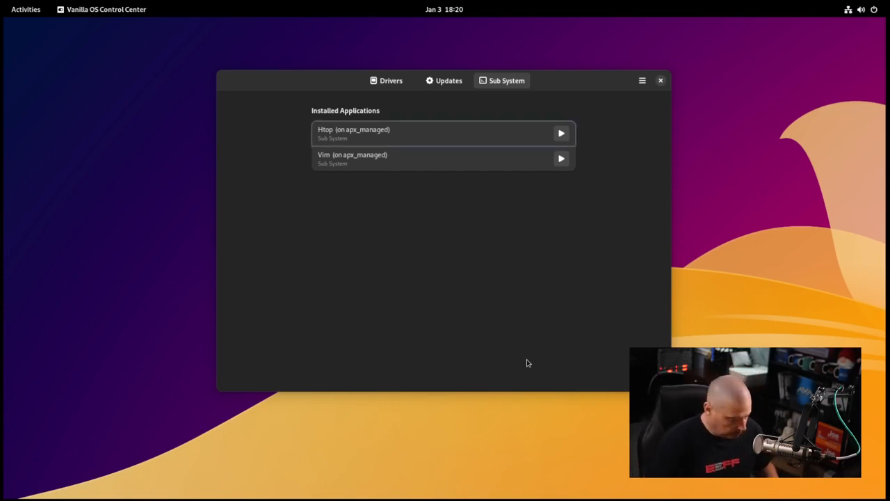
left_click(25, 8)
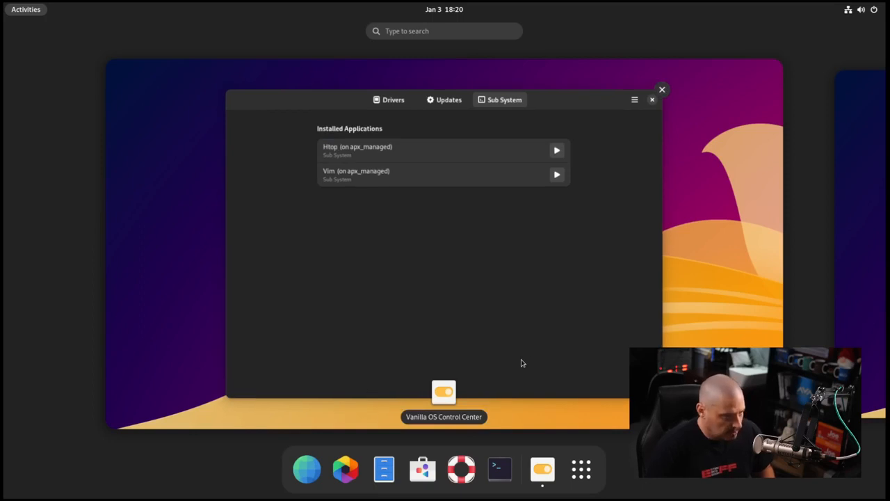
type("vim")
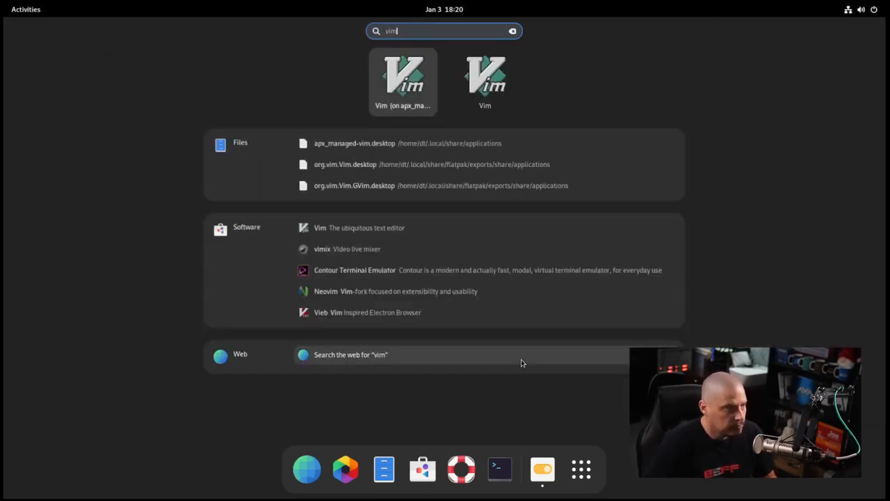
left_click(403, 79)
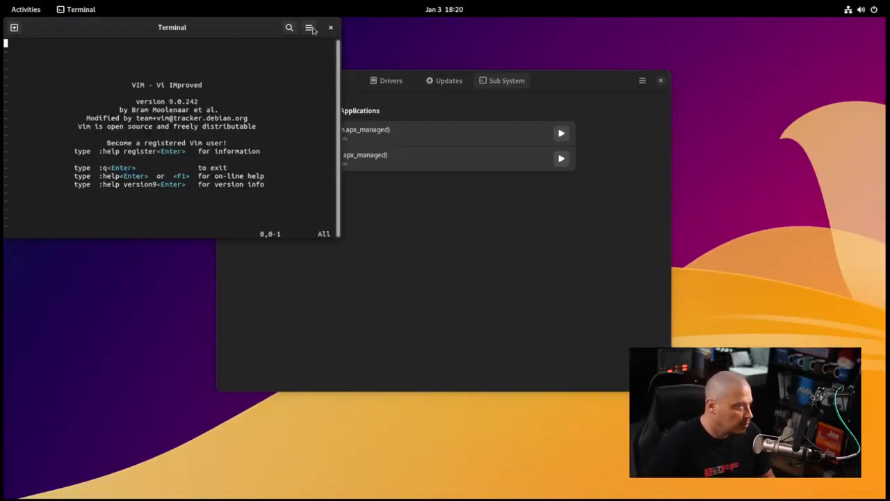
left_click(331, 28)
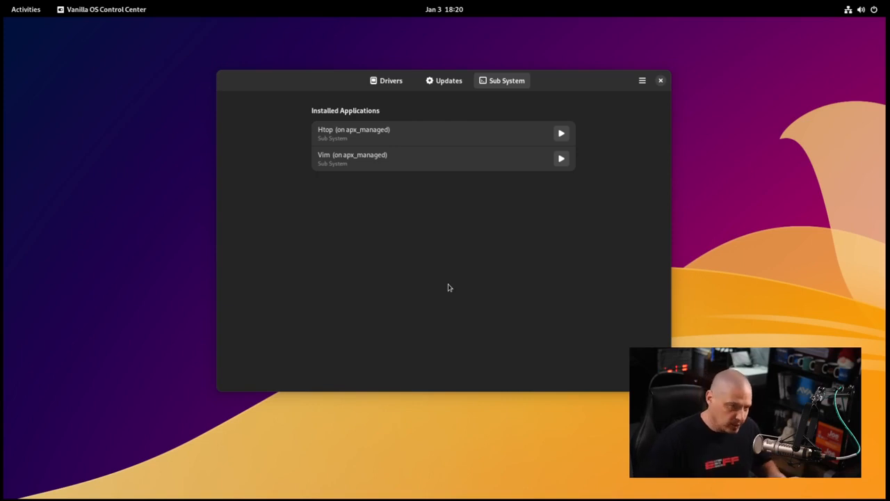
mouse_move(665, 100)
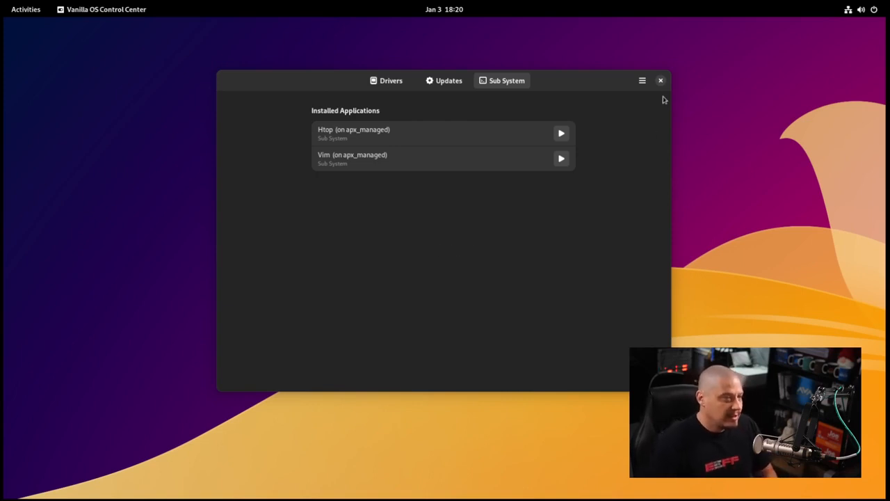
Close the Control Center window, leaving the empty desktop
left_click(659, 79)
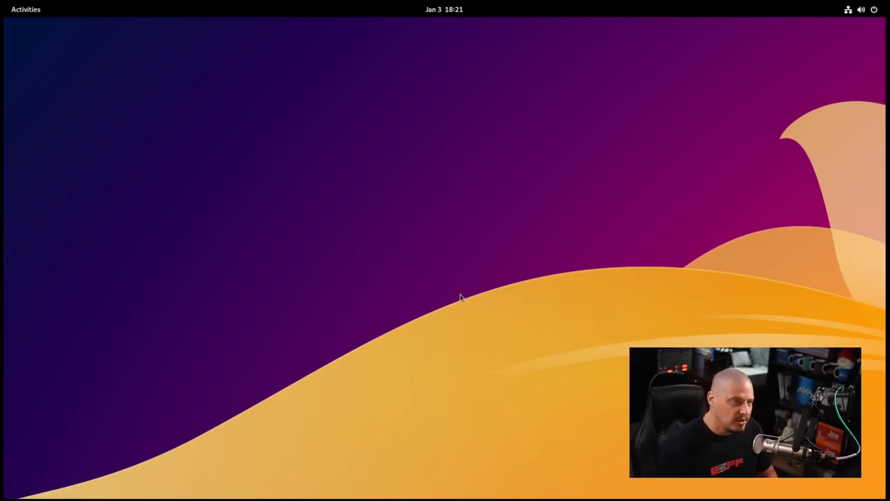
mouse_move(406, 308)
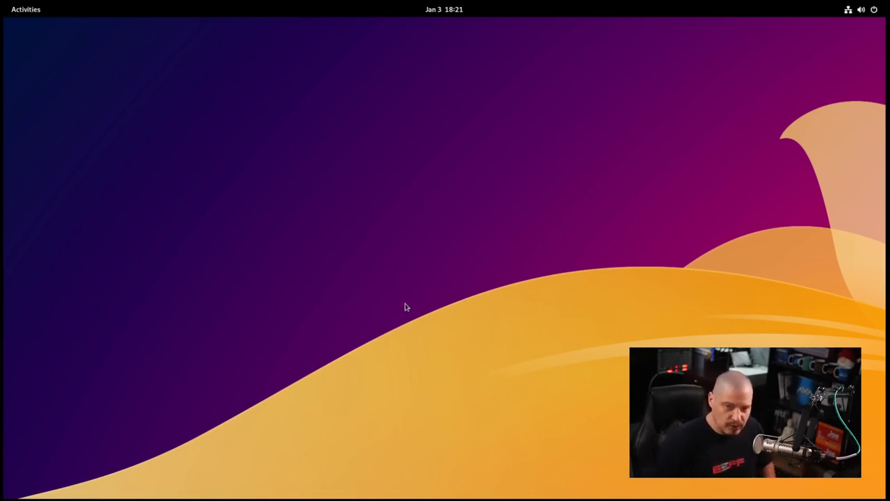
mouse_move(543, 482)
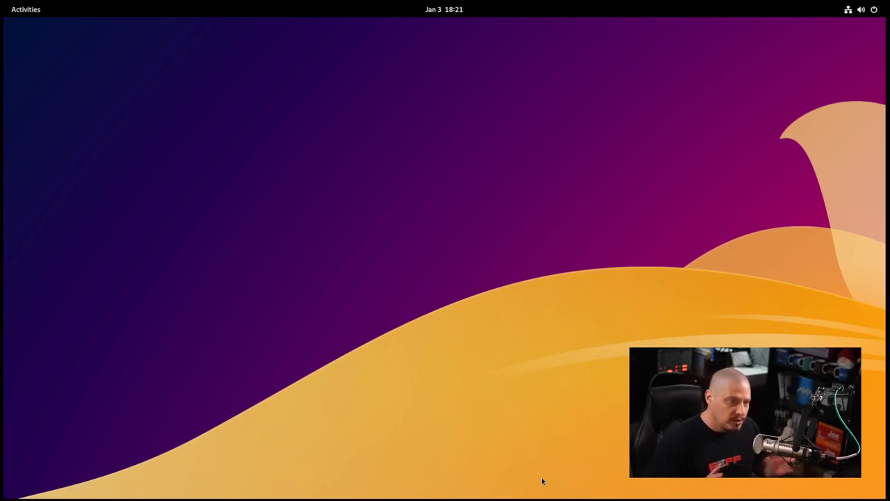
mouse_move(514, 458)
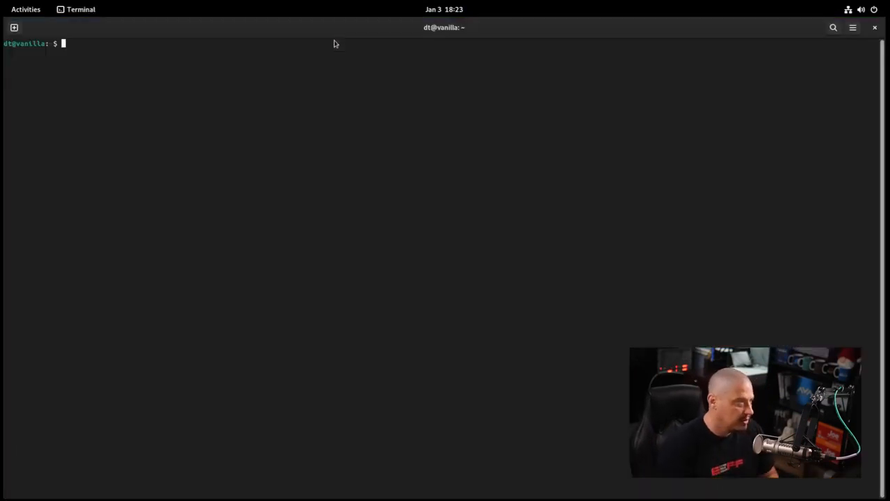
Run uname -r showing kernel 5.19.0-26-generic, then apt list --installed, which reports apt not found
type("uname -r")
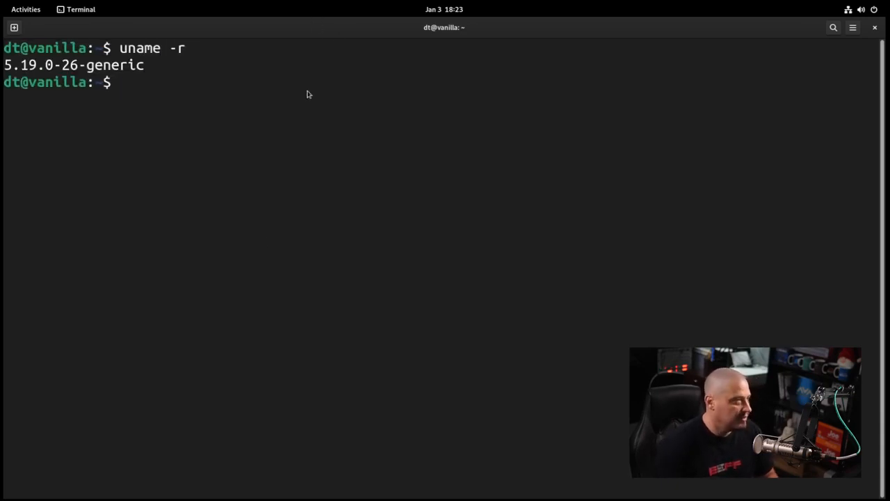
mouse_move(253, 239)
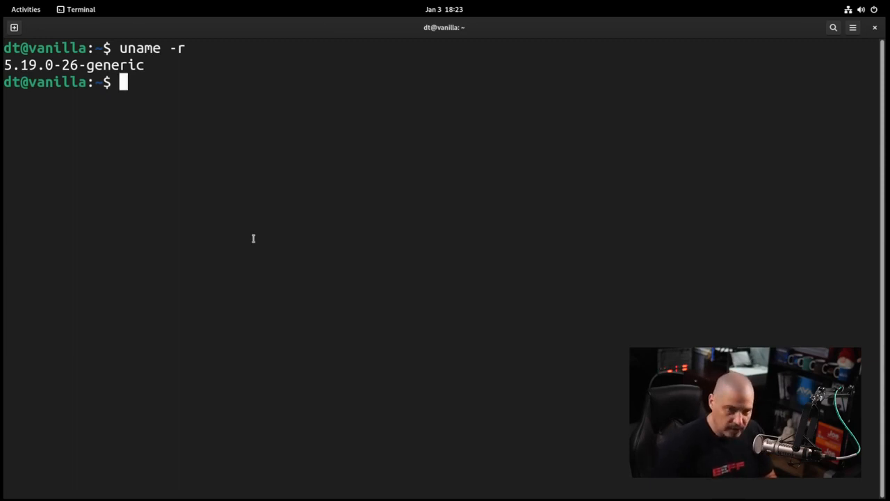
type("apt list -")
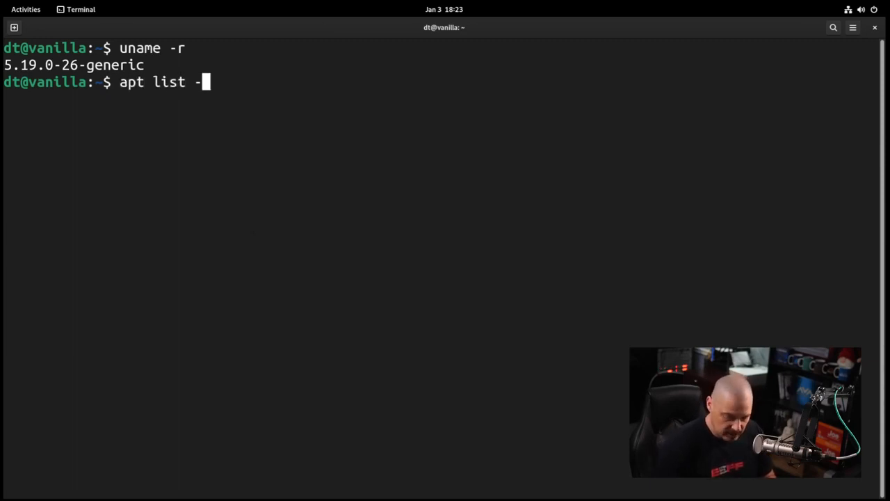
type("-installed")
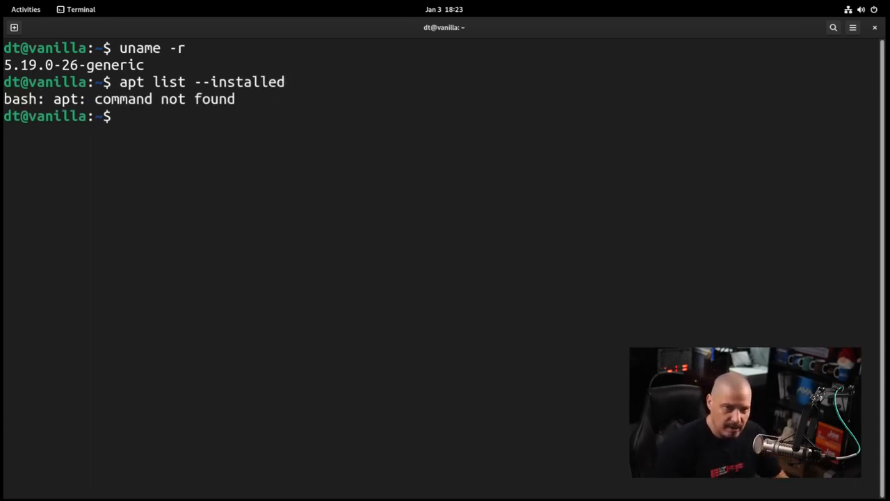
type("apt list --installed")
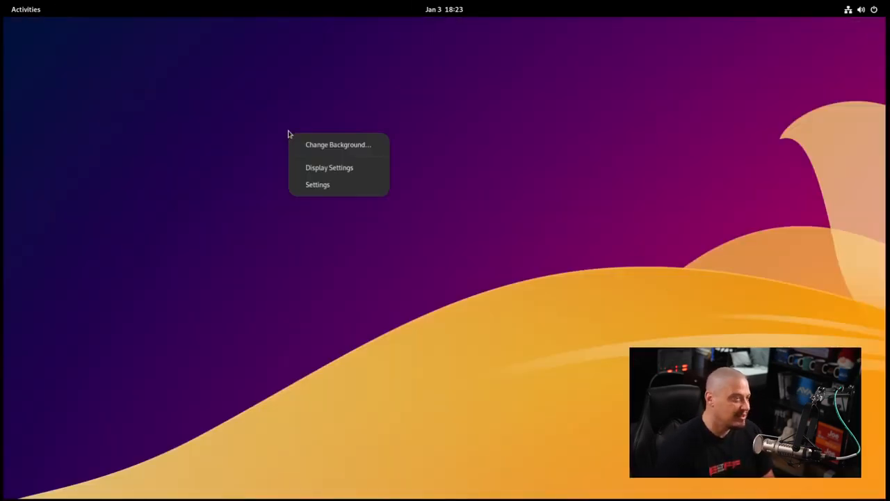
From the desktop menu reach Background settings and try the geometric cube pattern wallpaper
left_click(337, 144)
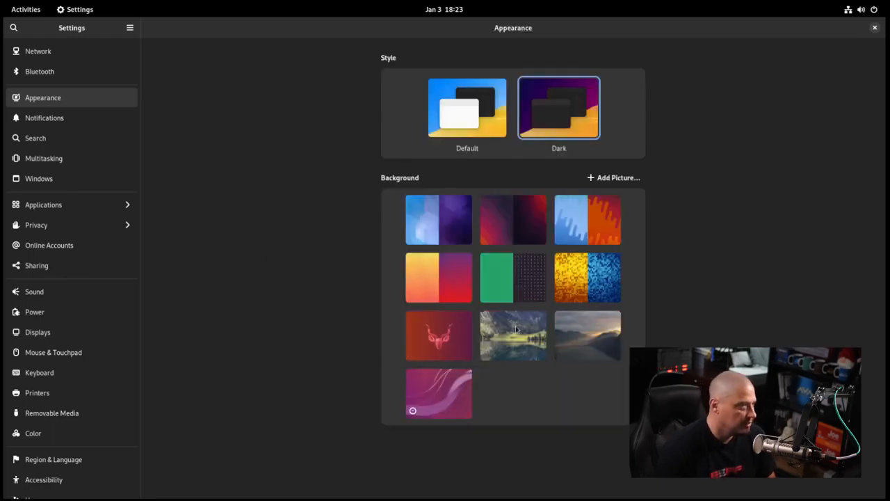
scroll("down", 3)
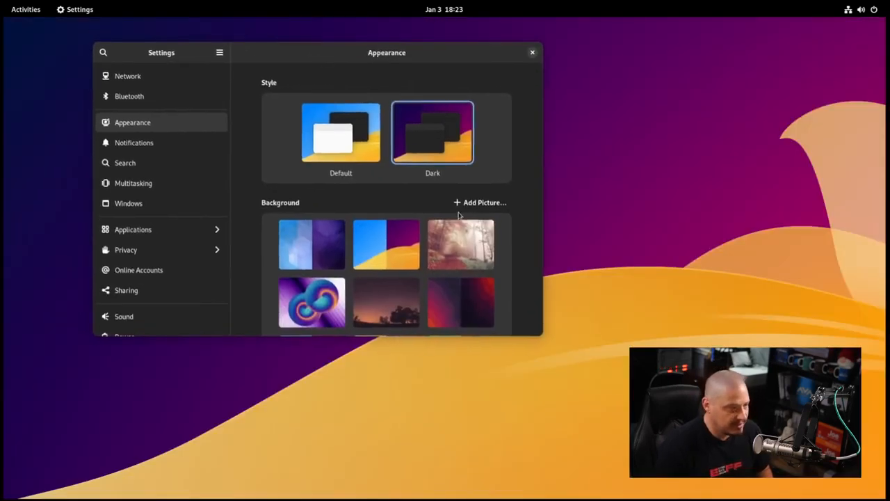
scroll("down", 3)
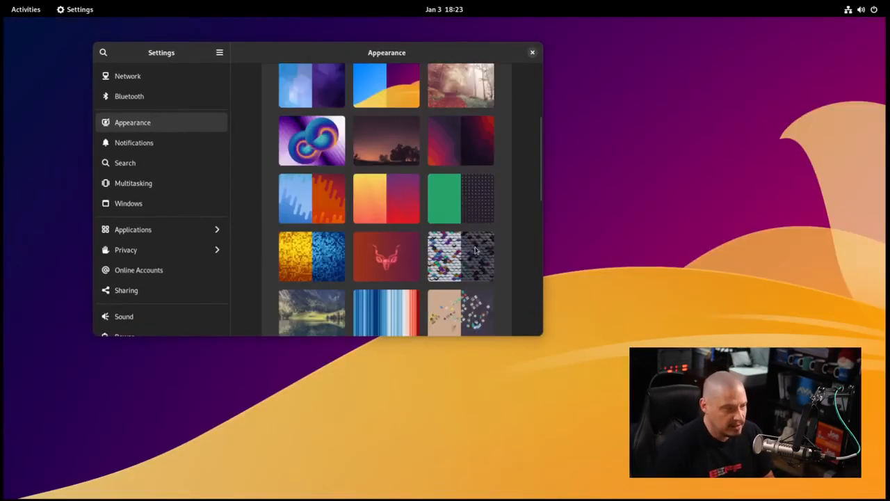
left_click(460, 256)
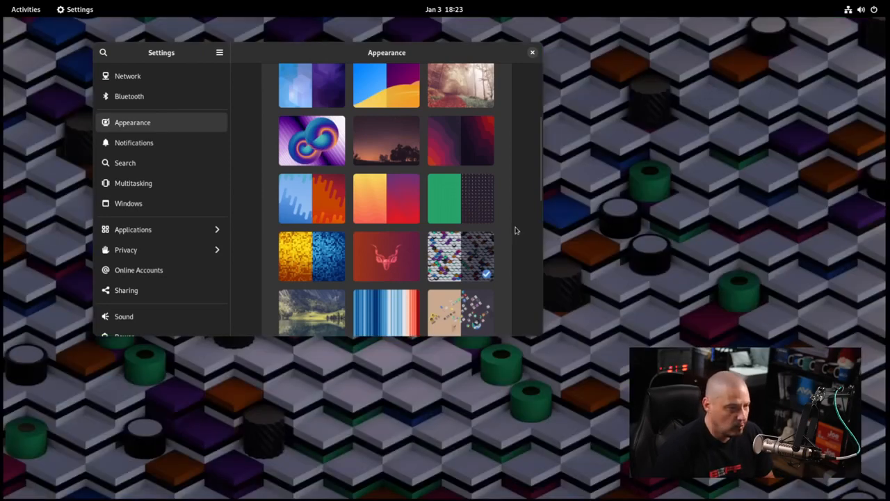
mouse_move(516, 206)
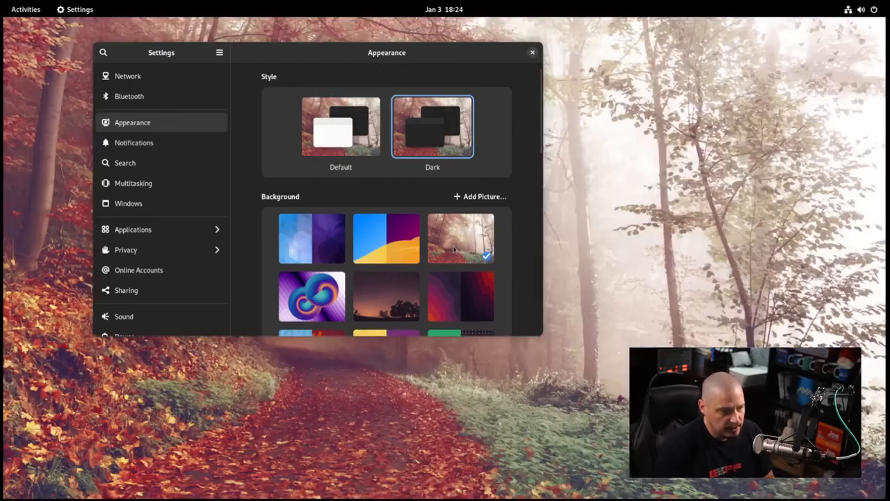
Reposition Settings, browse more backgrounds, keep the misty autumn forest wallpaper and close Settings
left_click_drag(387, 53, 595, 197)
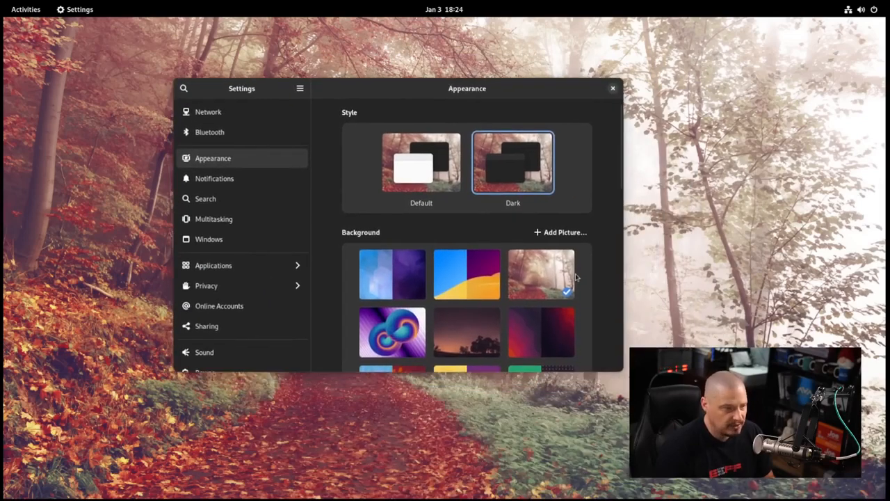
scroll("down", 3)
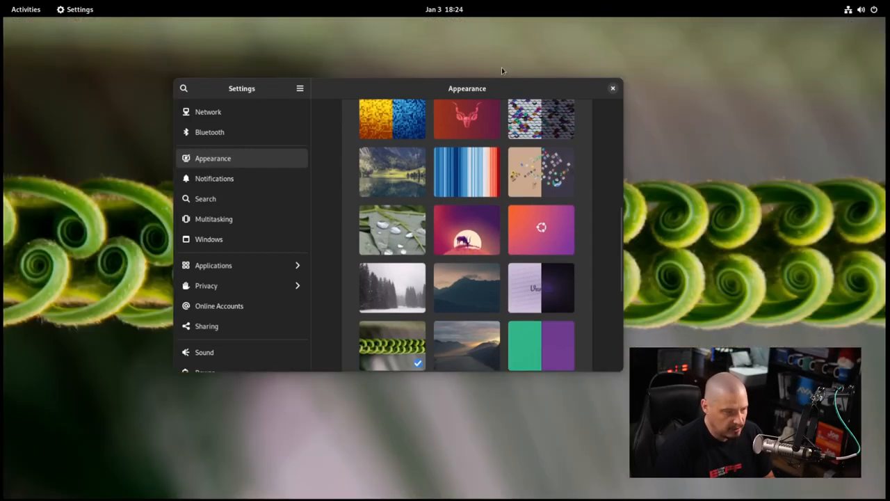
left_click_drag(468, 89, 551, 184)
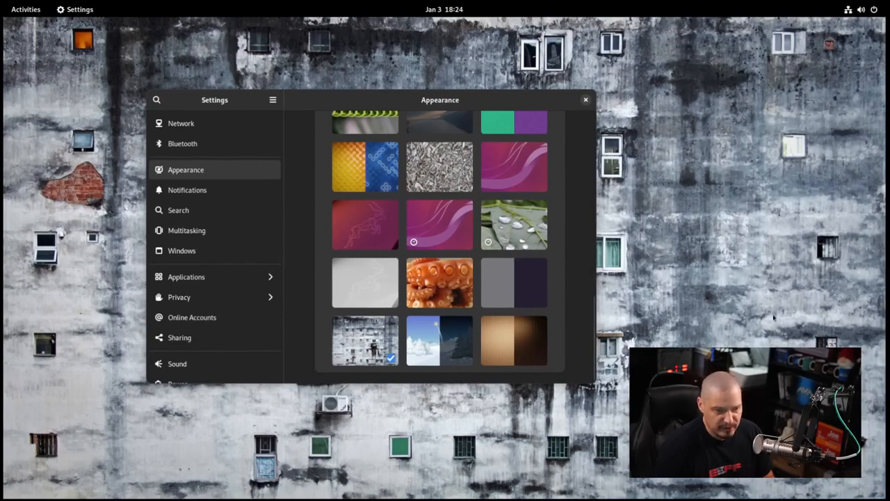
mouse_move(578, 192)
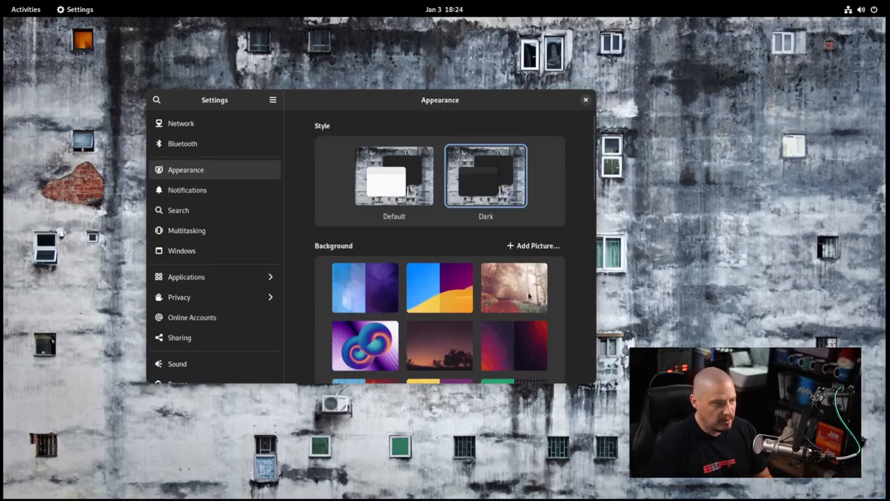
left_click(515, 286)
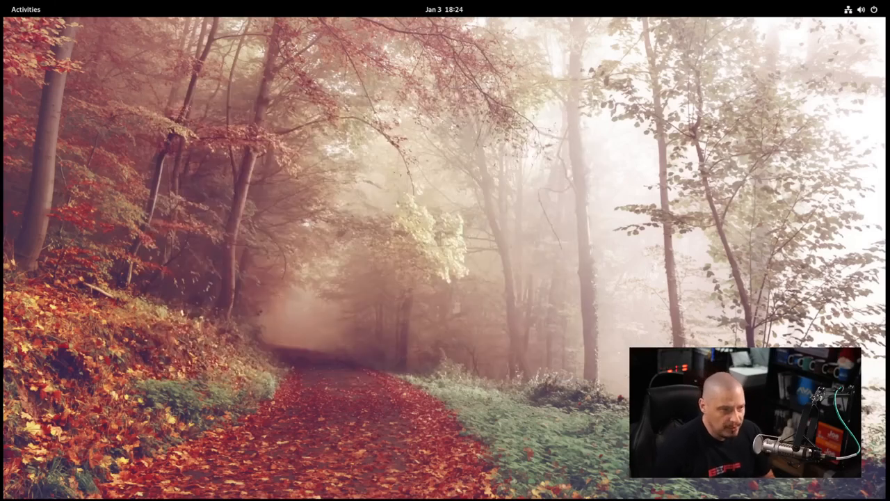